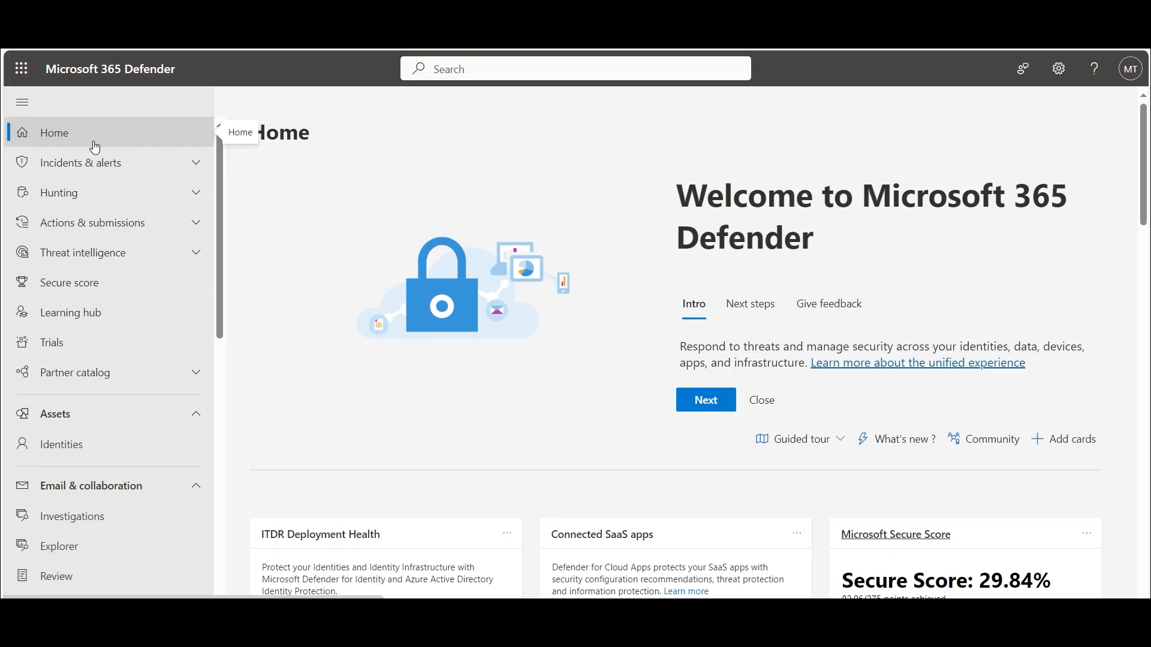
Open Attack simulation training's Simulations list showing the test2 draft and completed test.
{"action": "scroll", "scroll_direction": "down", "scroll_amount": 3}
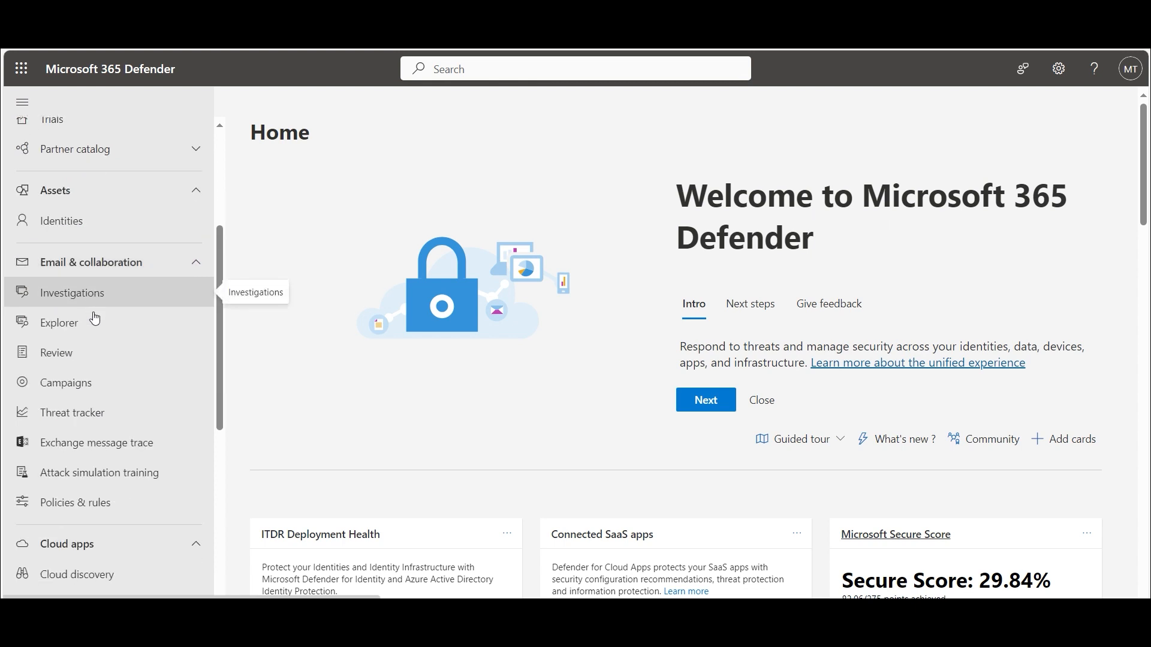
{"action": "mouse_move", "coordinate": [121, 477]}
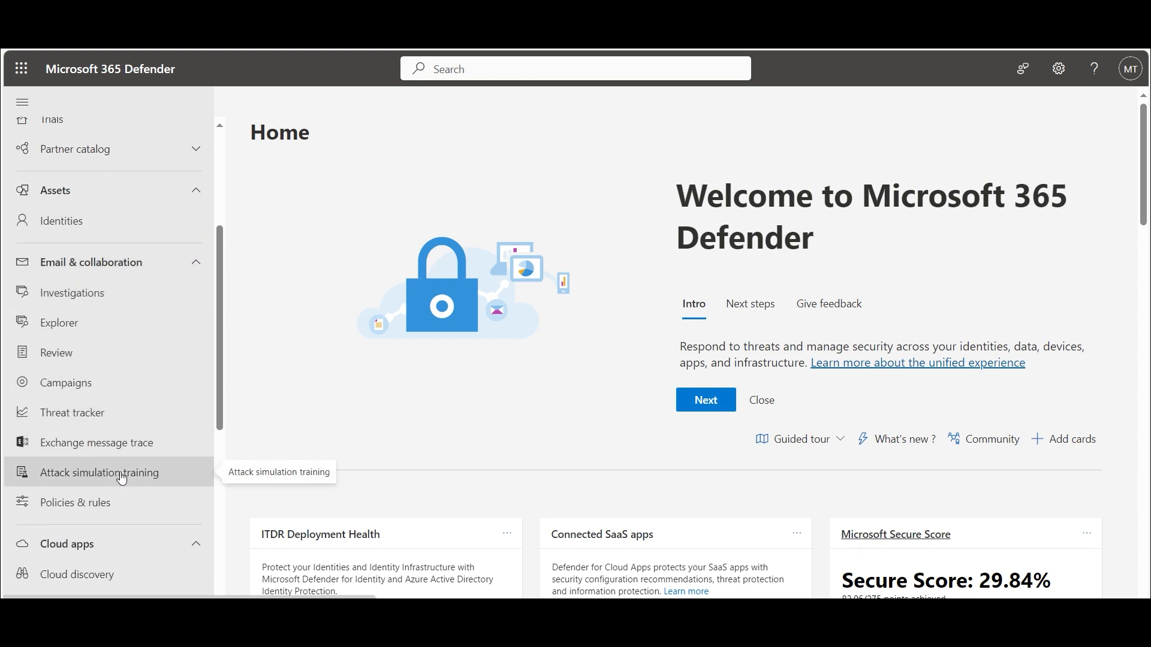
{"action": "mouse_move", "coordinate": [170, 478]}
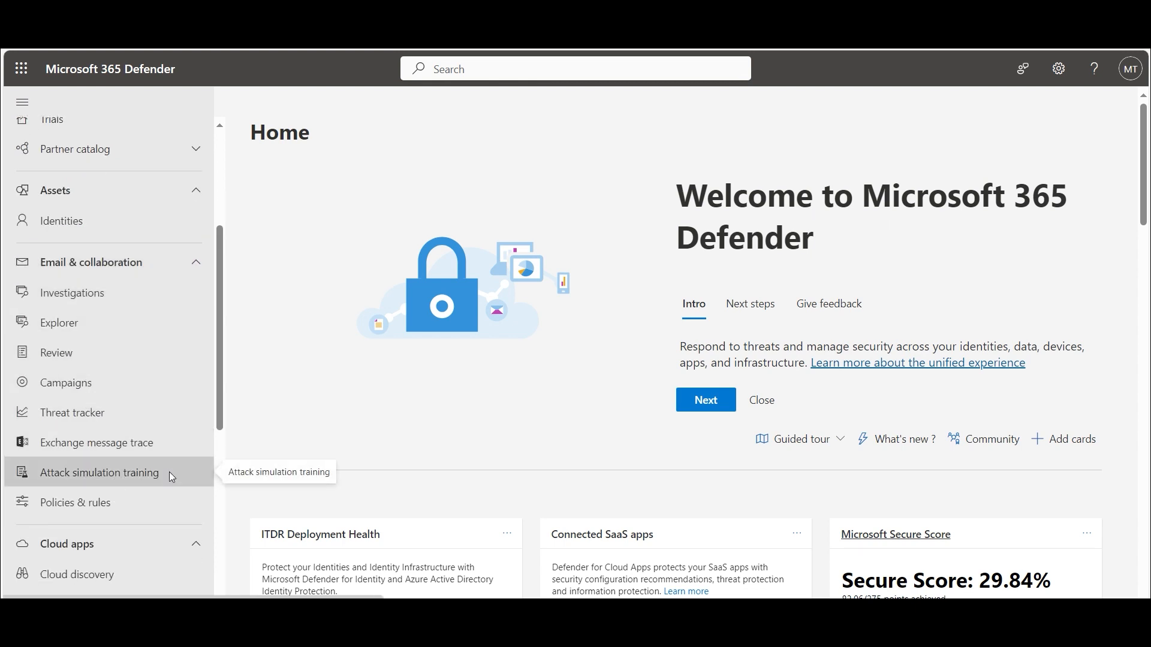
{"action": "left_click", "coordinate": [99, 471]}
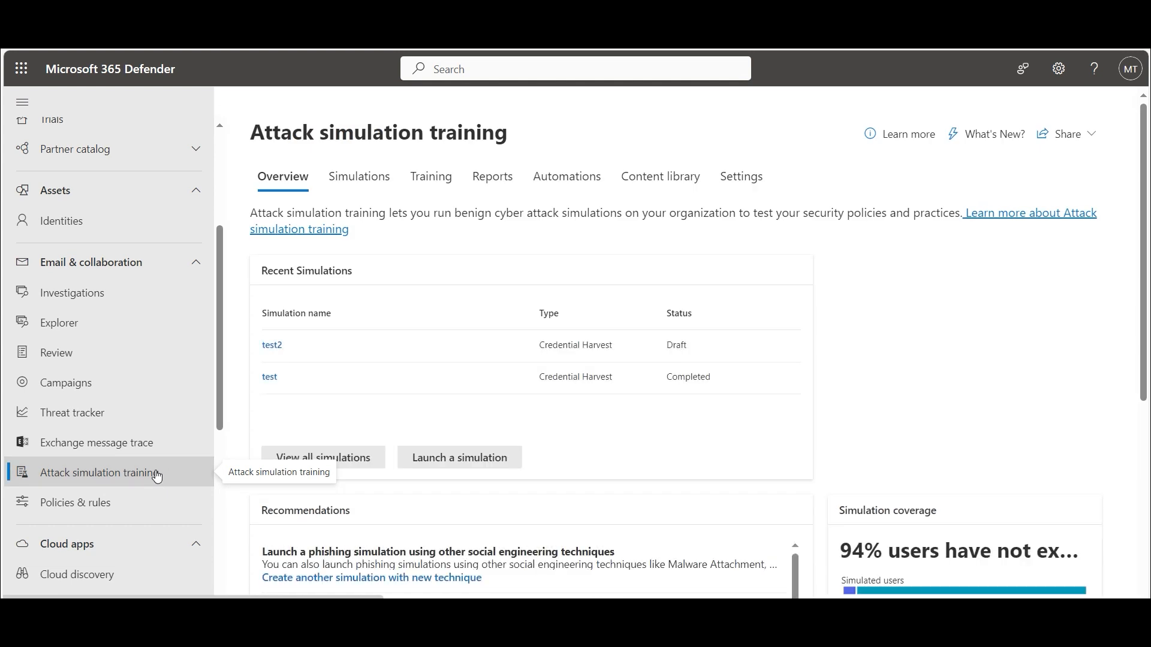
{"action": "mouse_move", "coordinate": [359, 176]}
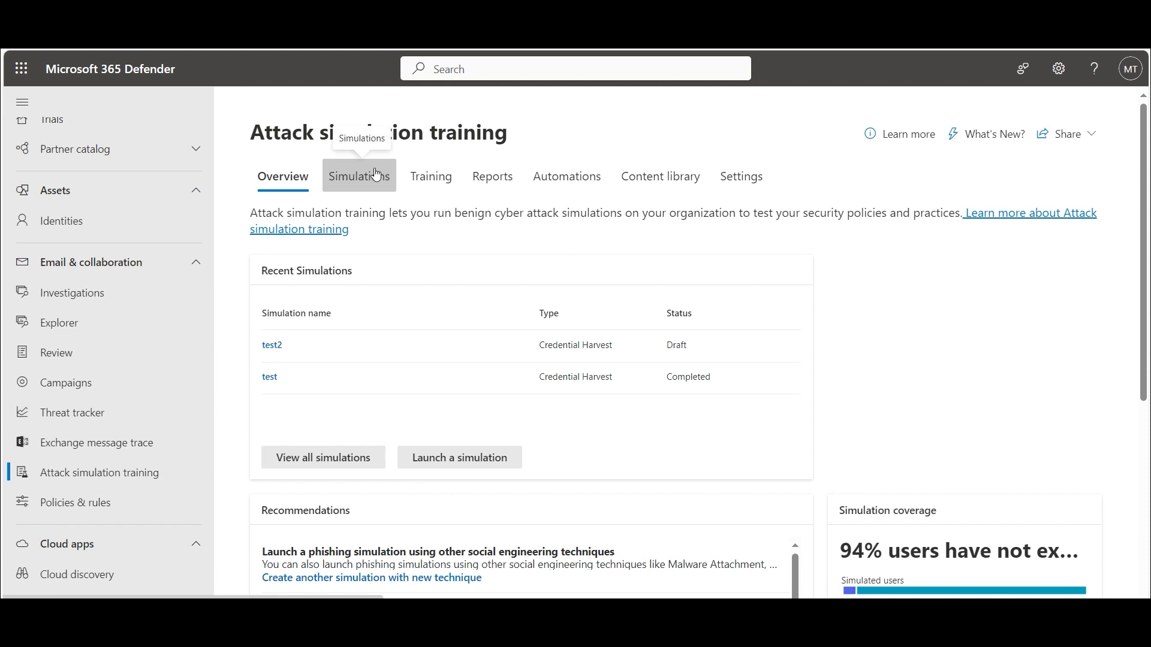
{"action": "left_click", "coordinate": [357, 176]}
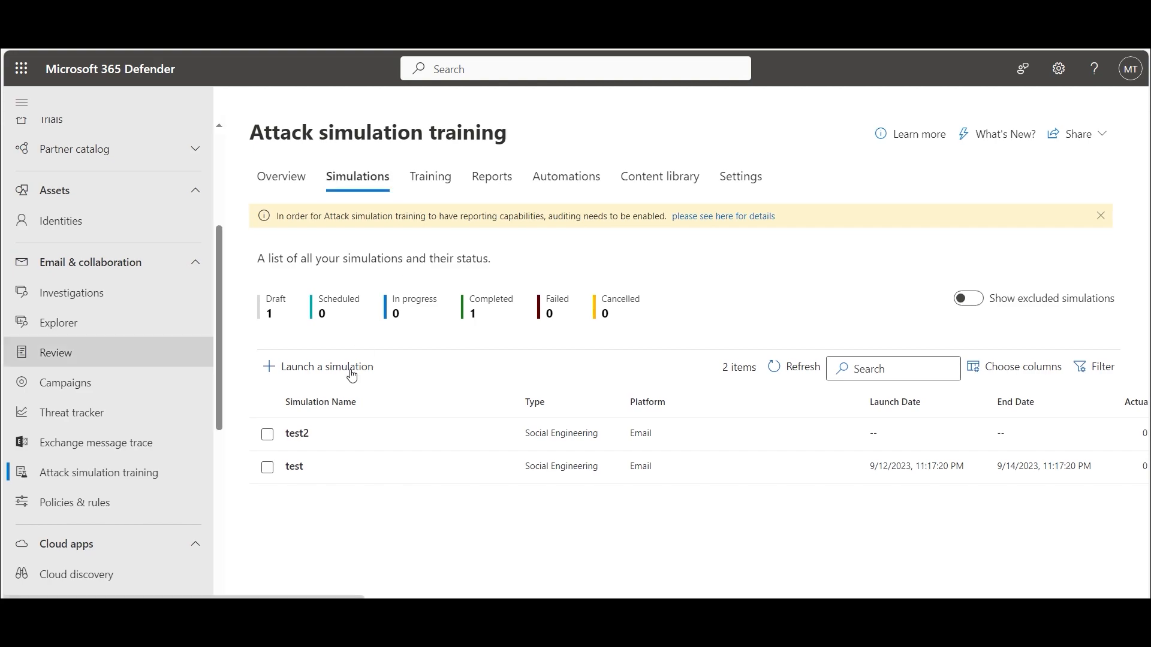
Launch a new simulation and compare techniques like OAuth Consent Grant and How-to Guide.
{"action": "left_click", "coordinate": [324, 367]}
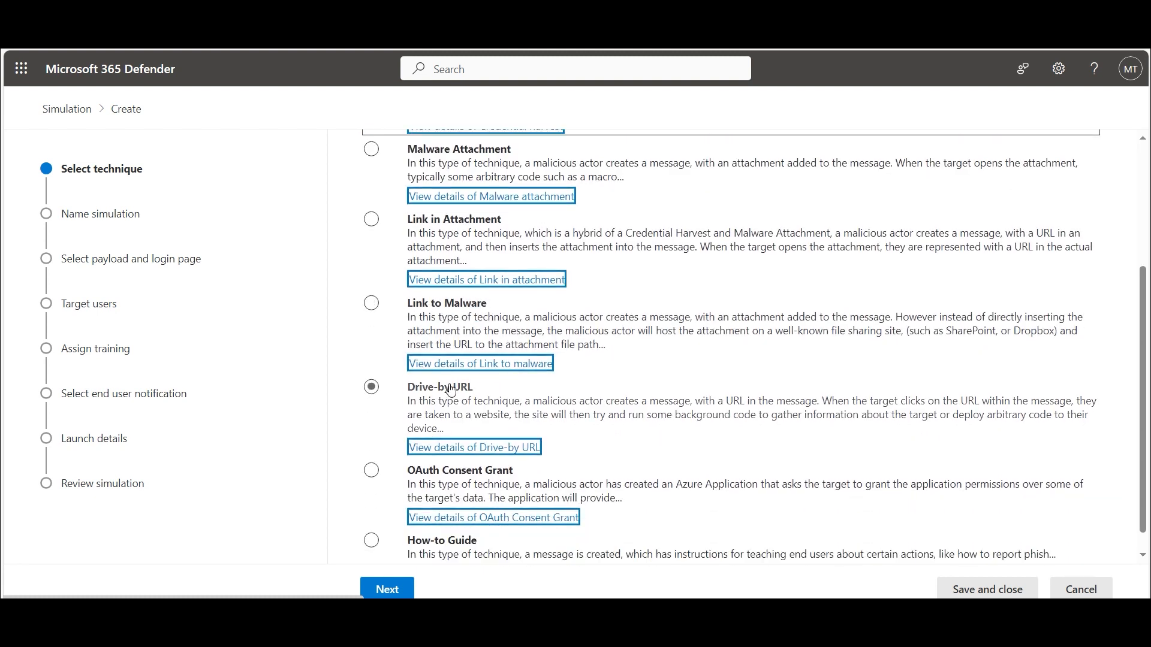
{"action": "scroll", "scroll_direction": "down", "scroll_amount": 3}
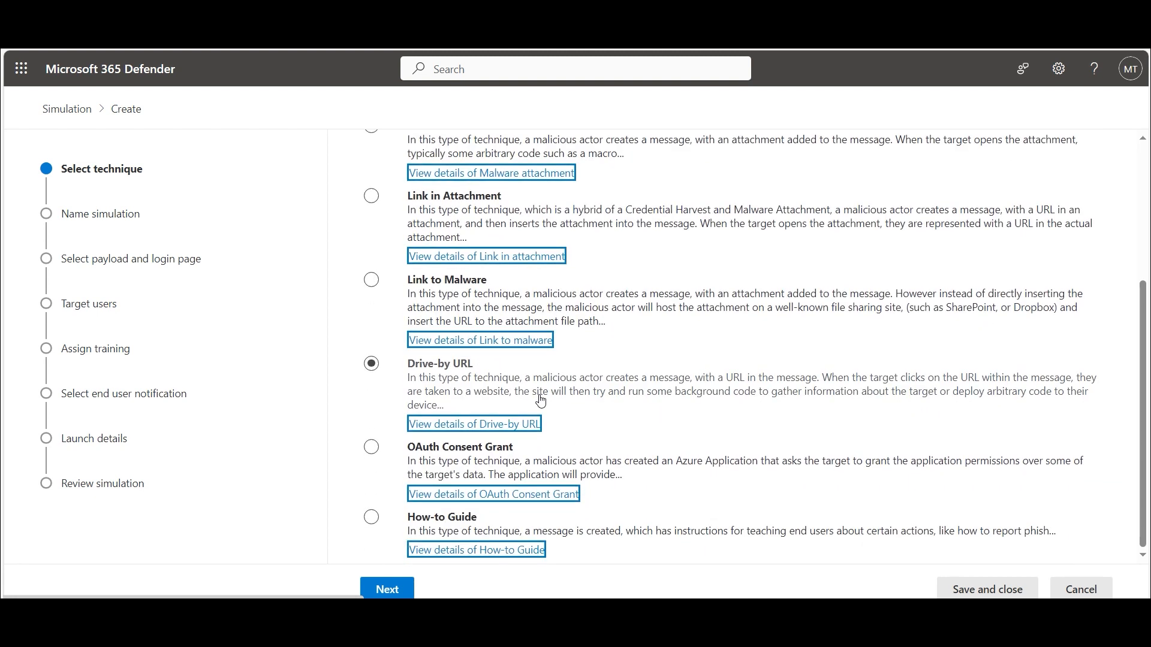
{"action": "left_click", "coordinate": [372, 447]}
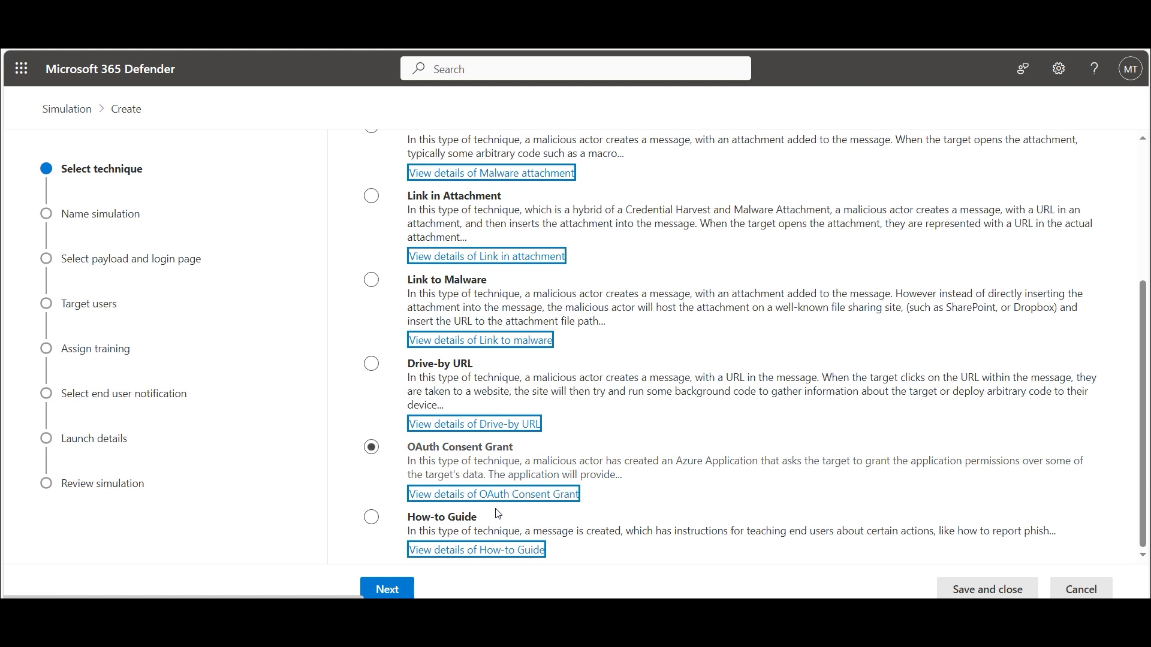
{"action": "left_click", "coordinate": [372, 517]}
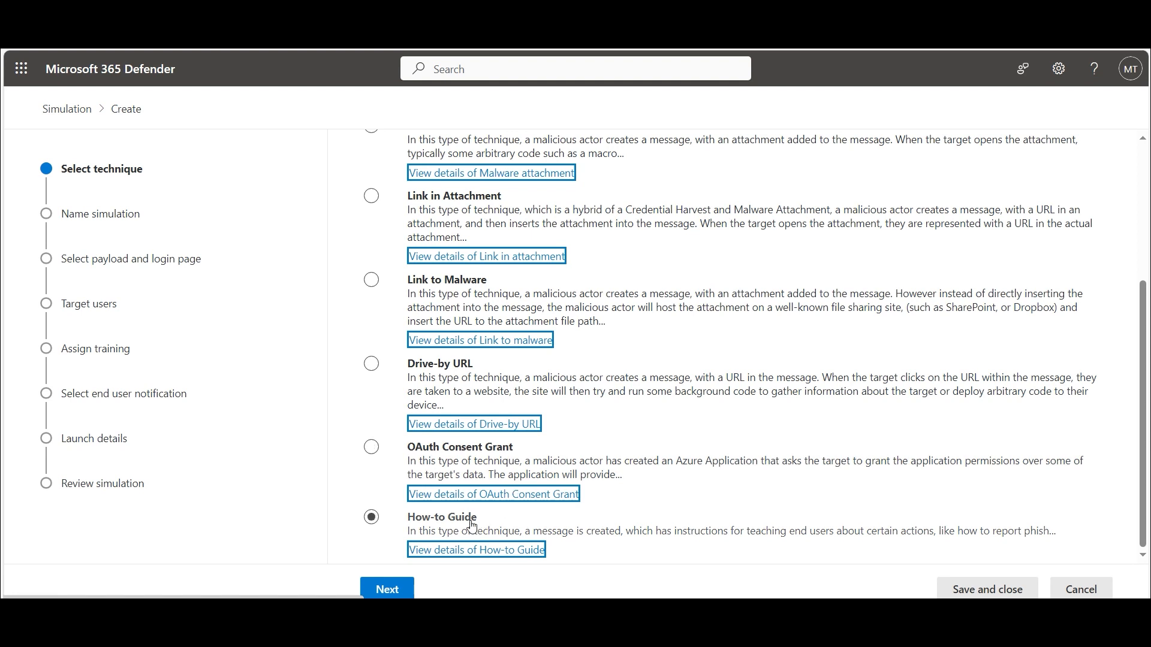
{"action": "left_click", "coordinate": [372, 447]}
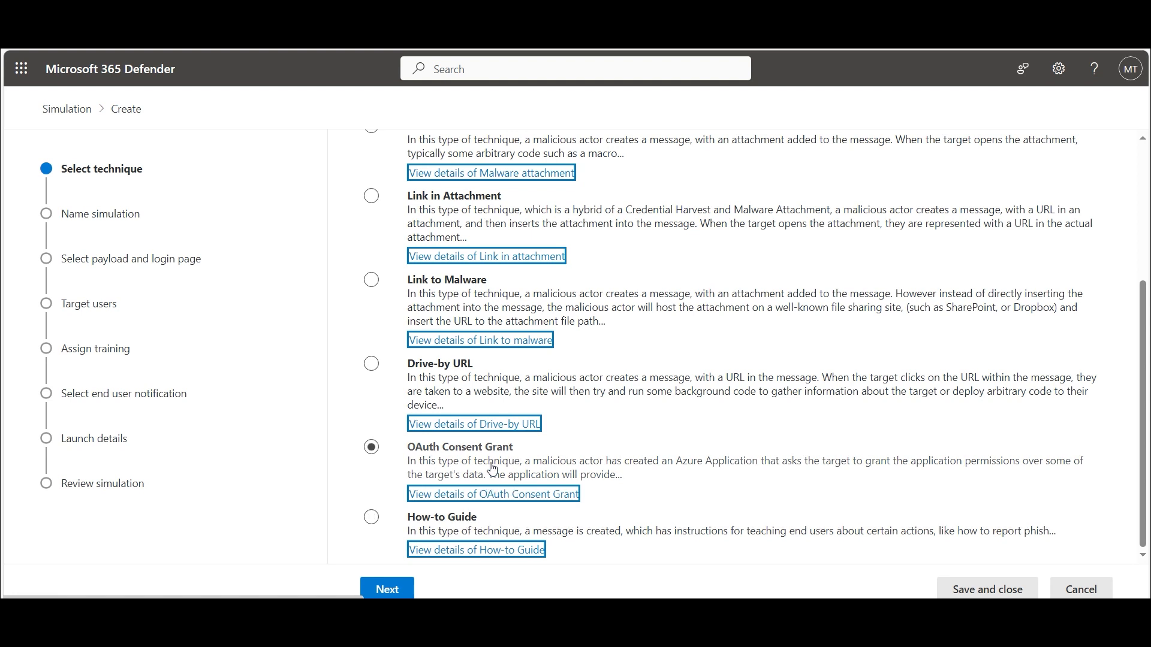
{"action": "scroll", "scroll_direction": "up", "scroll_amount": 3}
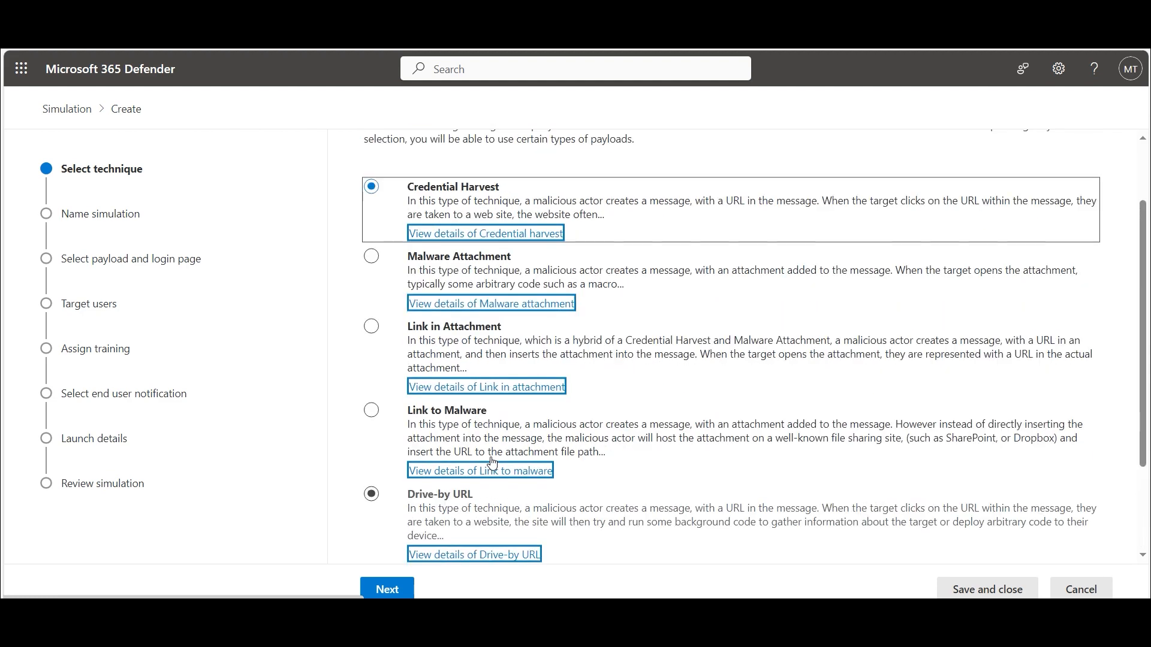
{"action": "scroll", "scroll_direction": "up", "scroll_amount": 3}
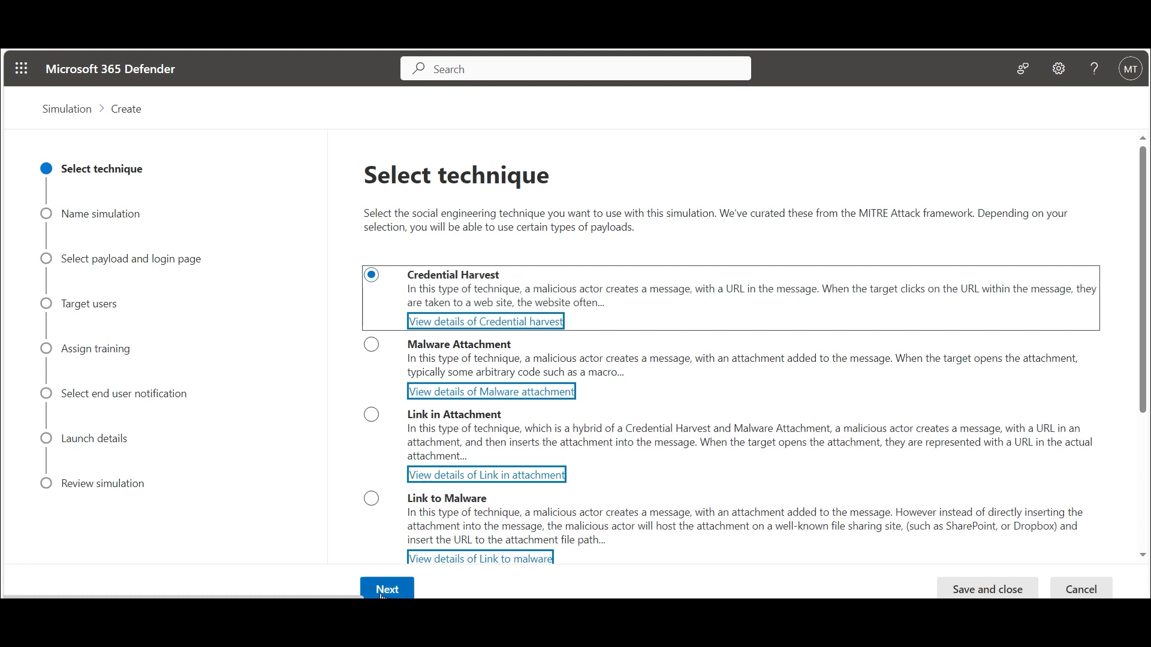
Name the simulation 'I want credentials' and continue to payload selection.
{"action": "left_click", "coordinate": [386, 589]}
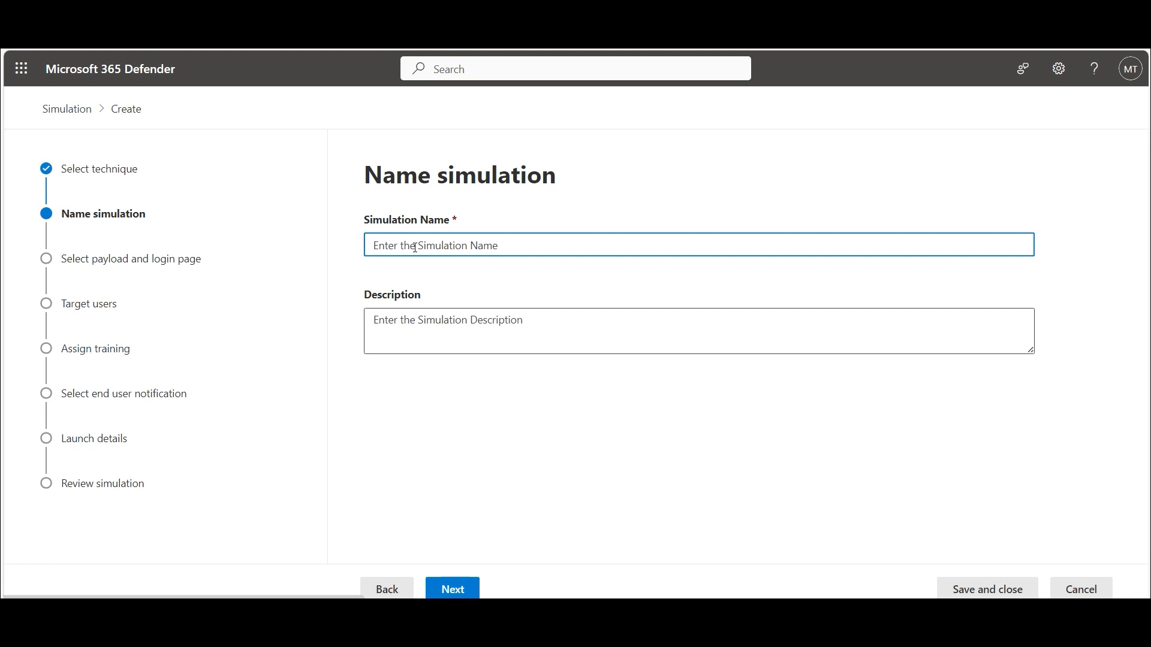
{"action": "type", "text": "I want credentials"}
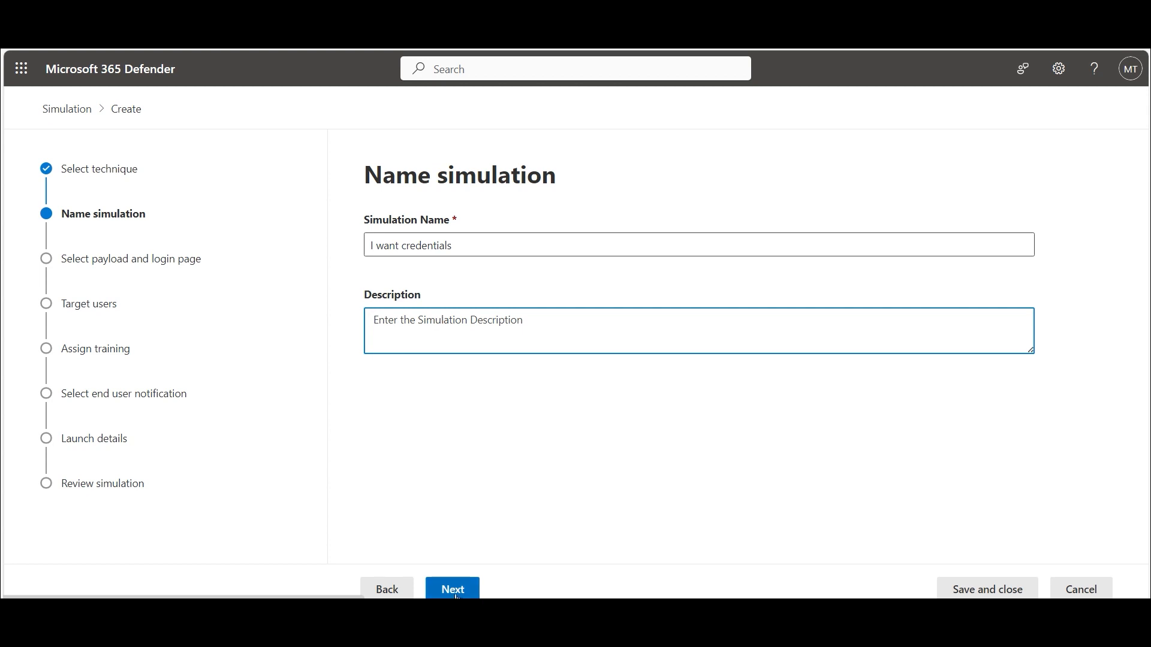
{"action": "left_click", "coordinate": [451, 589]}
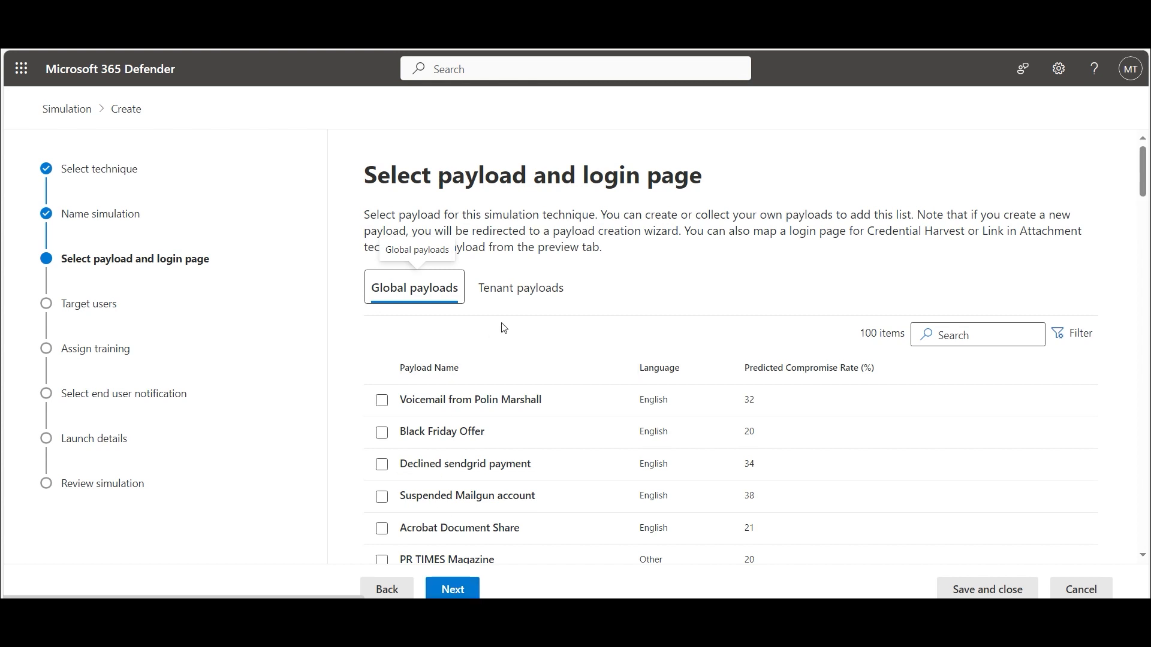
{"action": "mouse_move", "coordinate": [278, 340]}
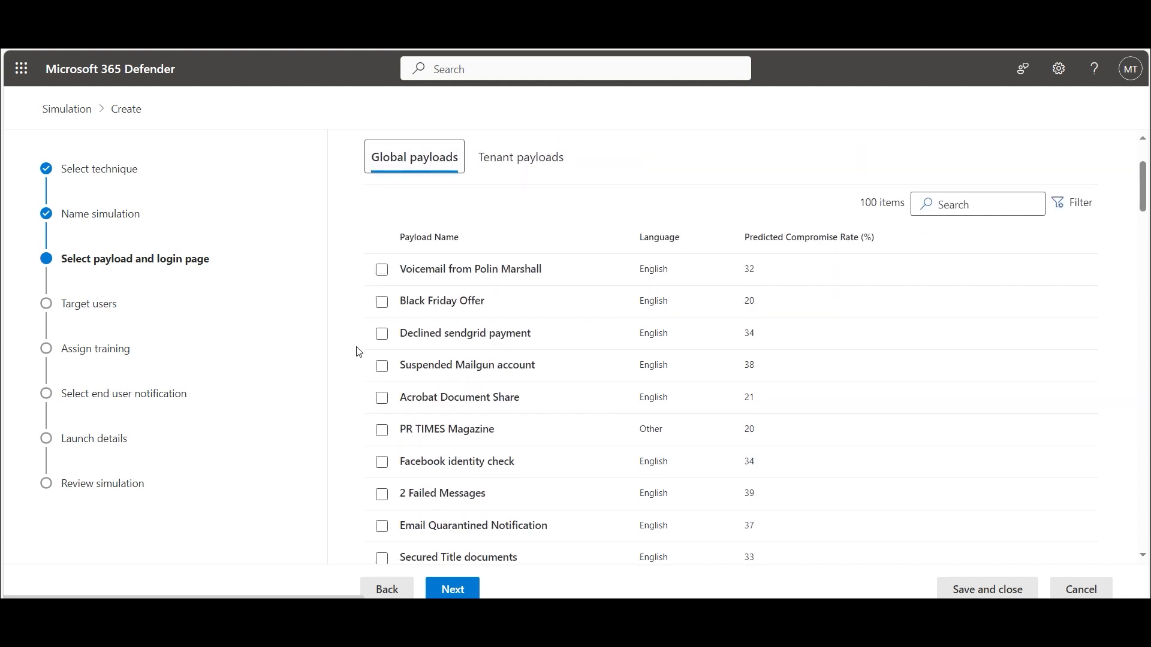
{"action": "scroll", "scroll_direction": "down", "scroll_amount": 3}
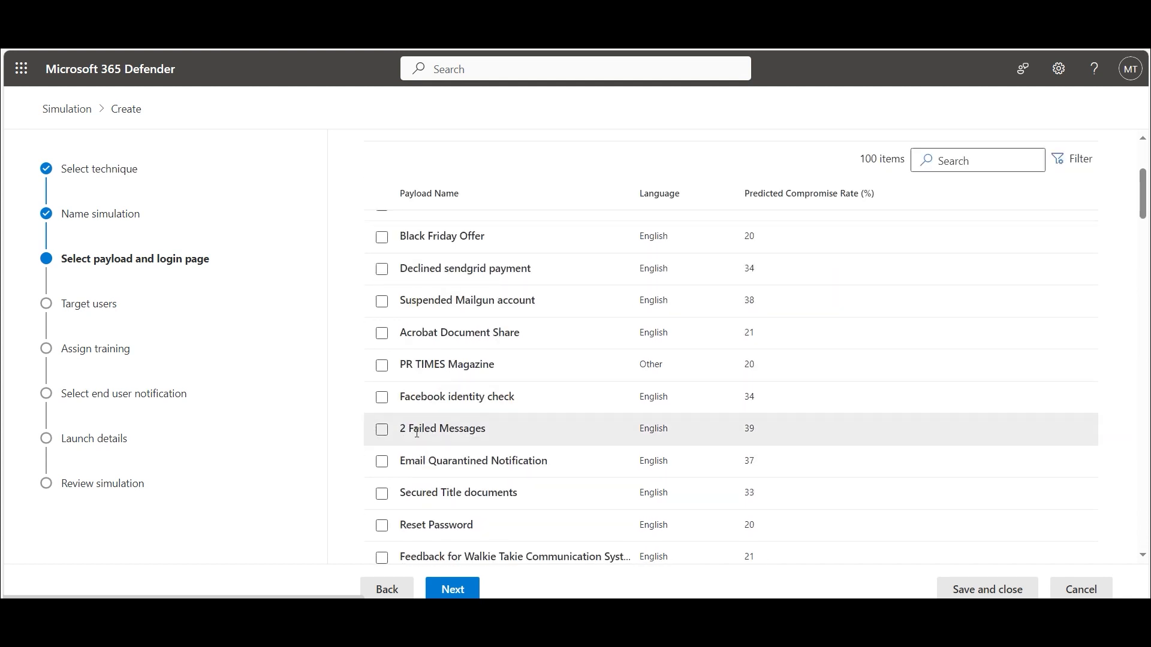
Preview the 2 Failed Messages payload email and its Microsoft sign-in login page.
{"action": "left_click", "coordinate": [442, 429]}
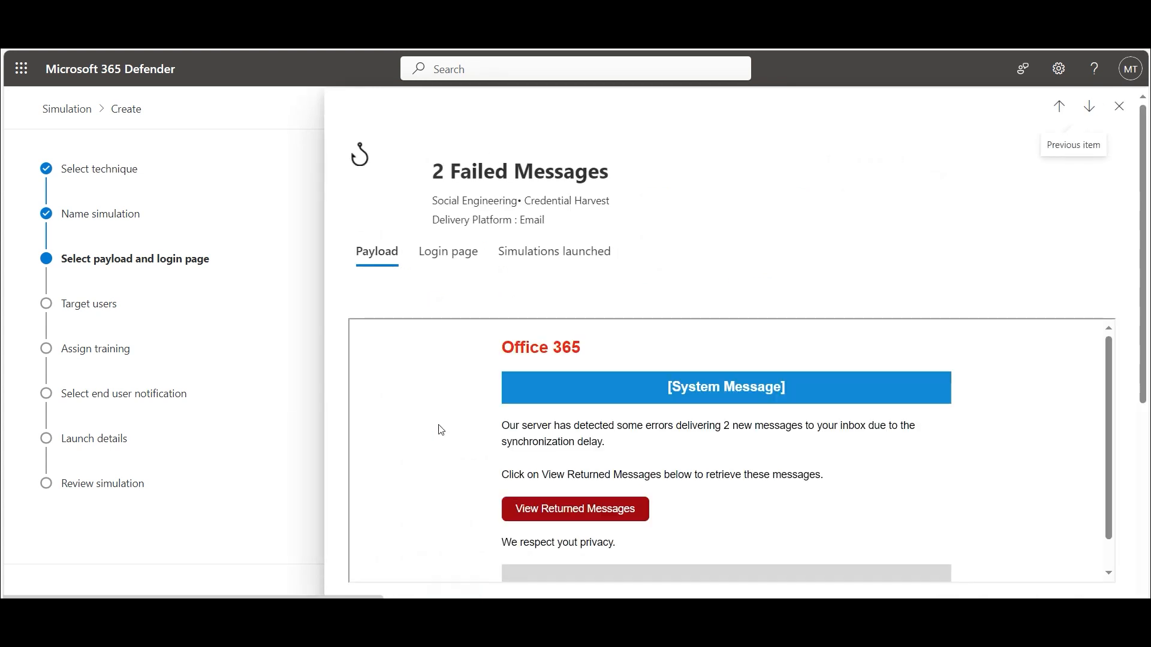
{"action": "mouse_move", "coordinate": [429, 489]}
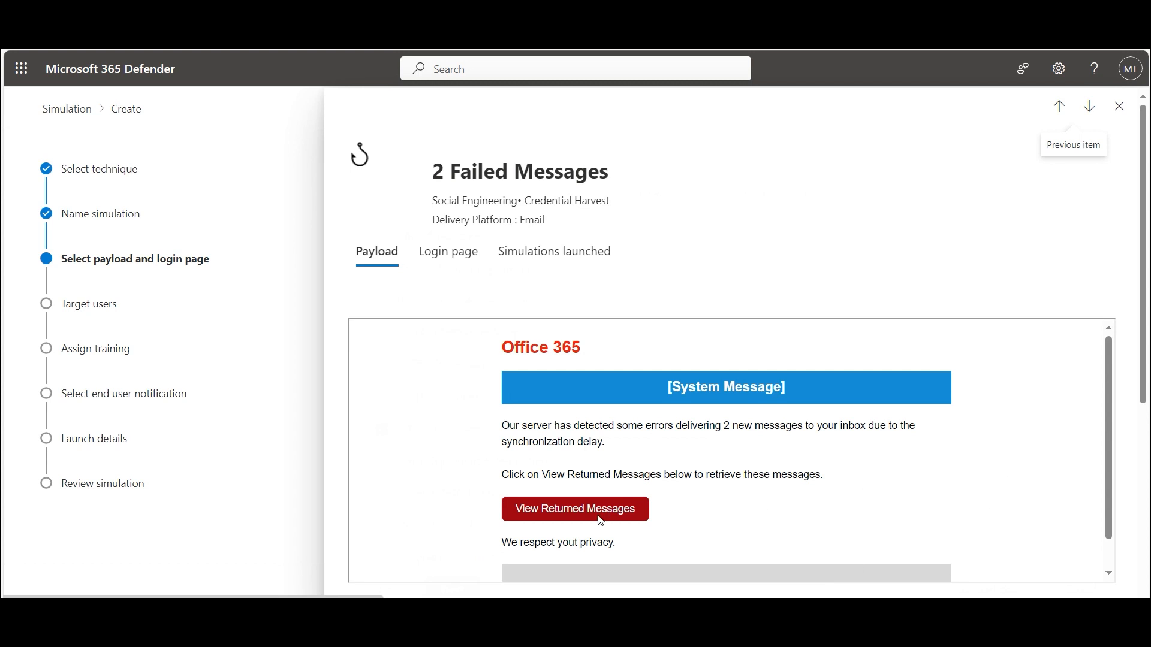
{"action": "mouse_move", "coordinate": [449, 261]}
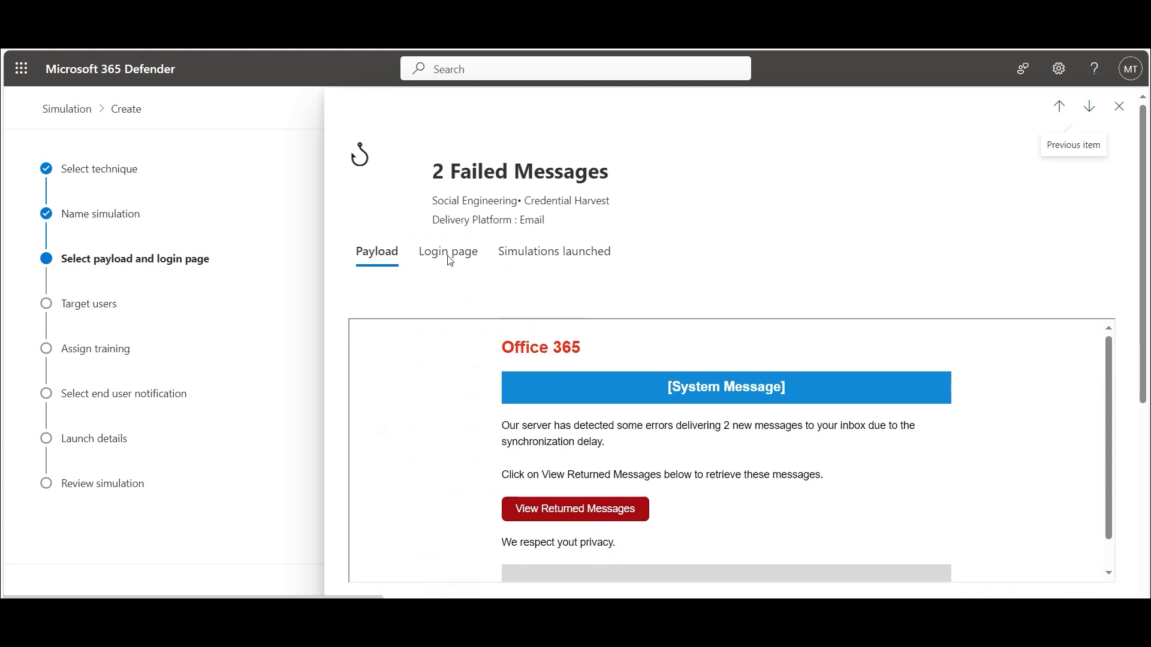
{"action": "left_click", "coordinate": [447, 251]}
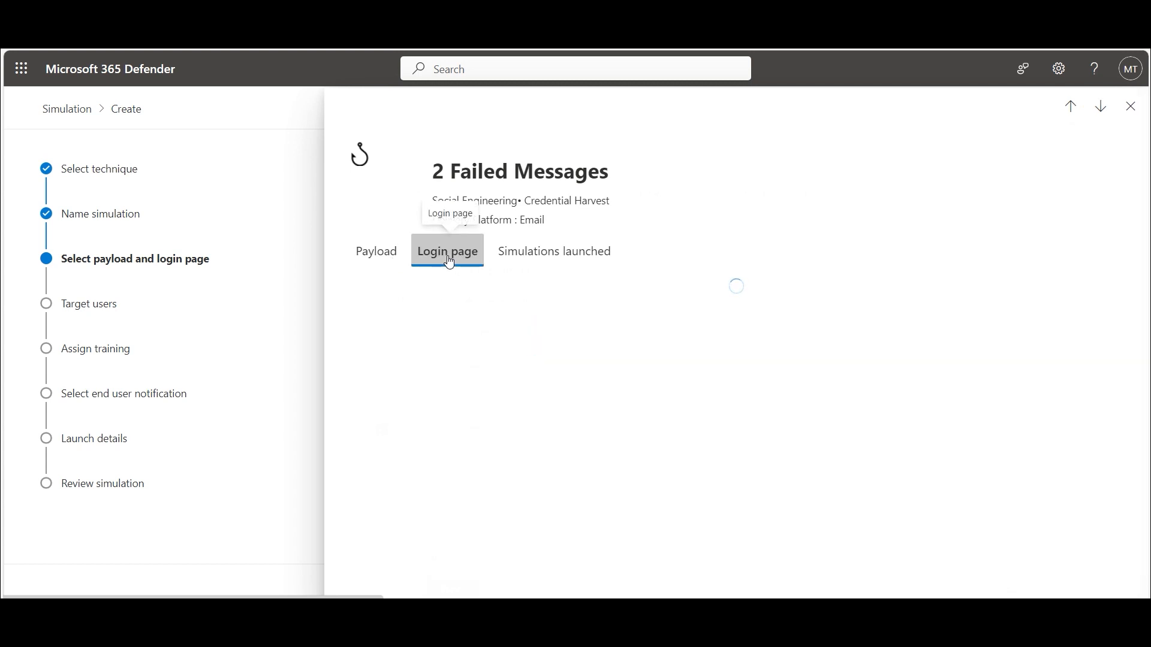
{"action": "mouse_move", "coordinate": [439, 333]}
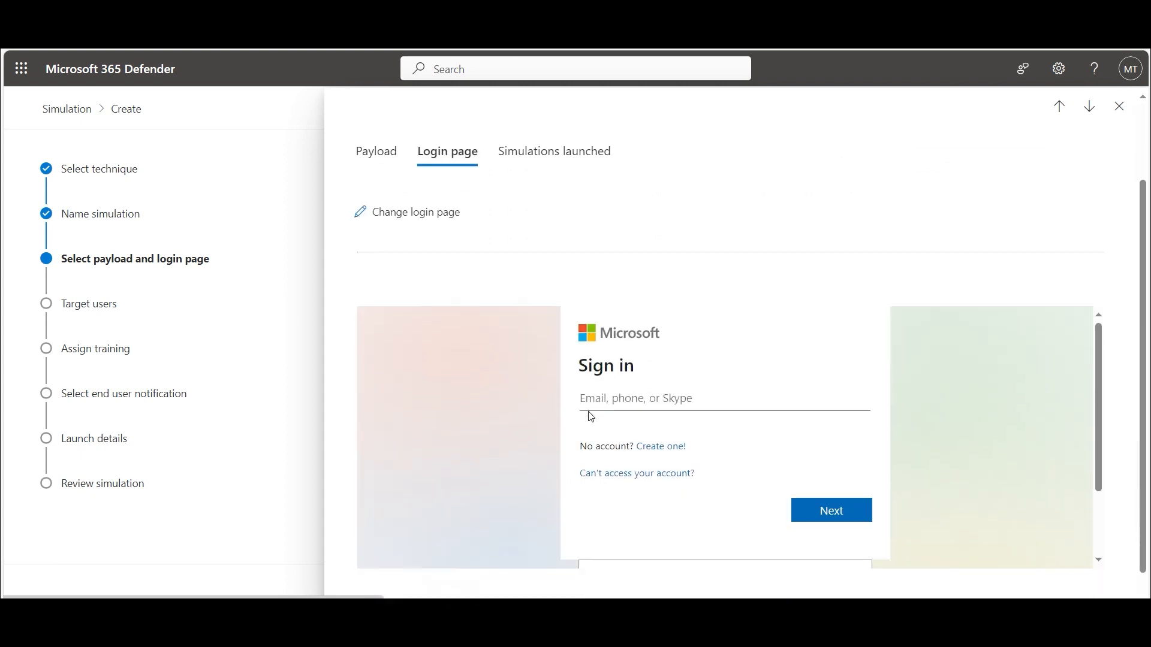
{"action": "scroll", "scroll_direction": "down", "scroll_amount": 3}
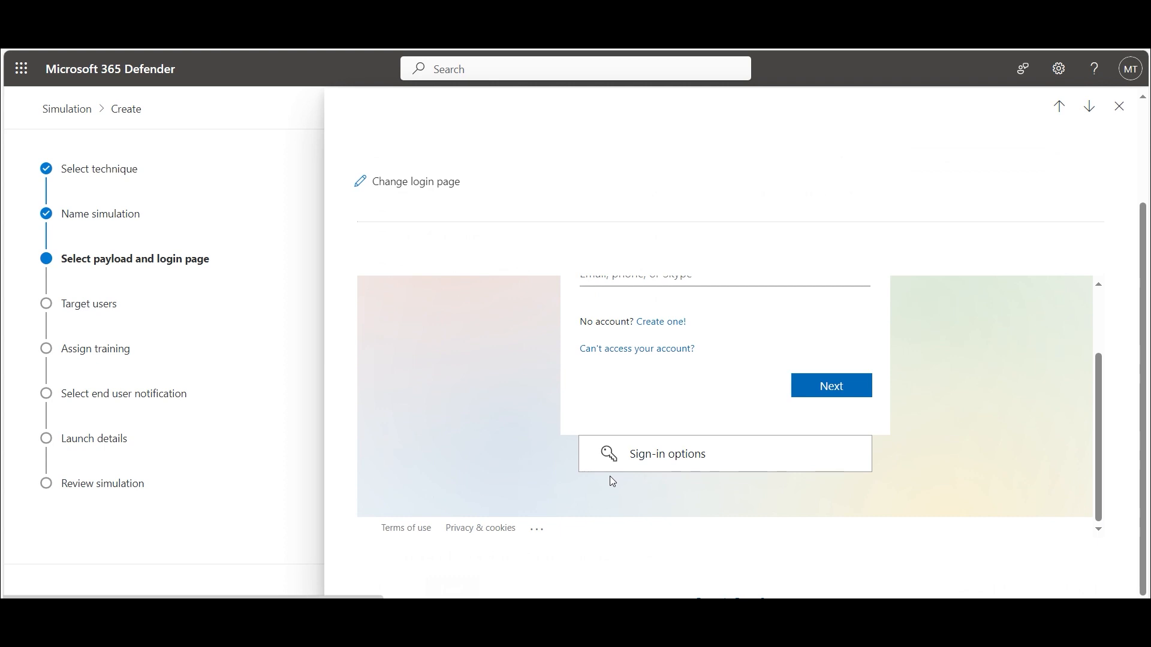
{"action": "mouse_move", "coordinate": [612, 481]}
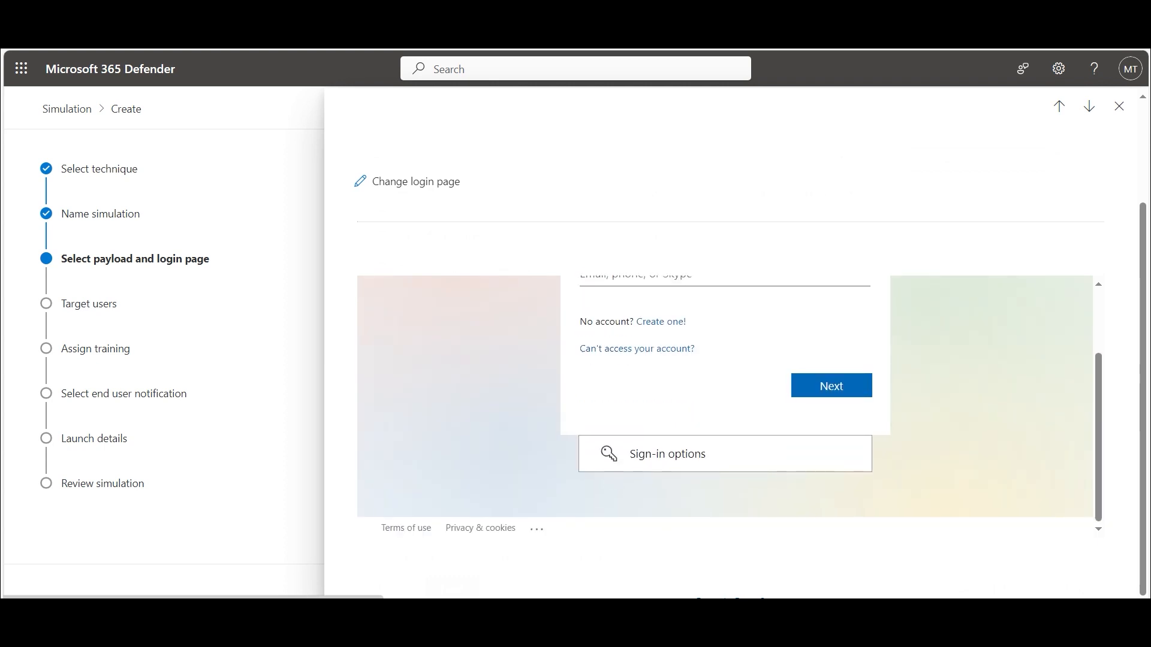
{"action": "left_click", "coordinate": [830, 385]}
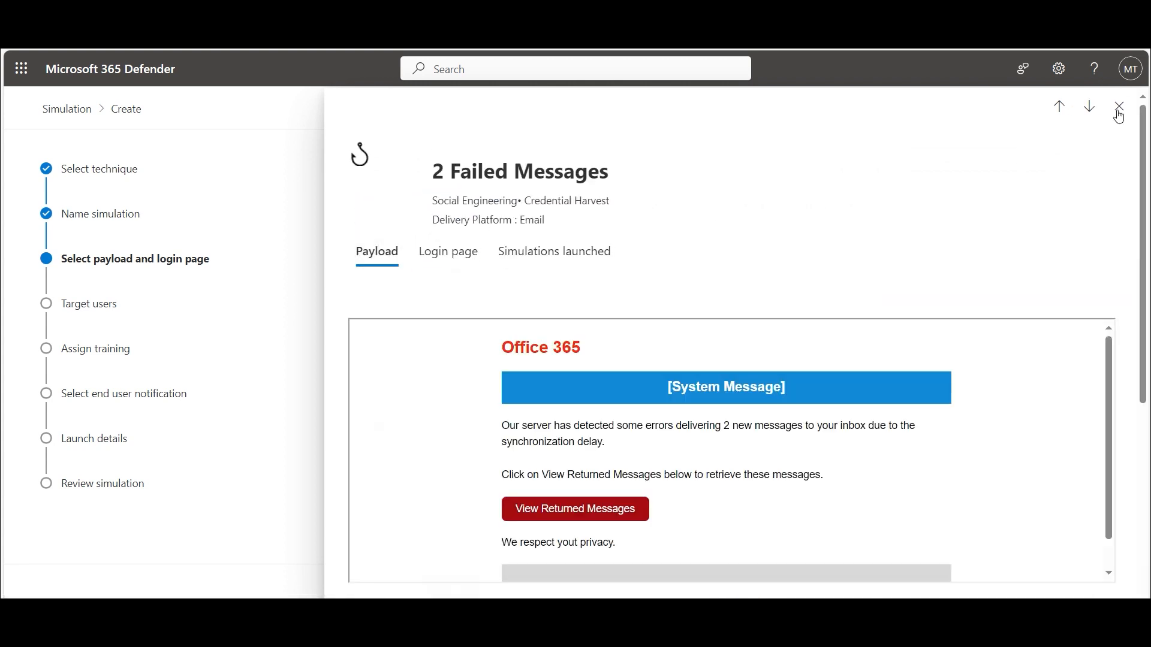
{"action": "left_click", "coordinate": [1118, 107]}
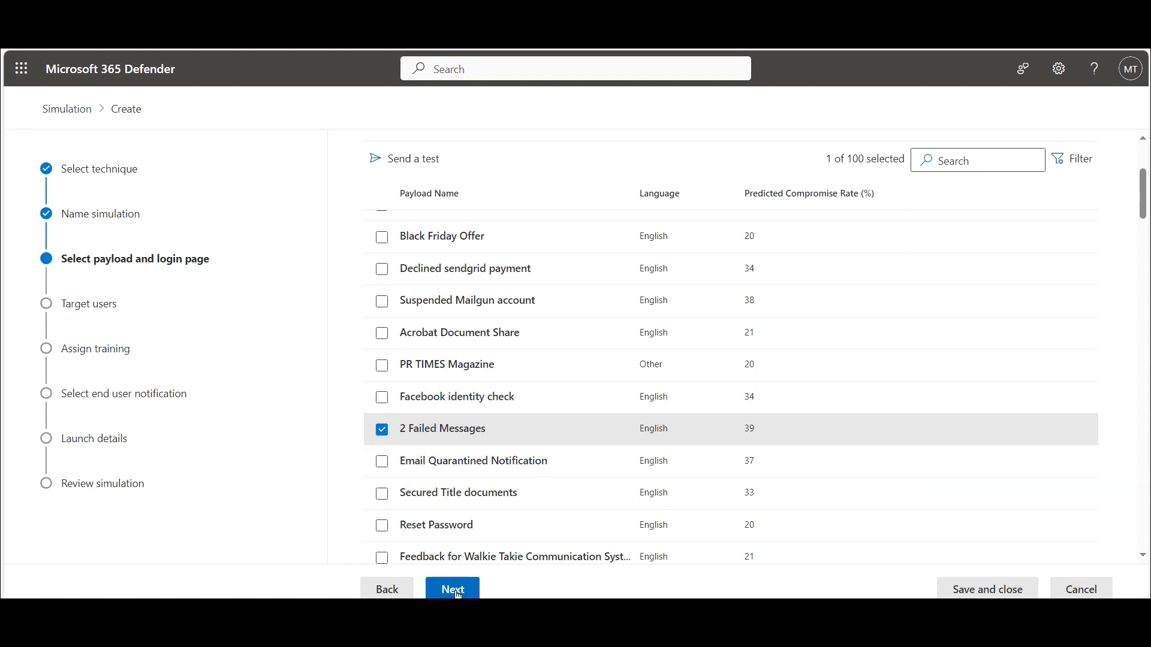
Target all users in the organization, covering 18 users or groups.
{"action": "left_click", "coordinate": [452, 589]}
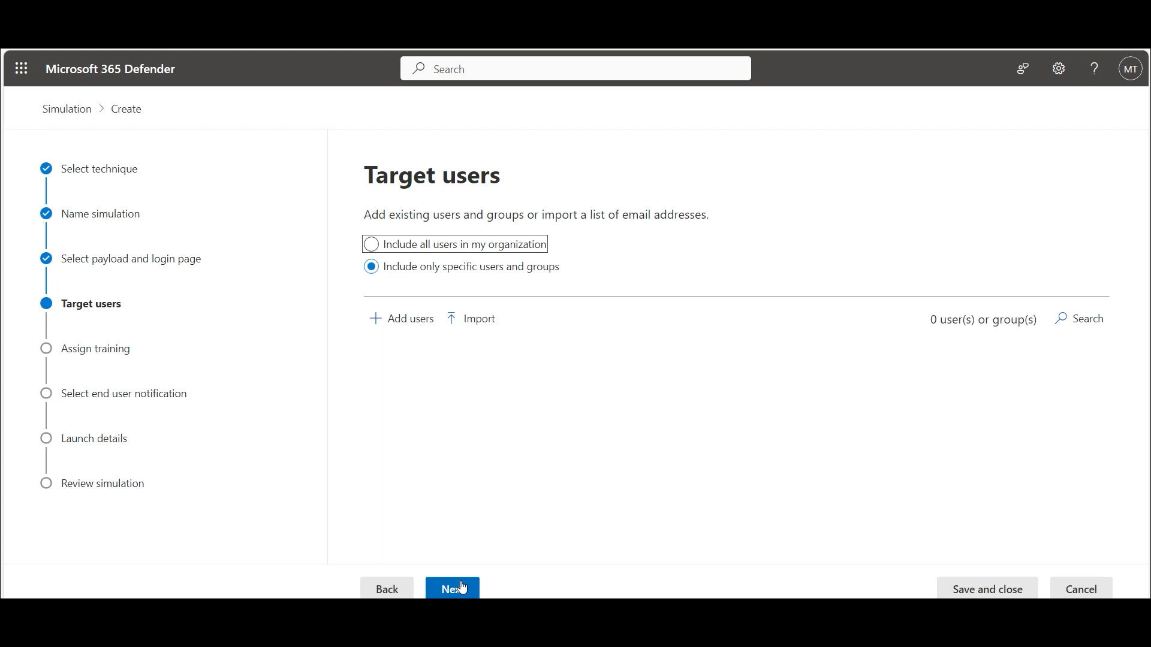
{"action": "mouse_move", "coordinate": [465, 236]}
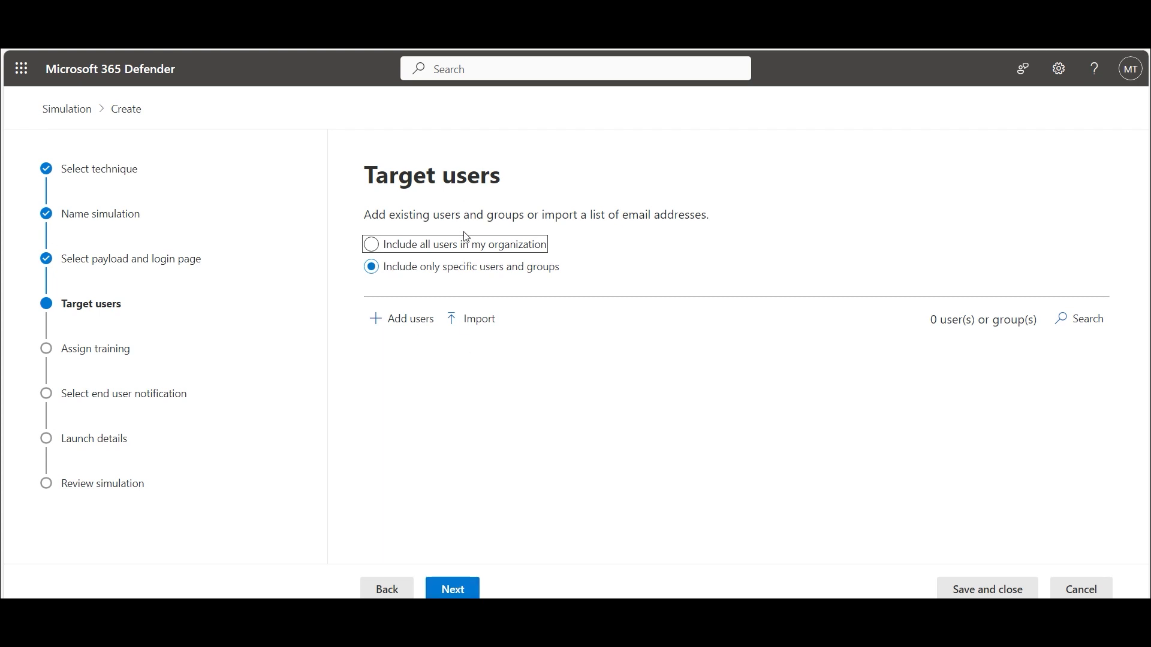
{"action": "mouse_move", "coordinate": [496, 266]}
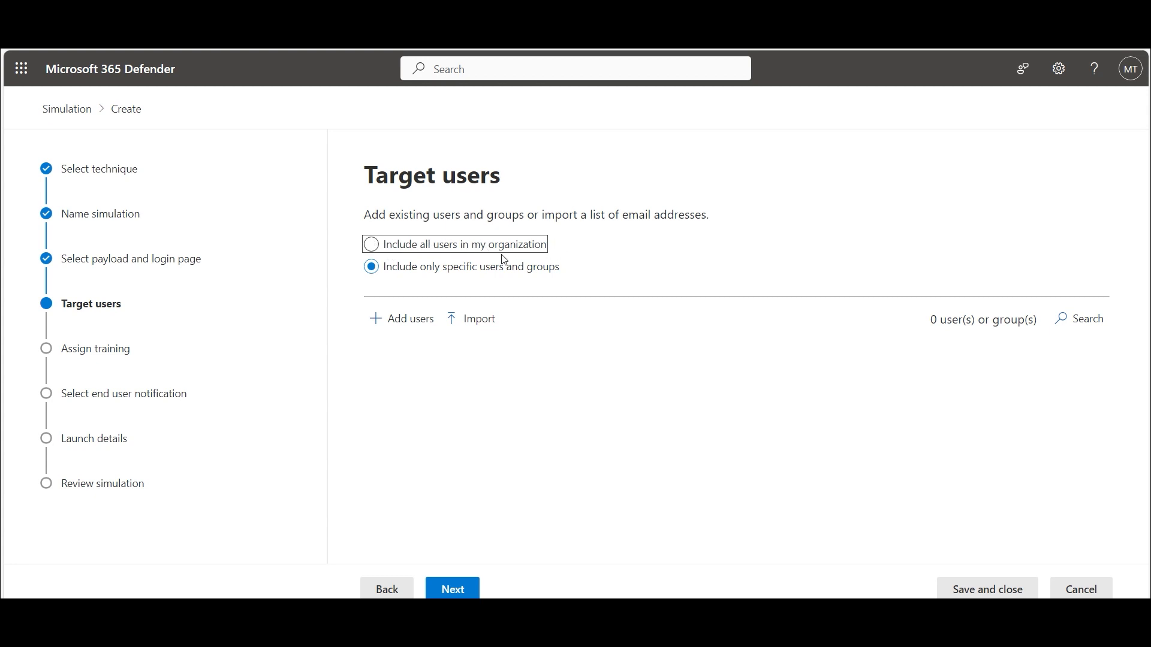
{"action": "mouse_move", "coordinate": [556, 272]}
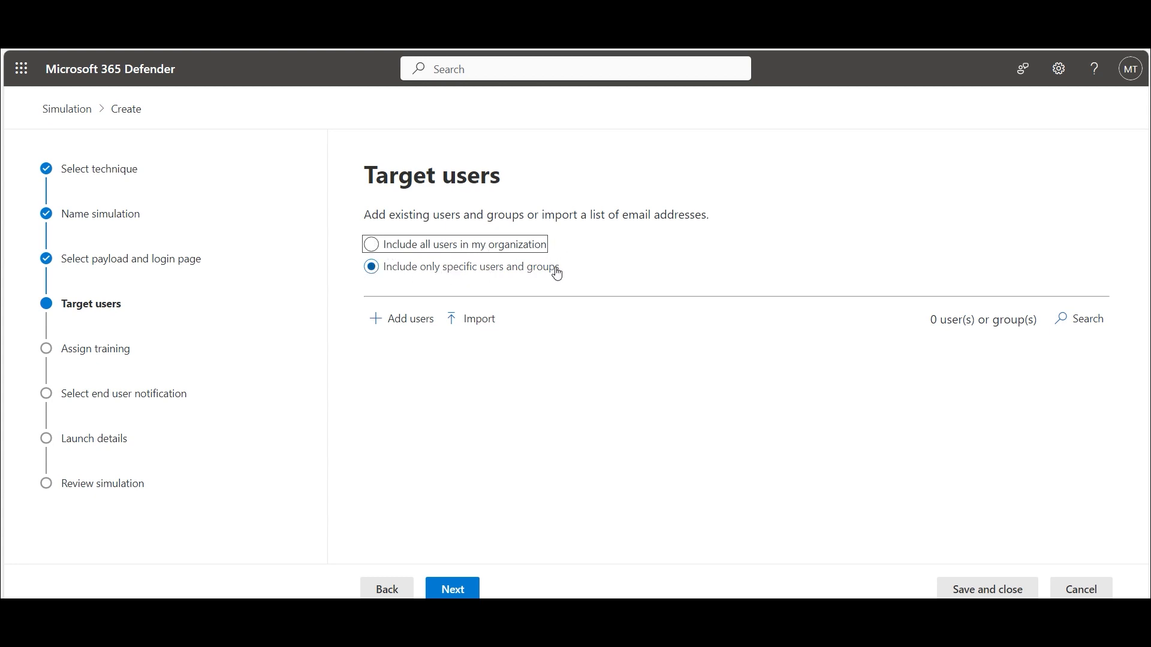
{"action": "left_click", "coordinate": [370, 245]}
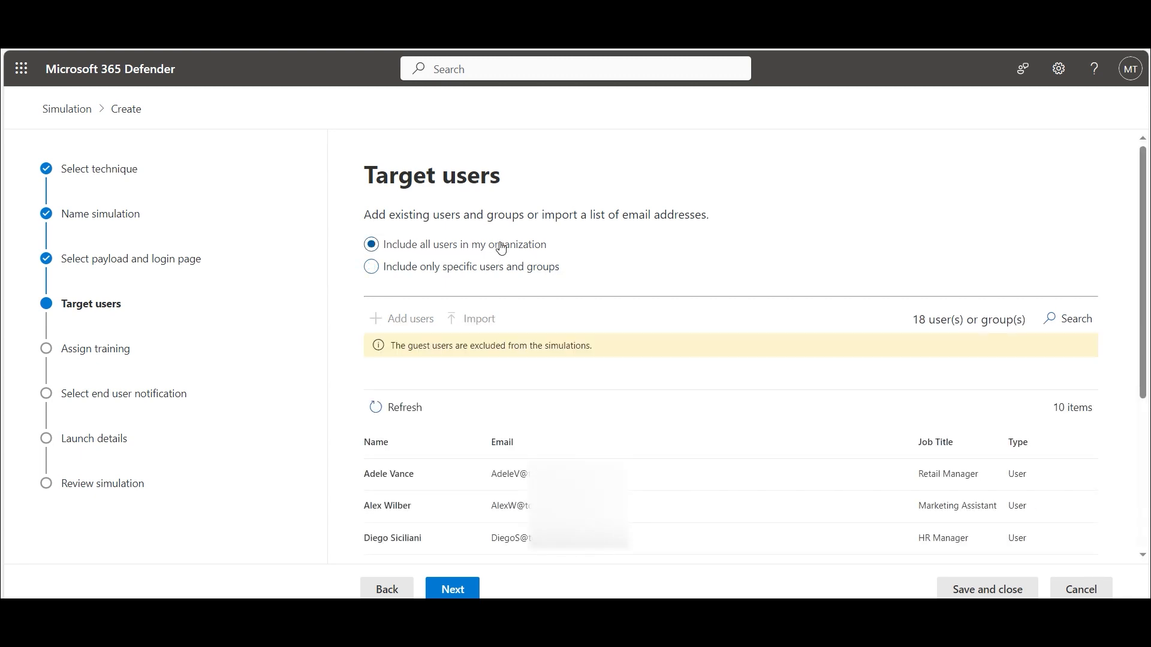
{"action": "mouse_move", "coordinate": [536, 590]}
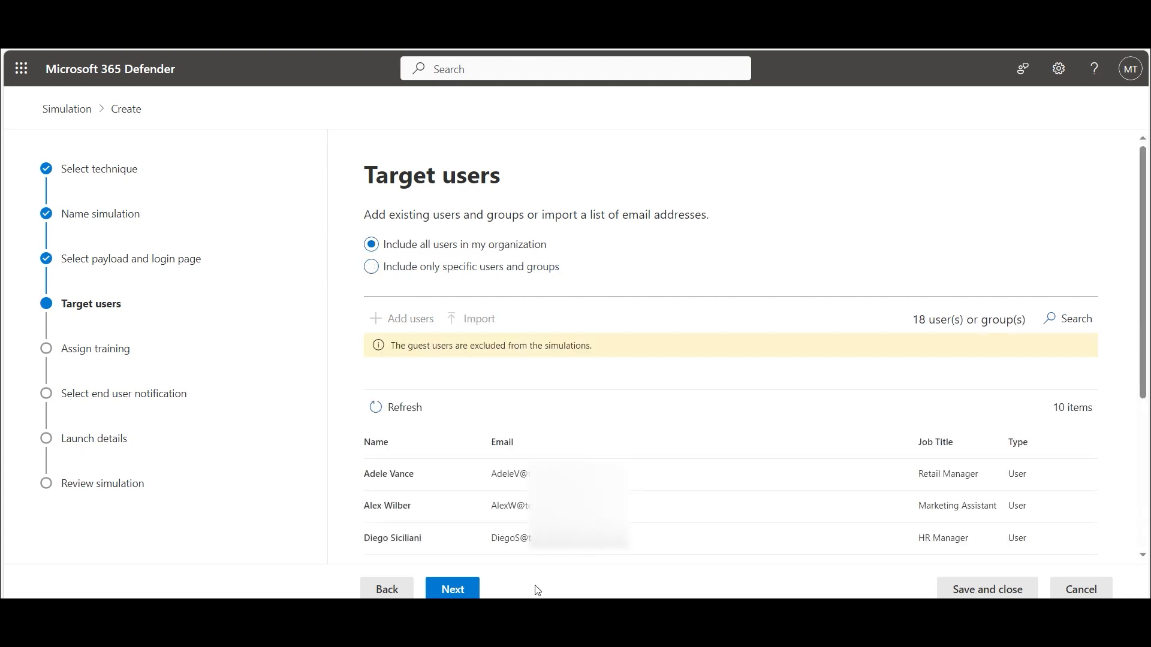
Pass the Exclude users step without excluding anyone.
{"action": "left_click", "coordinate": [452, 588]}
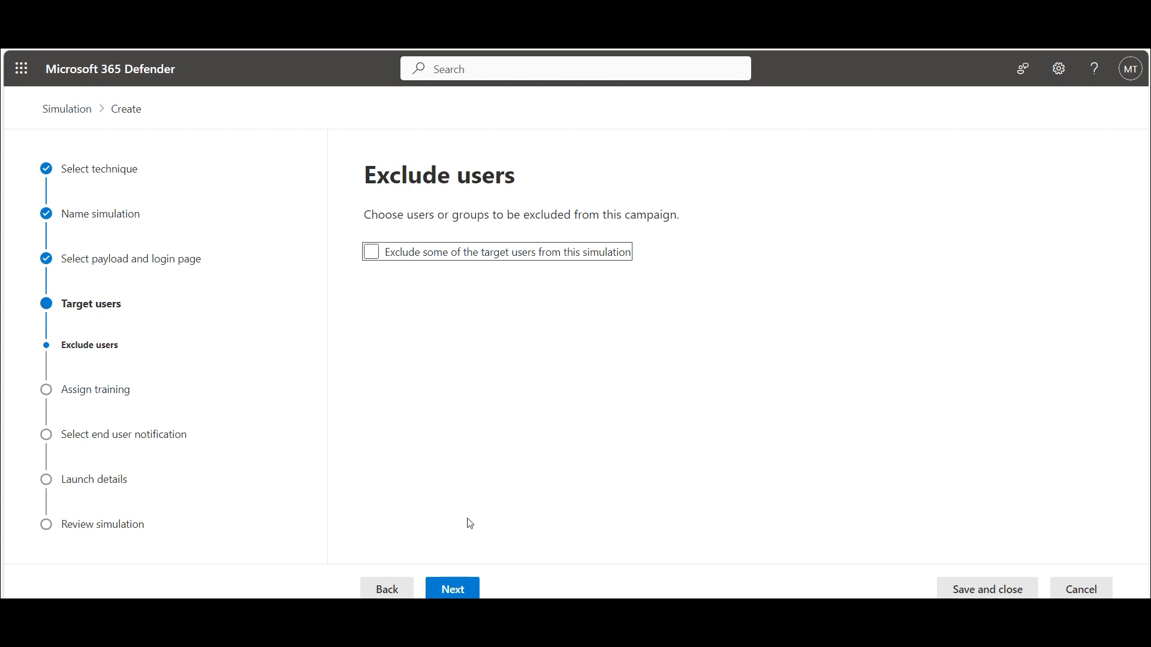
{"action": "mouse_move", "coordinate": [374, 305]}
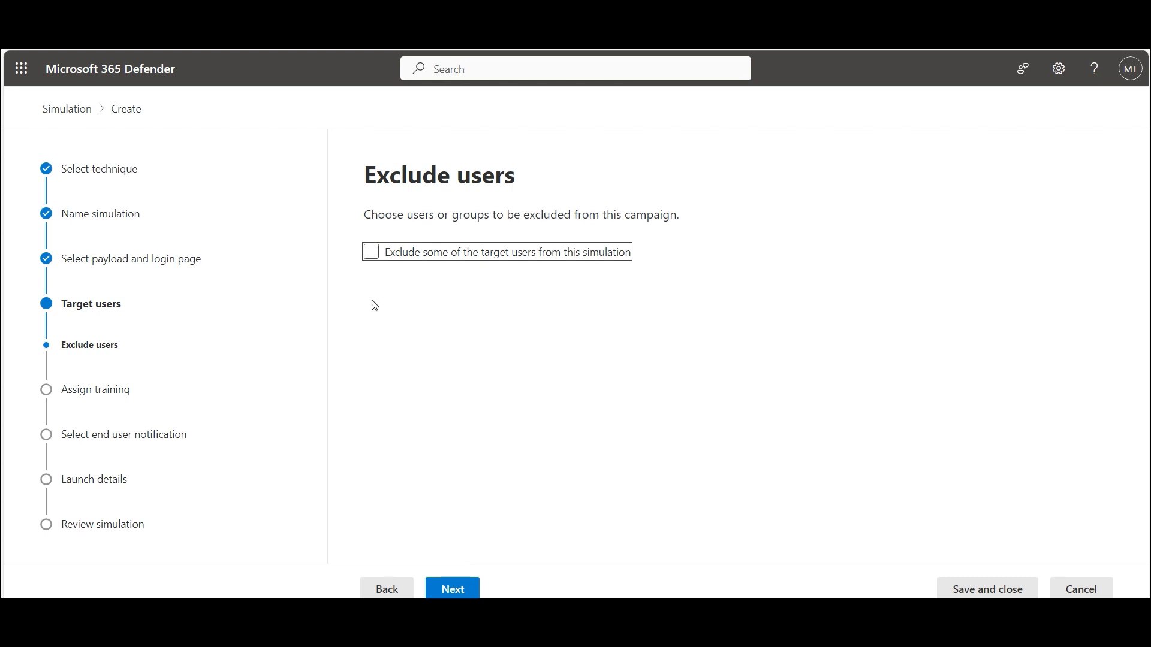
{"action": "left_click", "coordinate": [452, 588]}
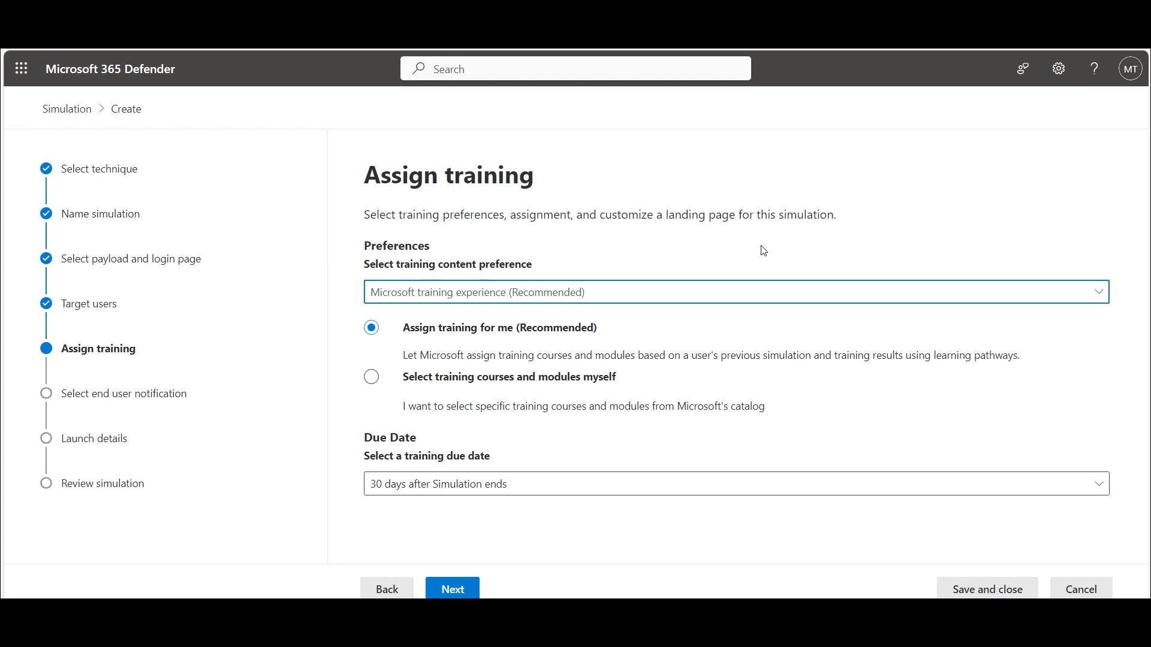
{"action": "mouse_move", "coordinate": [504, 359]}
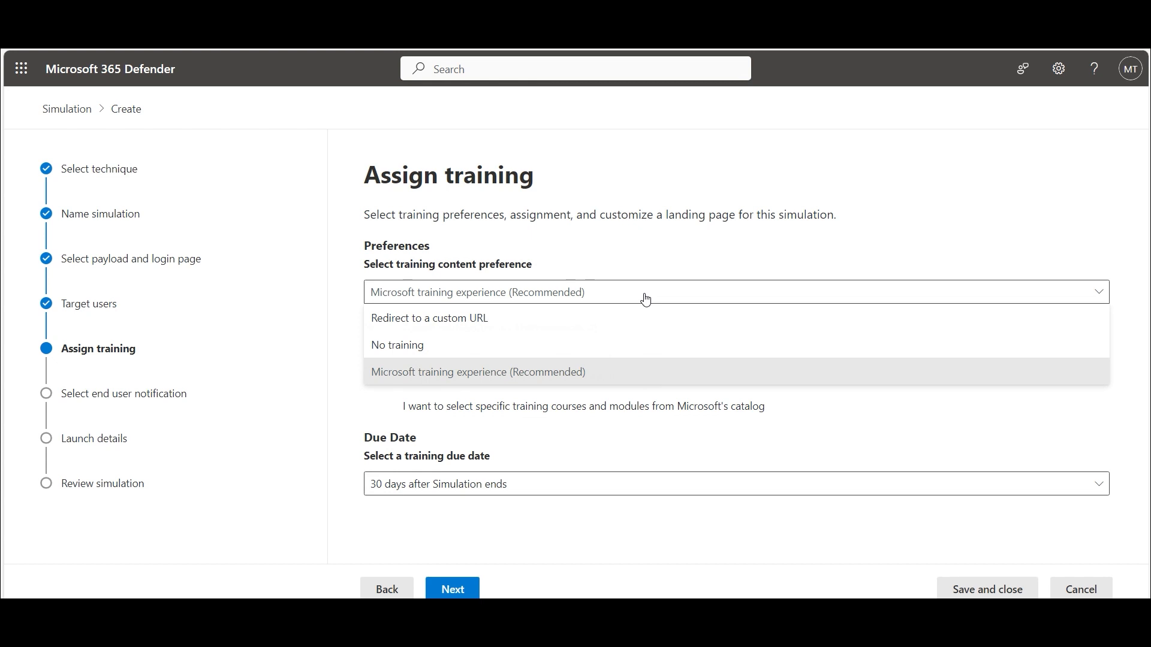
{"action": "mouse_move", "coordinate": [619, 385]}
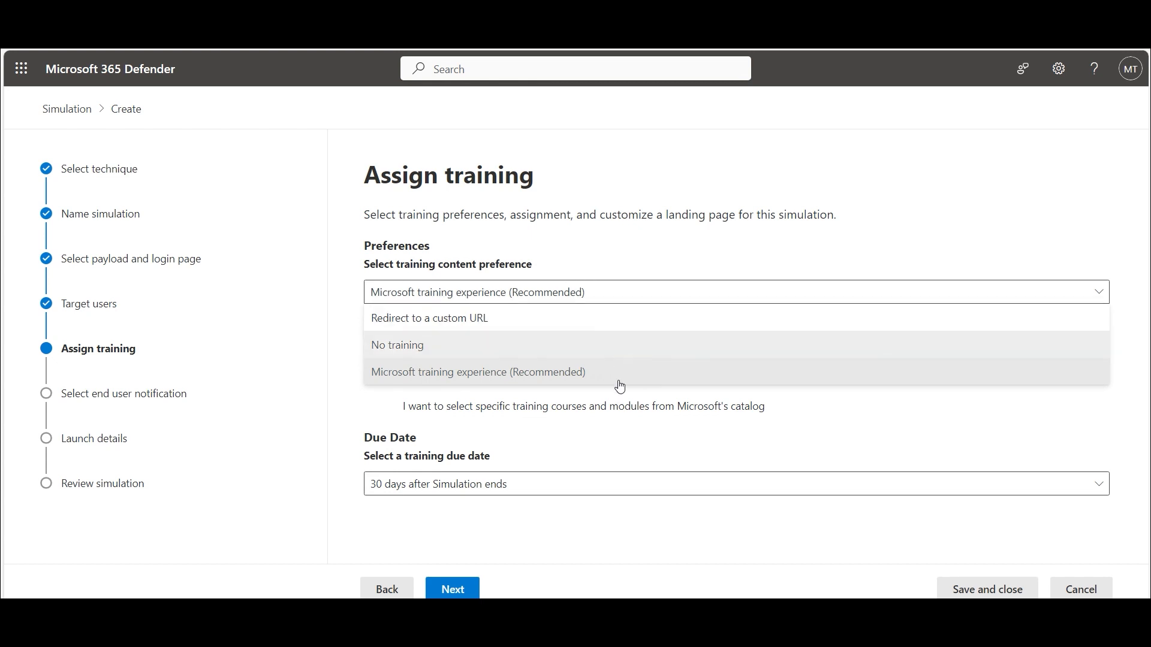
Keep Microsoft's recommended training, auto-assigned and due 30 days after the simulation ends.
{"action": "left_click", "coordinate": [478, 372]}
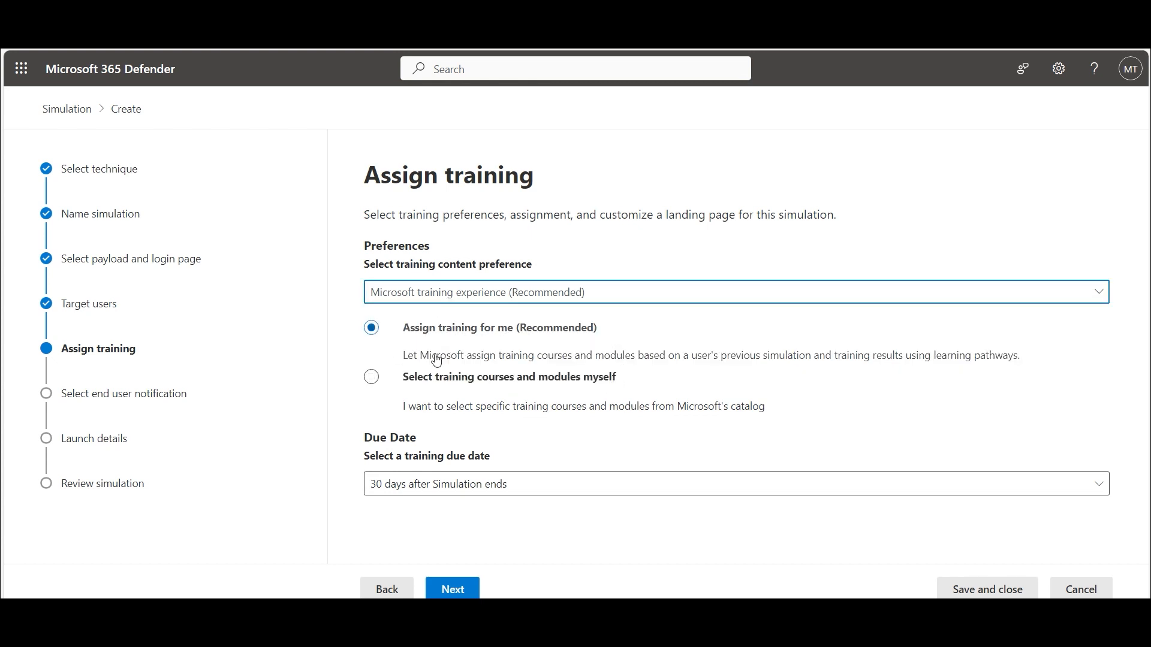
{"action": "mouse_move", "coordinate": [518, 490]}
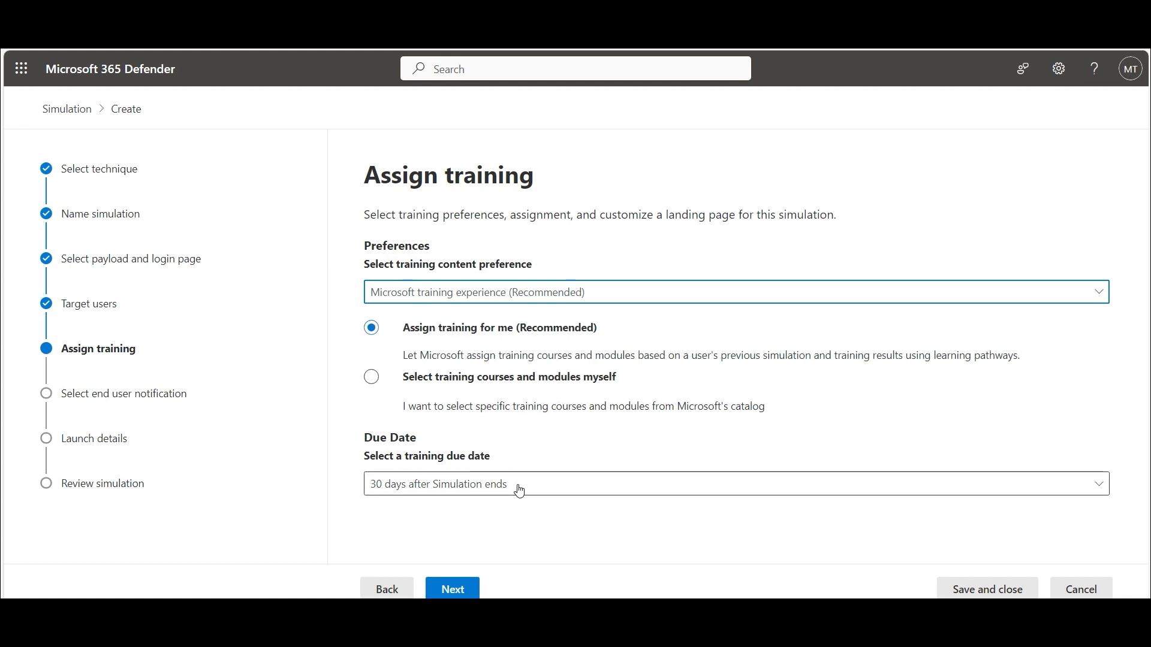
{"action": "left_click", "coordinate": [514, 483]}
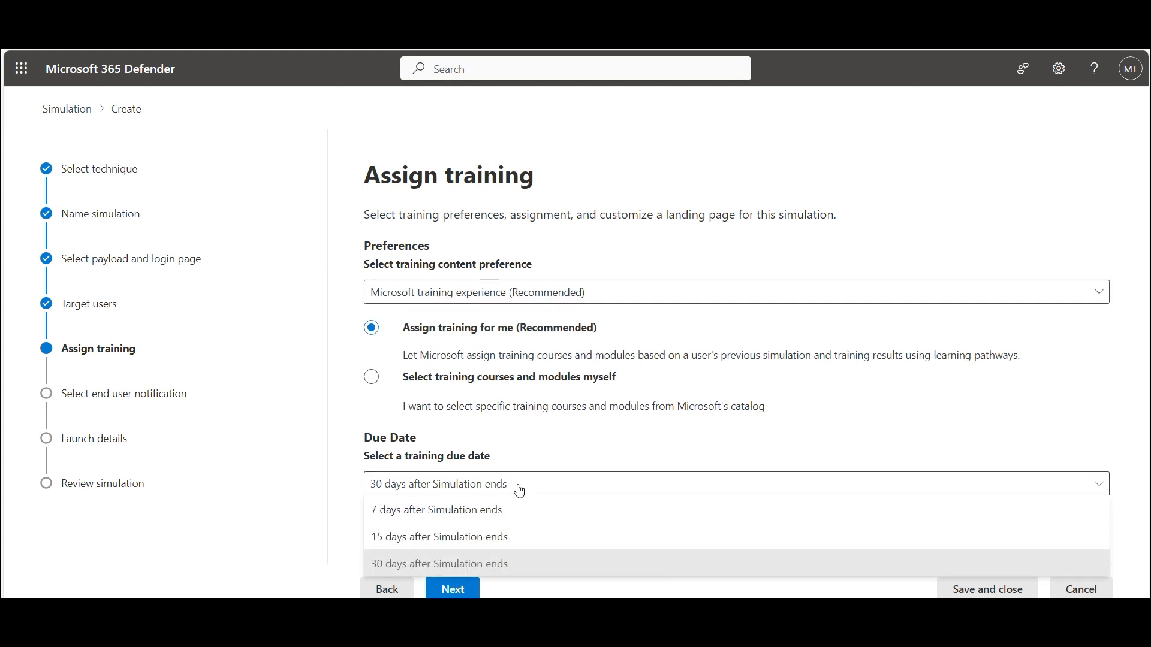
{"action": "mouse_move", "coordinate": [512, 563]}
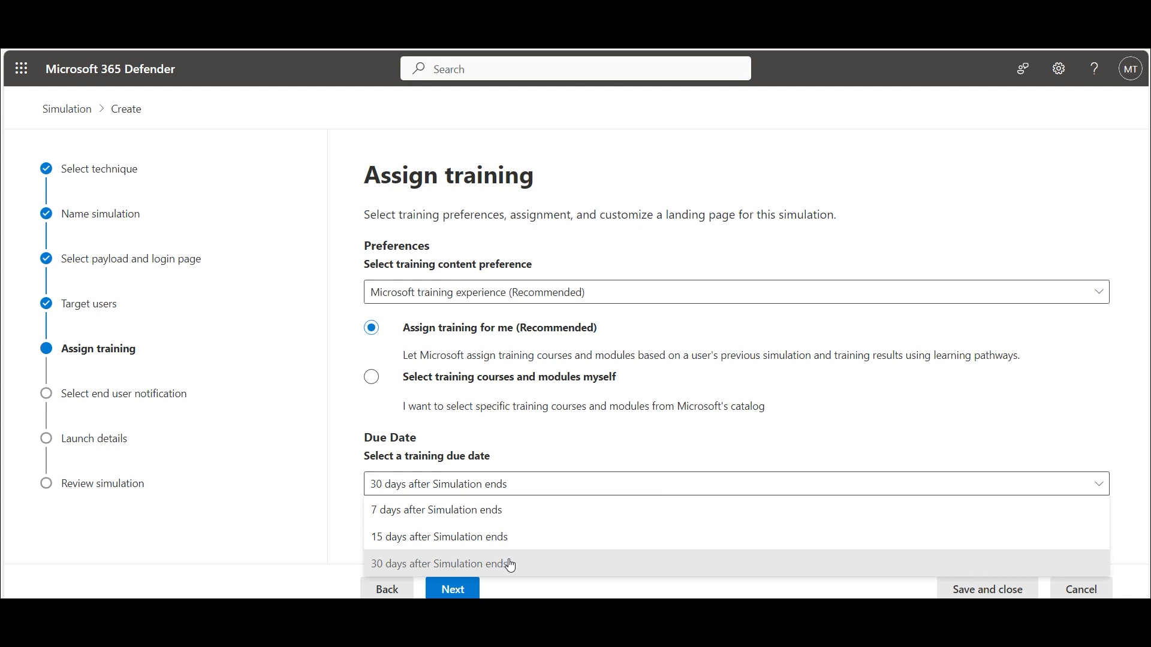
{"action": "mouse_move", "coordinate": [610, 419]}
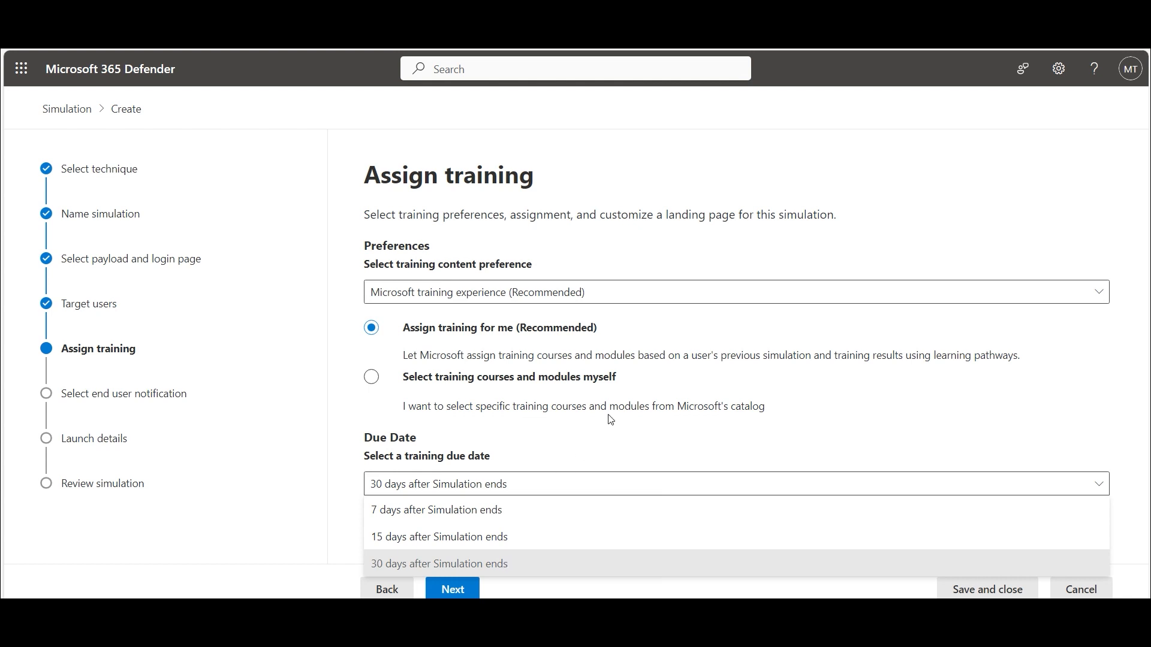
{"action": "left_click", "coordinate": [439, 563]}
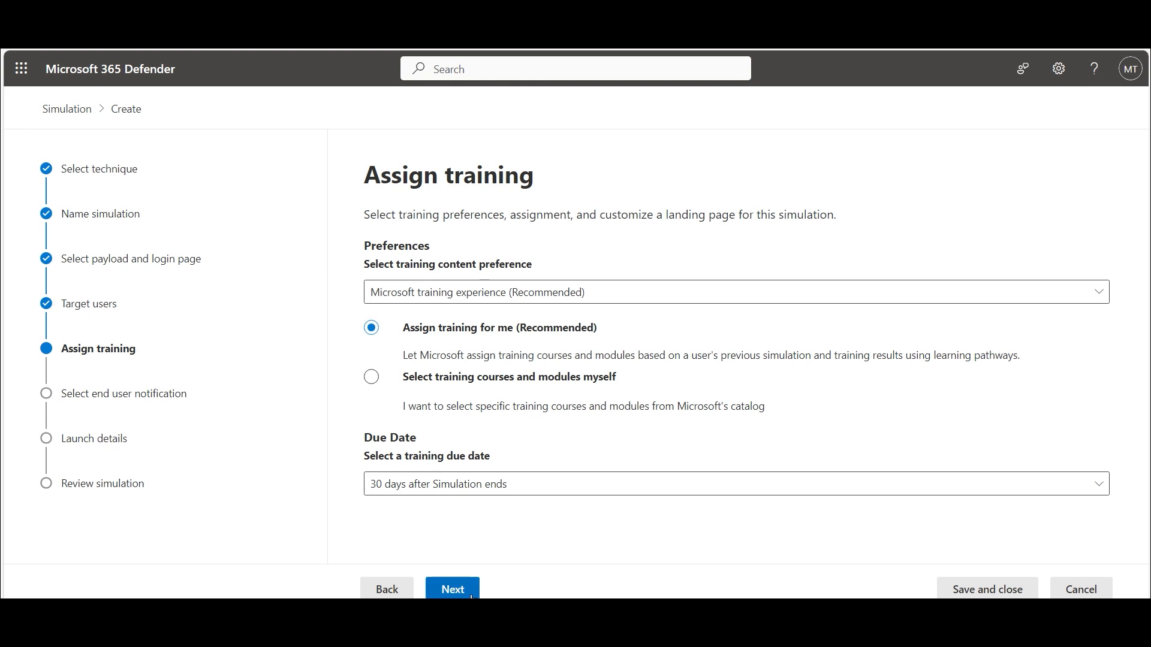
Select Microsoft Landing Page Template 1 from the global landing pages library.
{"action": "left_click", "coordinate": [451, 588]}
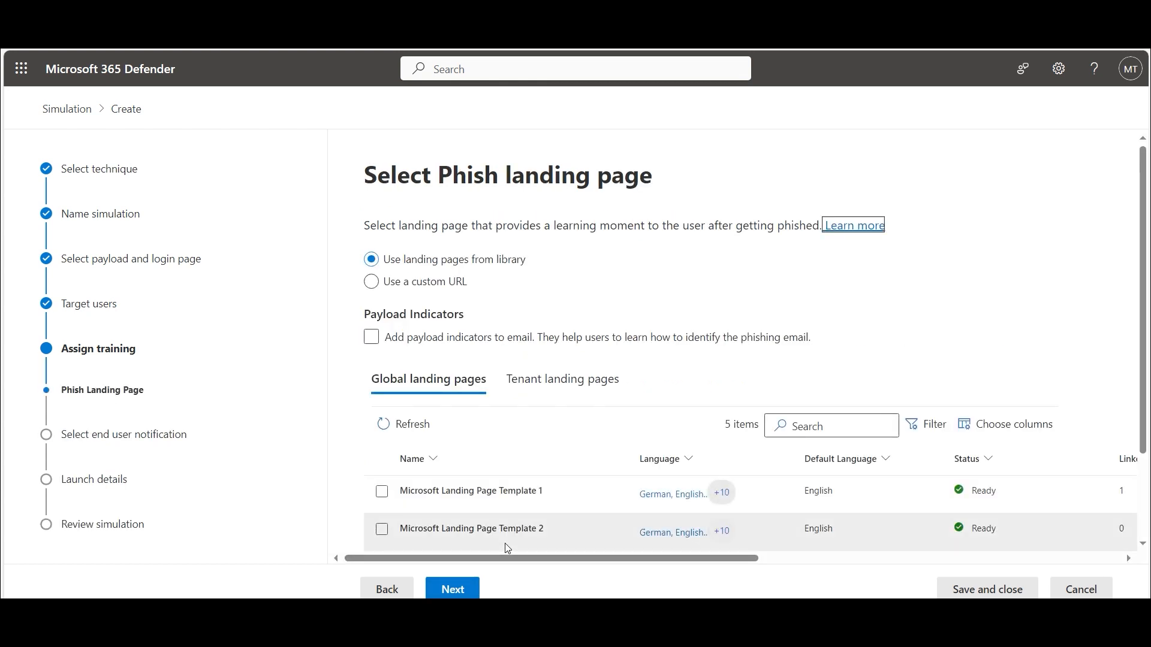
{"action": "mouse_move", "coordinate": [354, 206]}
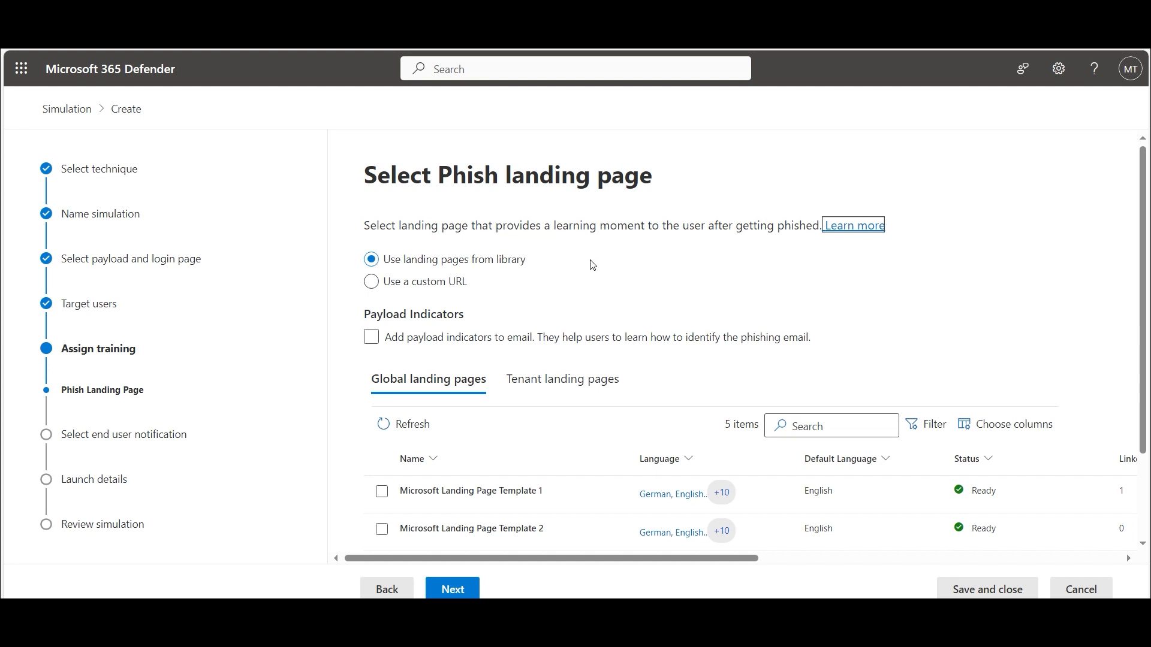
{"action": "mouse_move", "coordinate": [542, 266]}
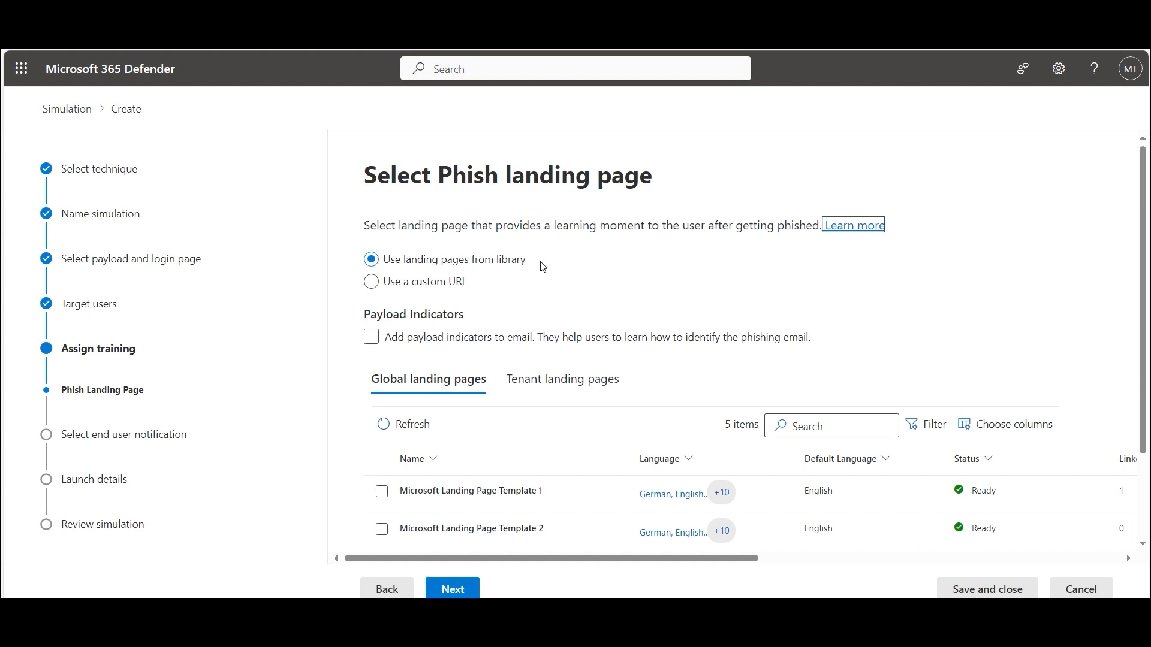
{"action": "scroll", "scroll_direction": "down", "scroll_amount": 3}
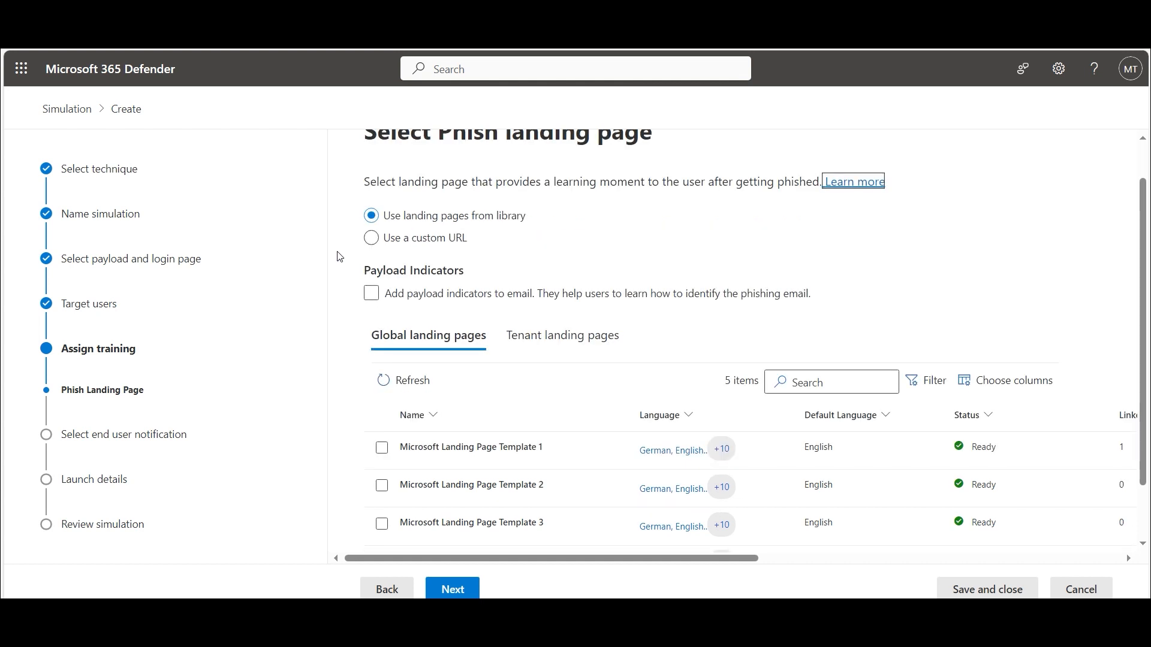
{"action": "scroll", "scroll_direction": "down", "scroll_amount": 3}
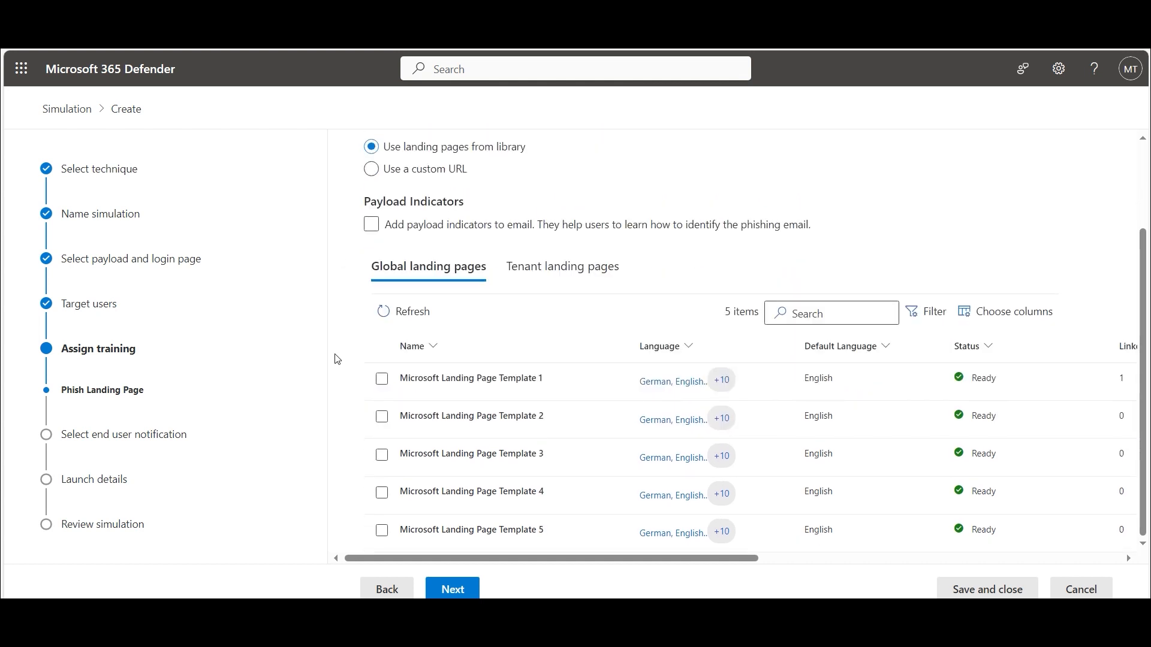
{"action": "left_click", "coordinate": [382, 378]}
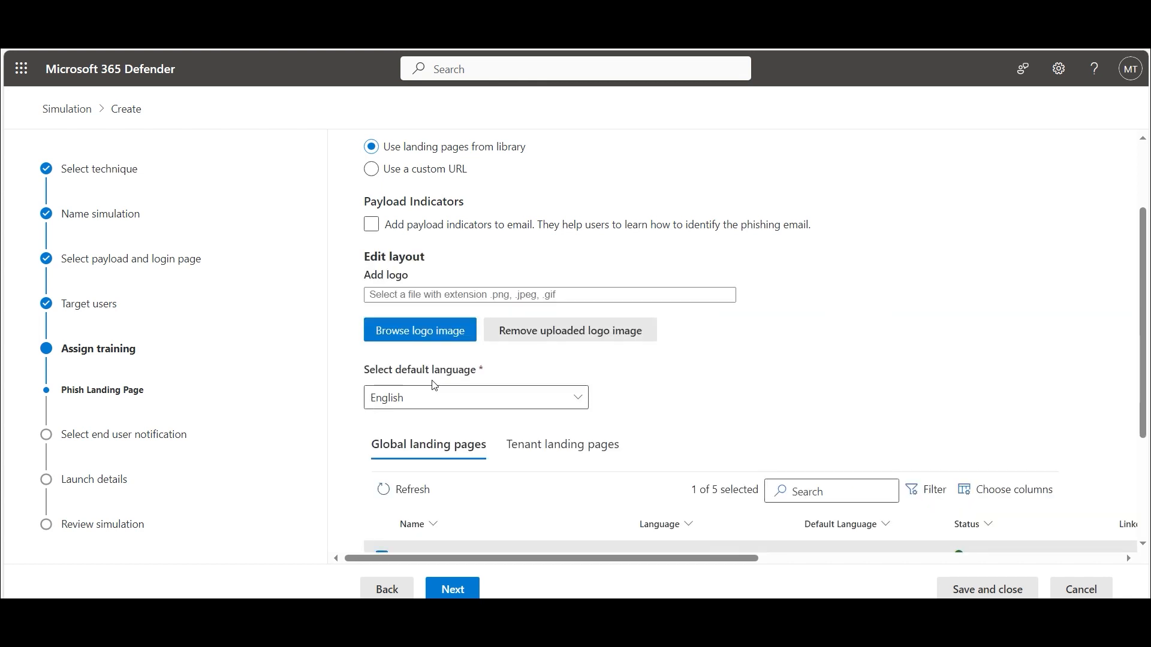
{"action": "scroll", "scroll_direction": "down", "scroll_amount": 3}
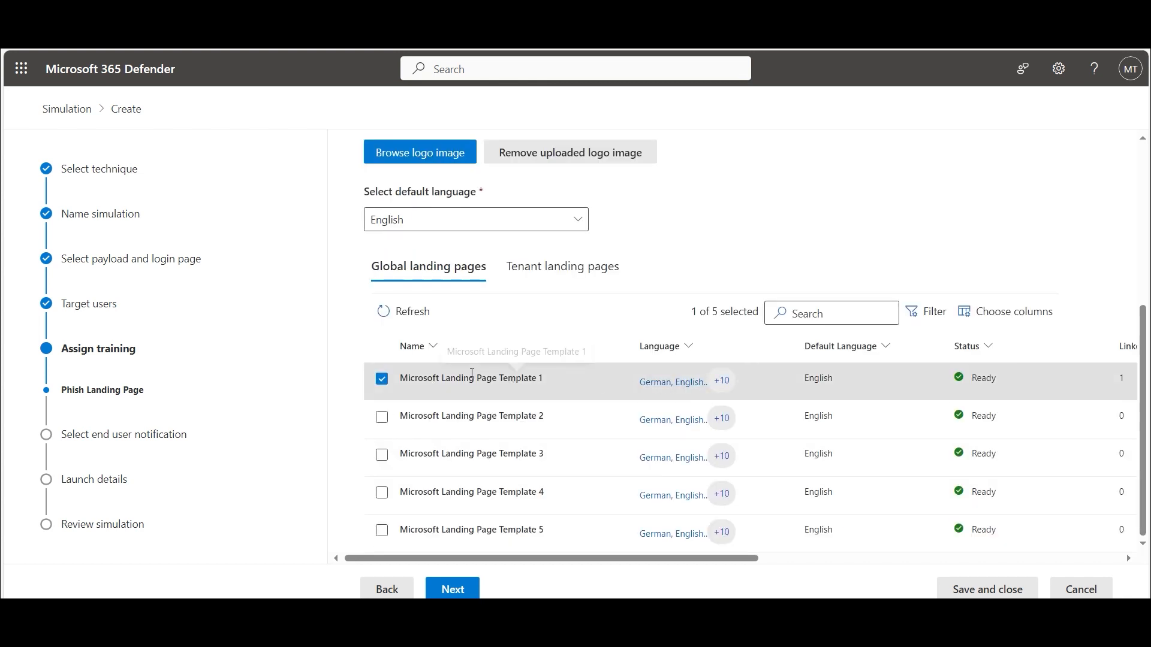
Preview Template 1, scrolling through its phishing tips and training notice.
{"action": "left_click", "coordinate": [471, 378]}
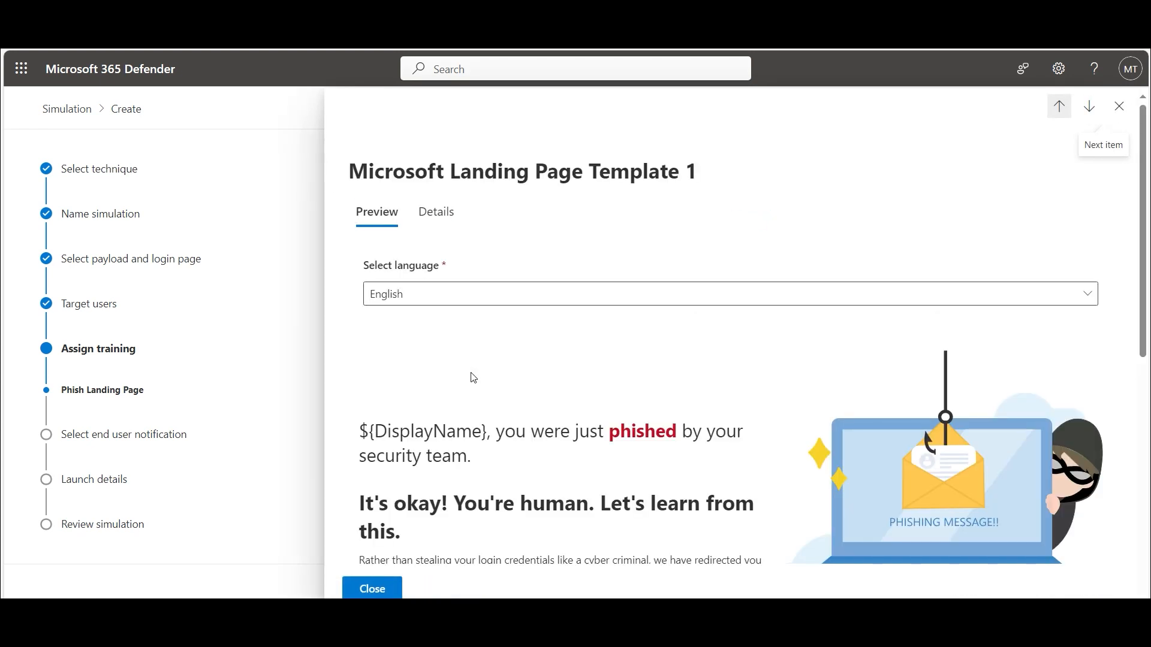
{"action": "scroll", "scroll_direction": "down", "scroll_amount": 3}
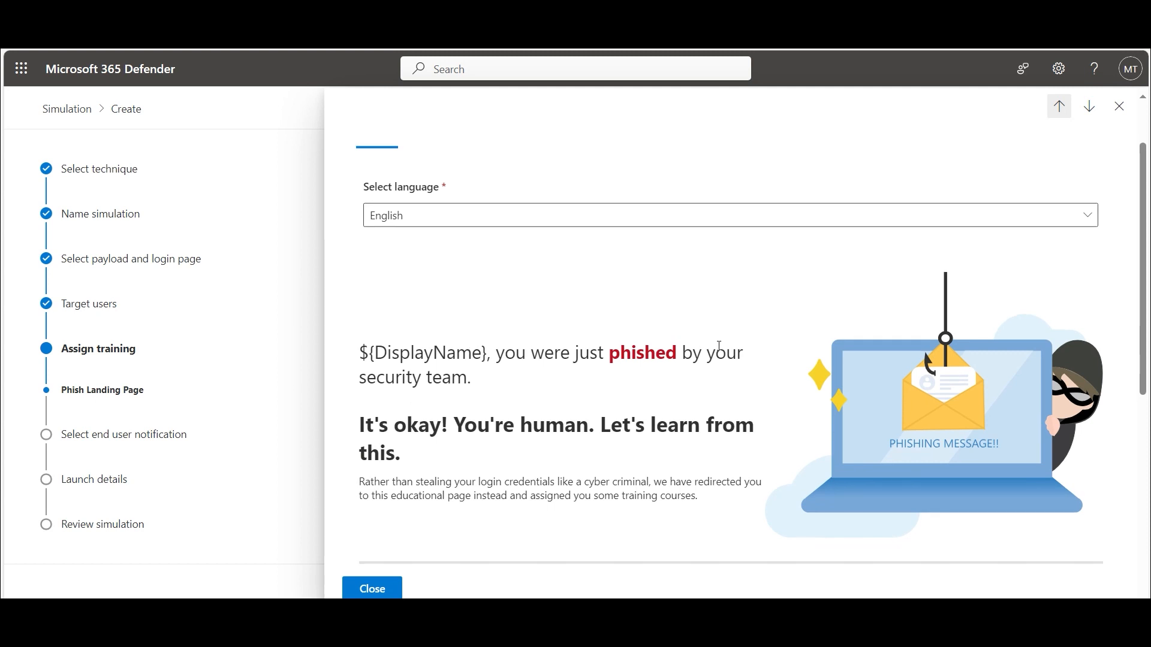
{"action": "scroll", "scroll_direction": "down", "scroll_amount": 3}
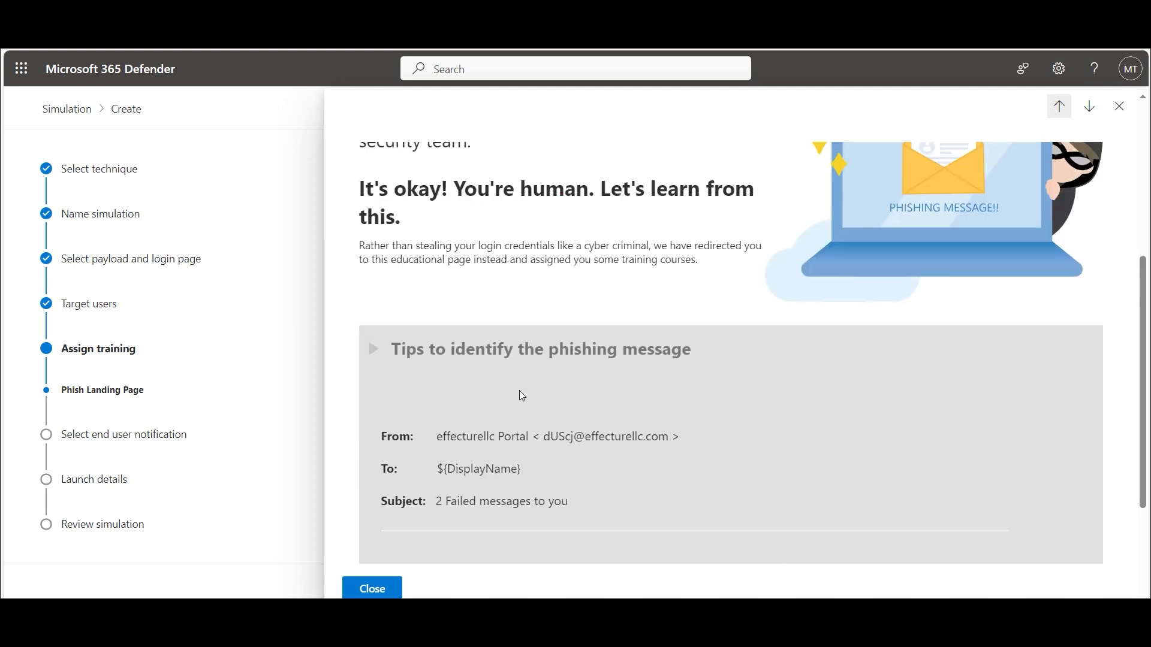
{"action": "scroll", "scroll_direction": "down", "scroll_amount": 3}
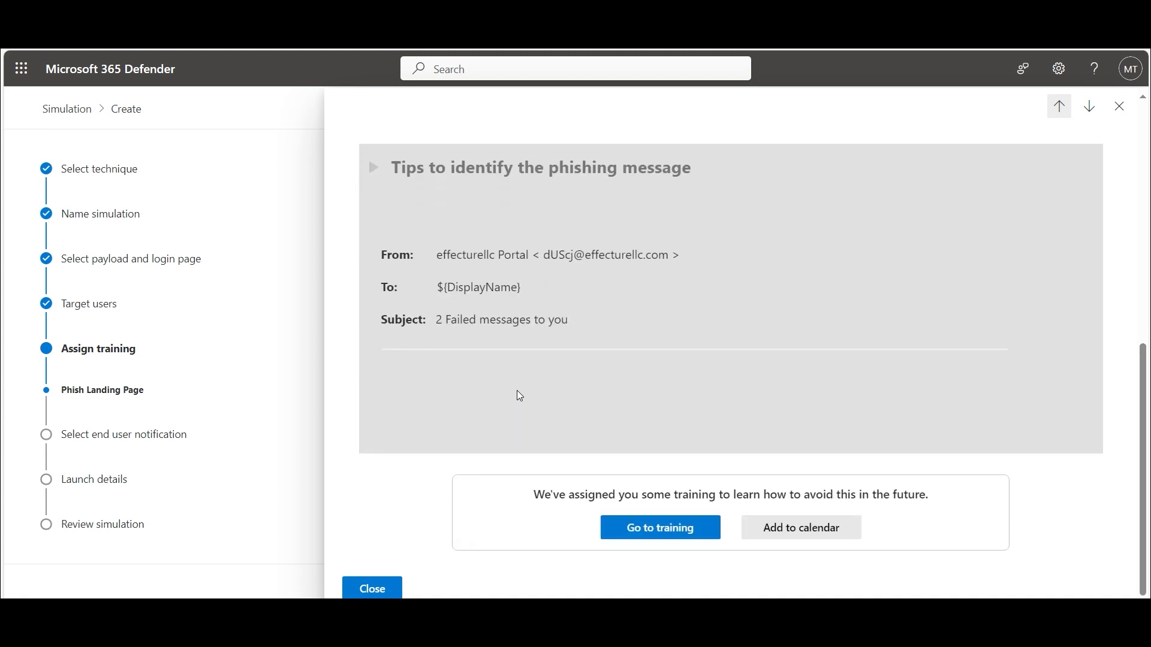
{"action": "mouse_move", "coordinate": [373, 170]}
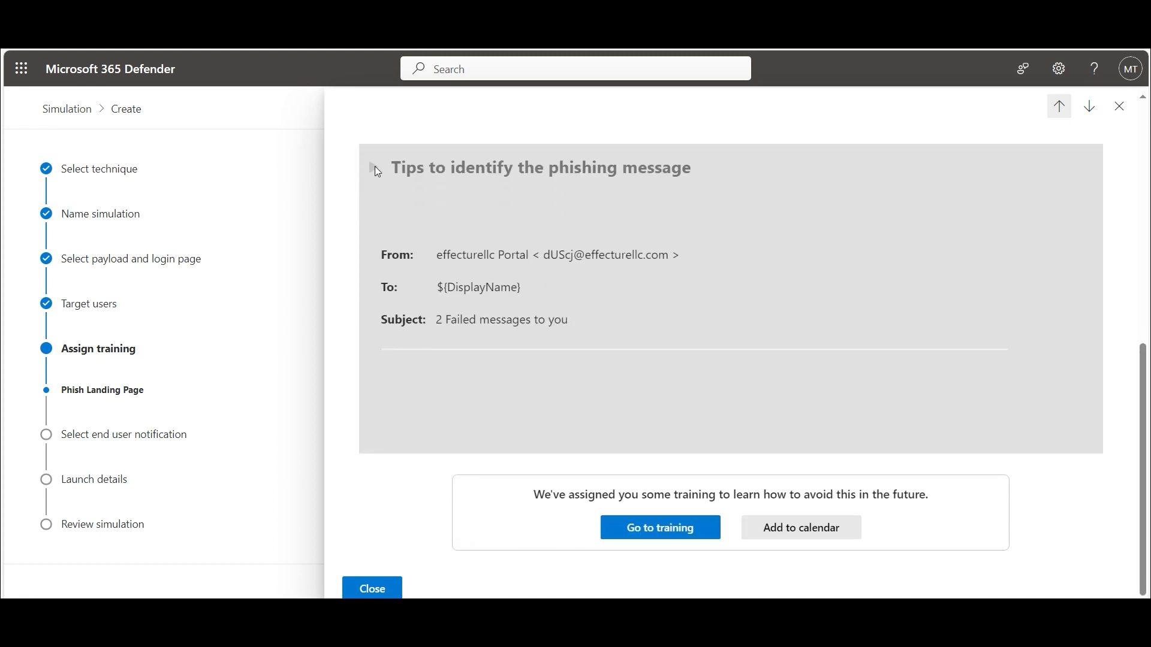
{"action": "mouse_move", "coordinate": [659, 518]}
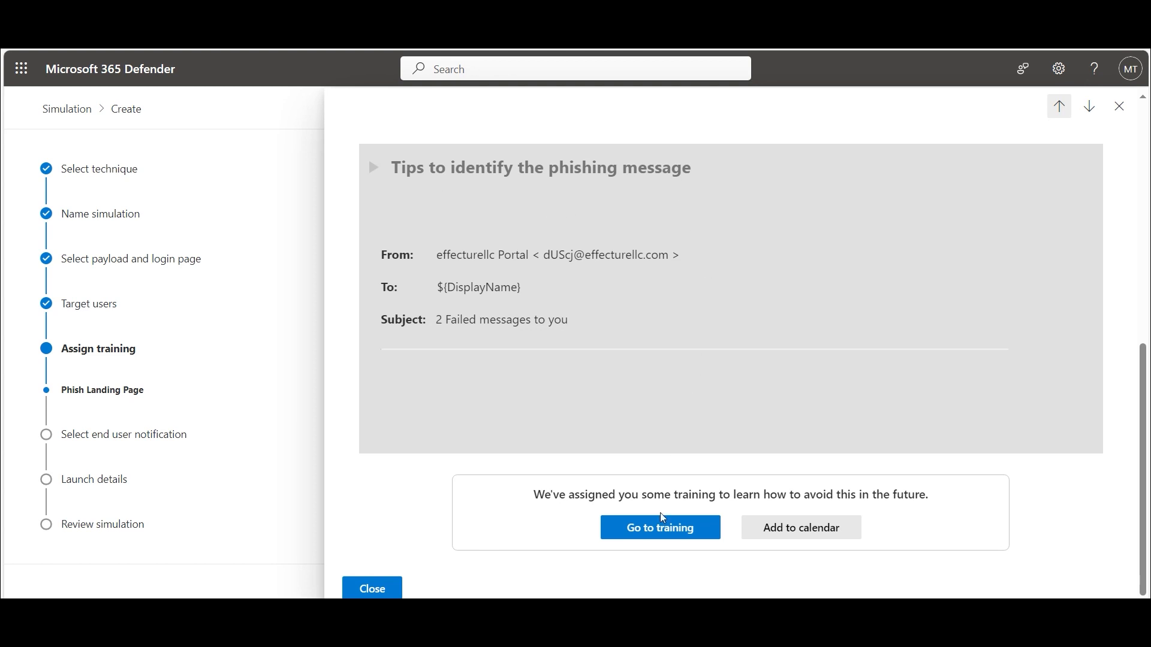
{"action": "mouse_move", "coordinate": [424, 532]}
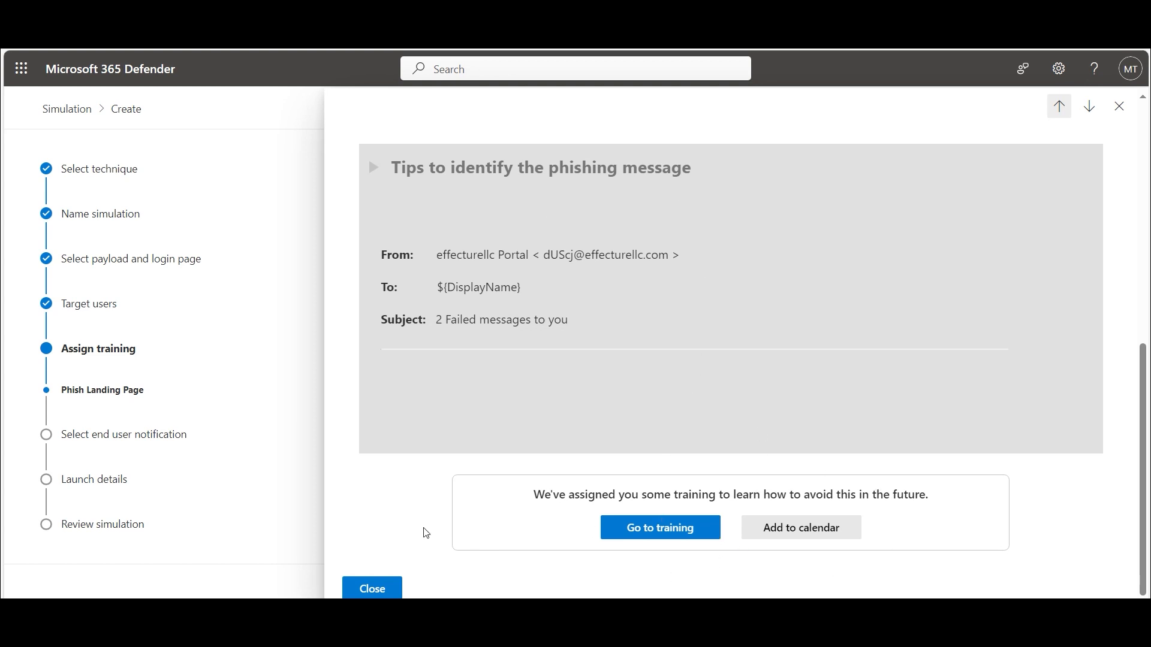
Close the preview and add the Capture.PNG logo to the landing page.
{"action": "left_click", "coordinate": [372, 588]}
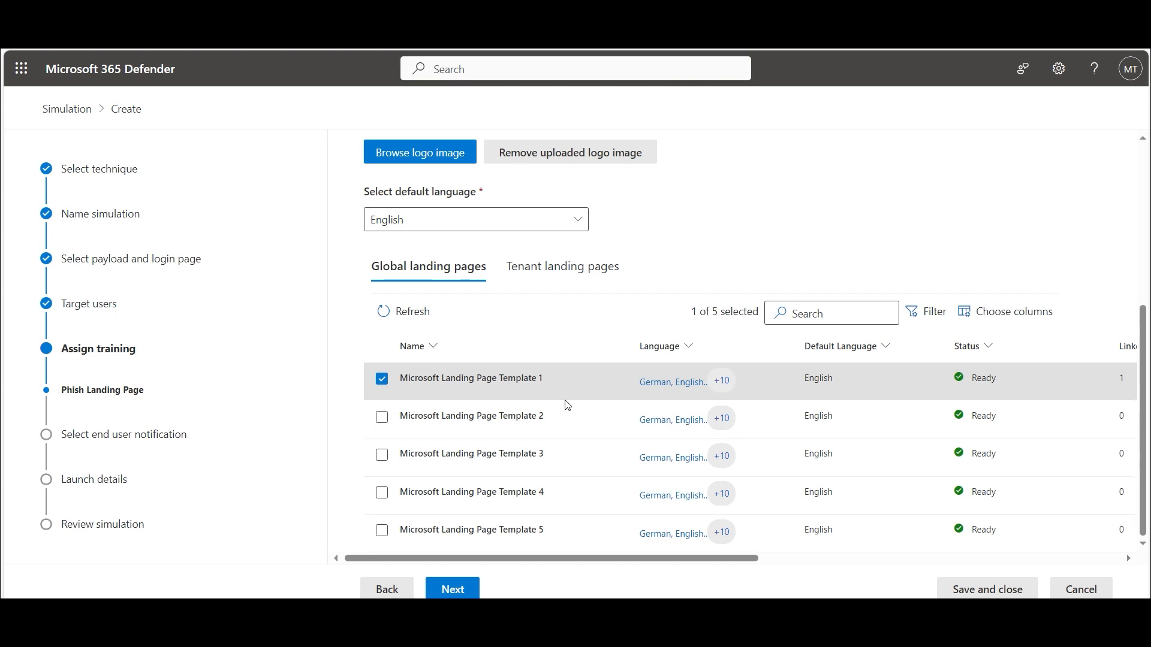
{"action": "mouse_move", "coordinate": [497, 222]}
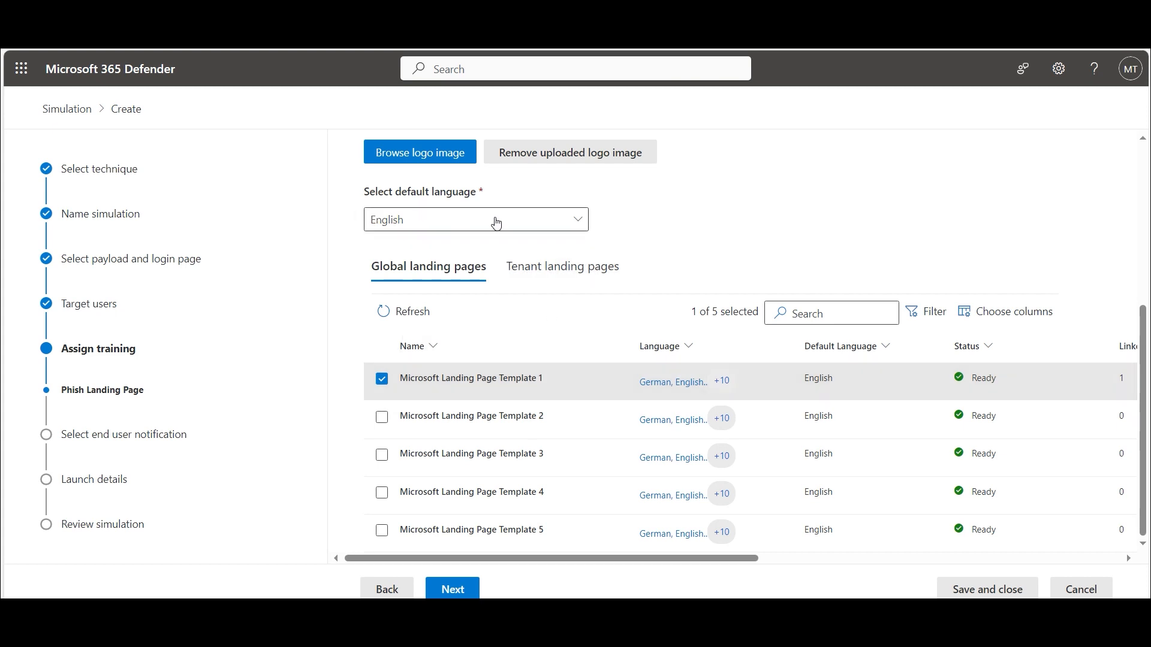
{"action": "scroll", "scroll_direction": "up", "scroll_amount": 3}
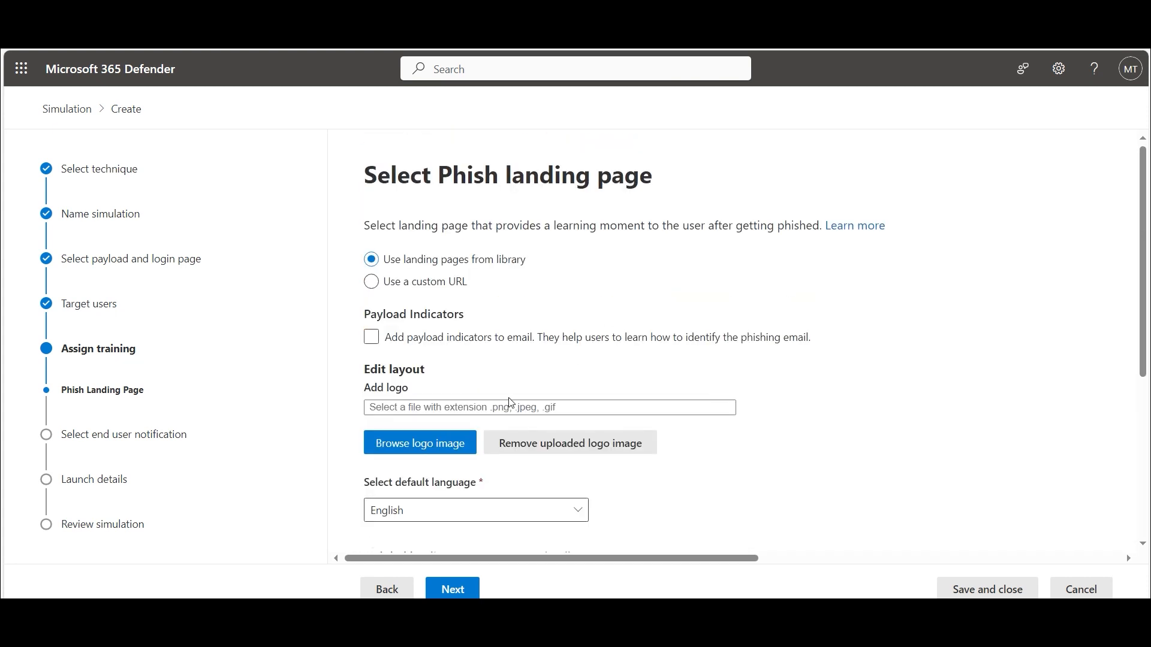
{"action": "mouse_move", "coordinate": [689, 455]}
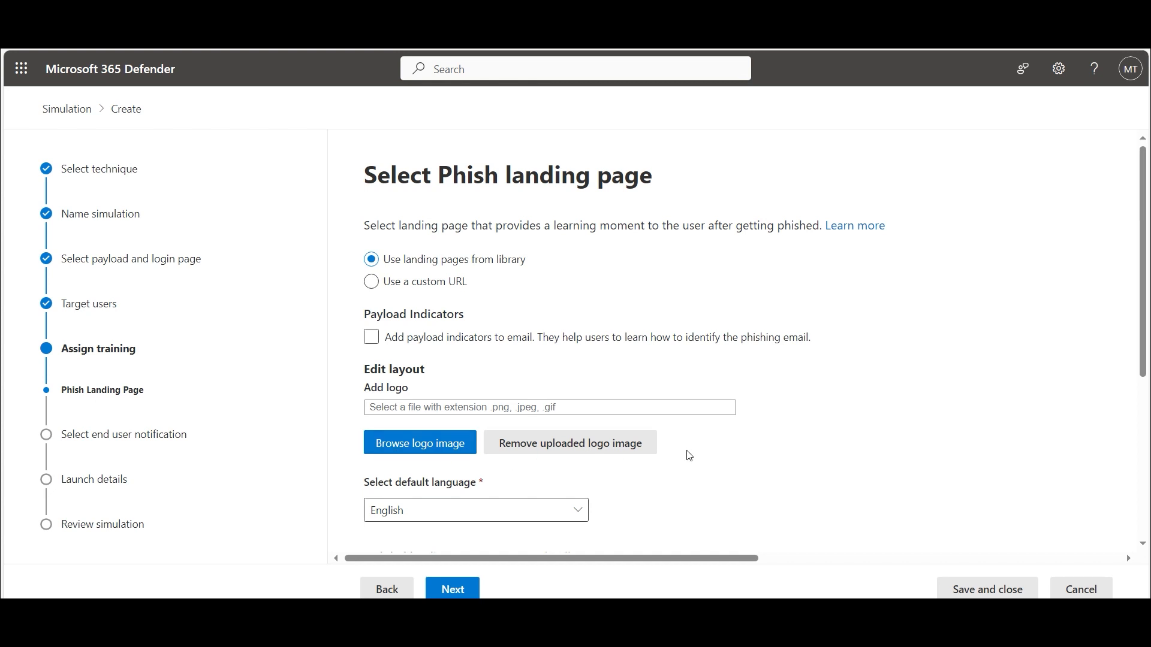
{"action": "left_click", "coordinate": [419, 442]}
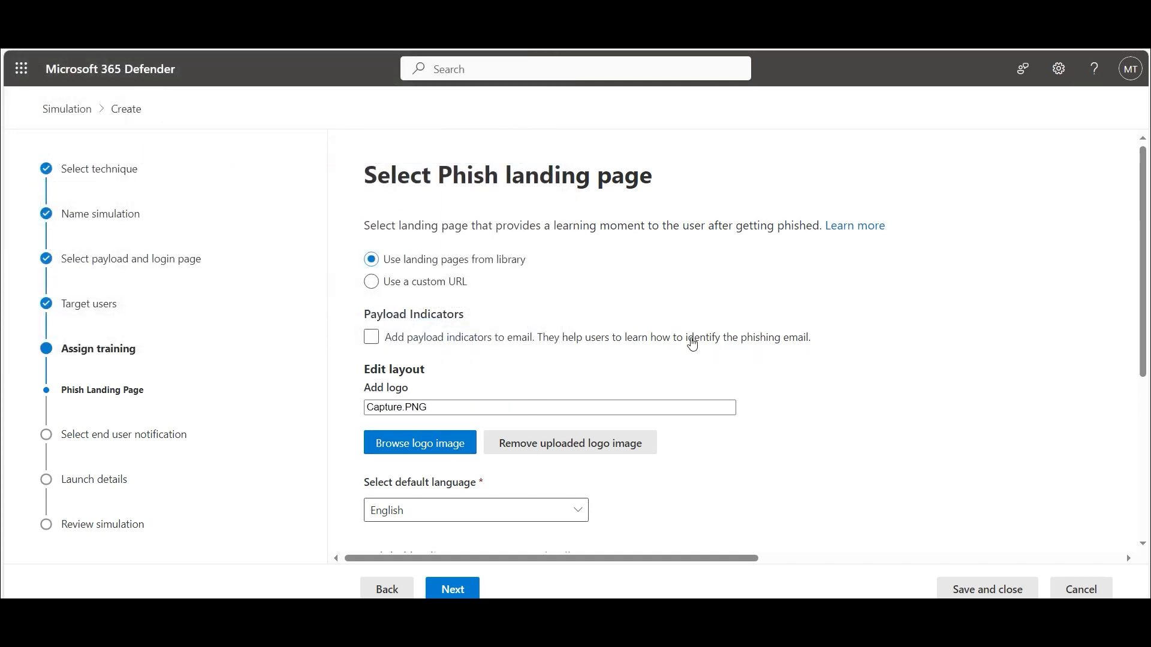
{"action": "mouse_move", "coordinate": [730, 352]}
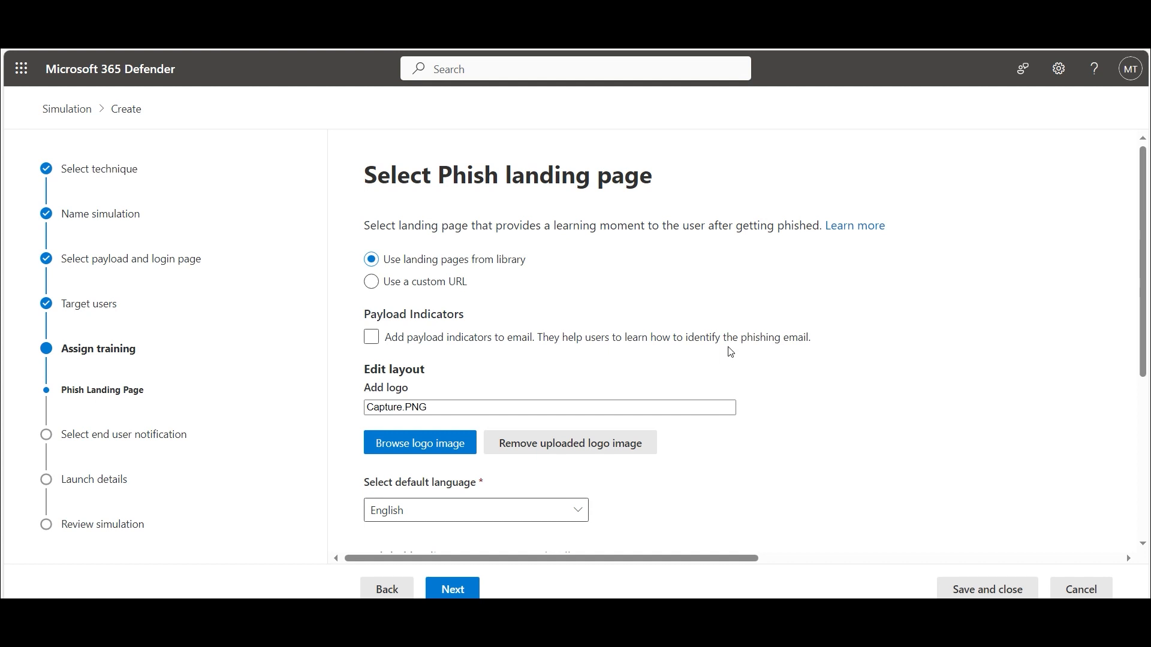
{"action": "scroll", "scroll_direction": "down", "scroll_amount": 3}
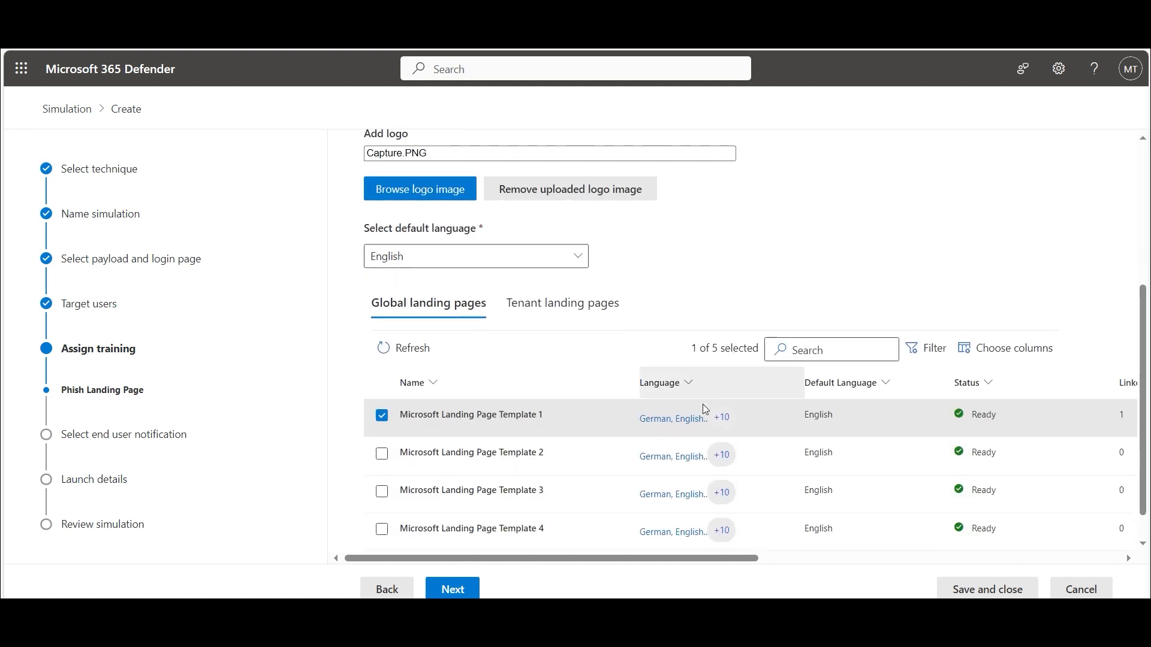
{"action": "scroll", "scroll_direction": "down", "scroll_amount": 3}
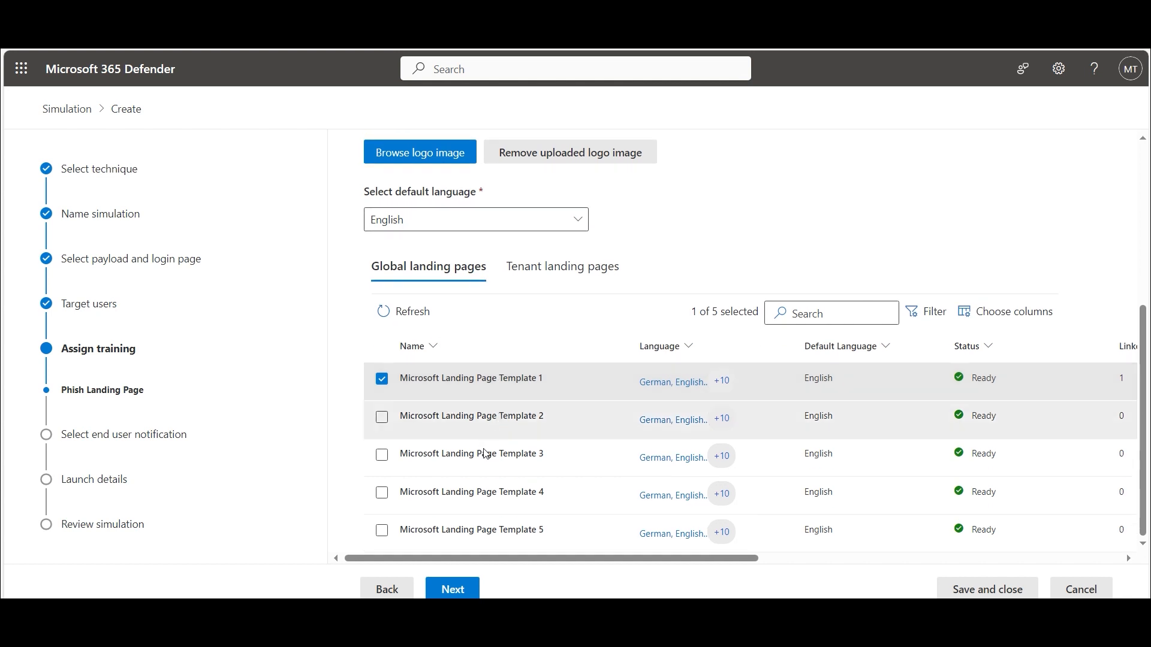
{"action": "scroll", "scroll_direction": "up", "scroll_amount": 3}
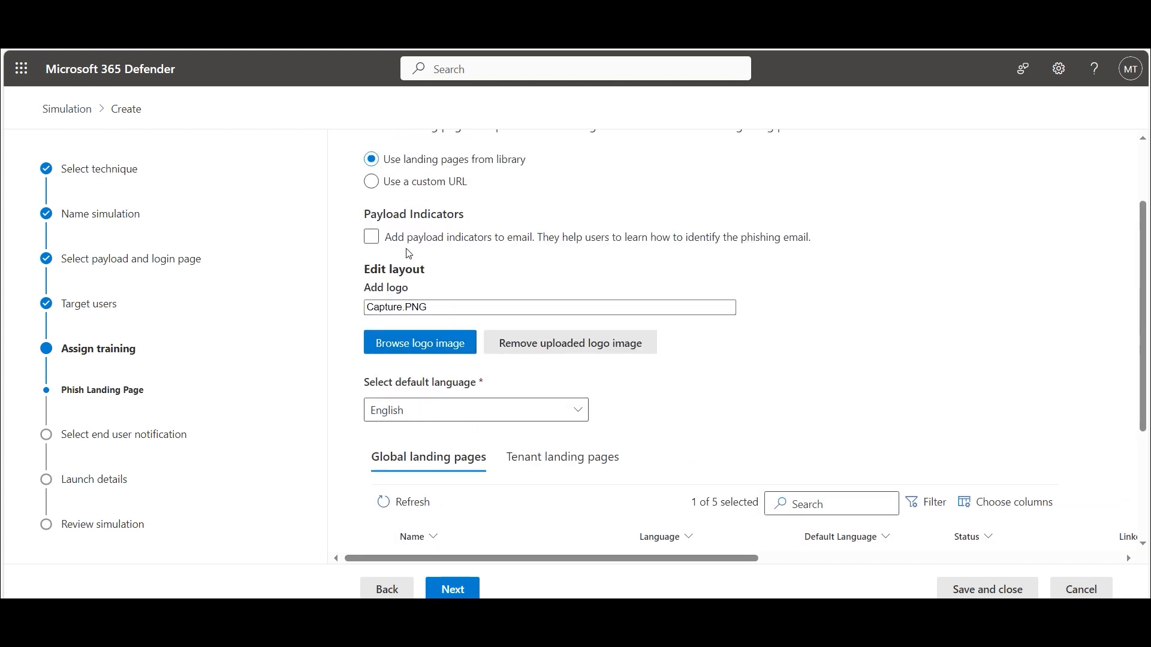
{"action": "scroll", "scroll_direction": "up", "scroll_amount": 3}
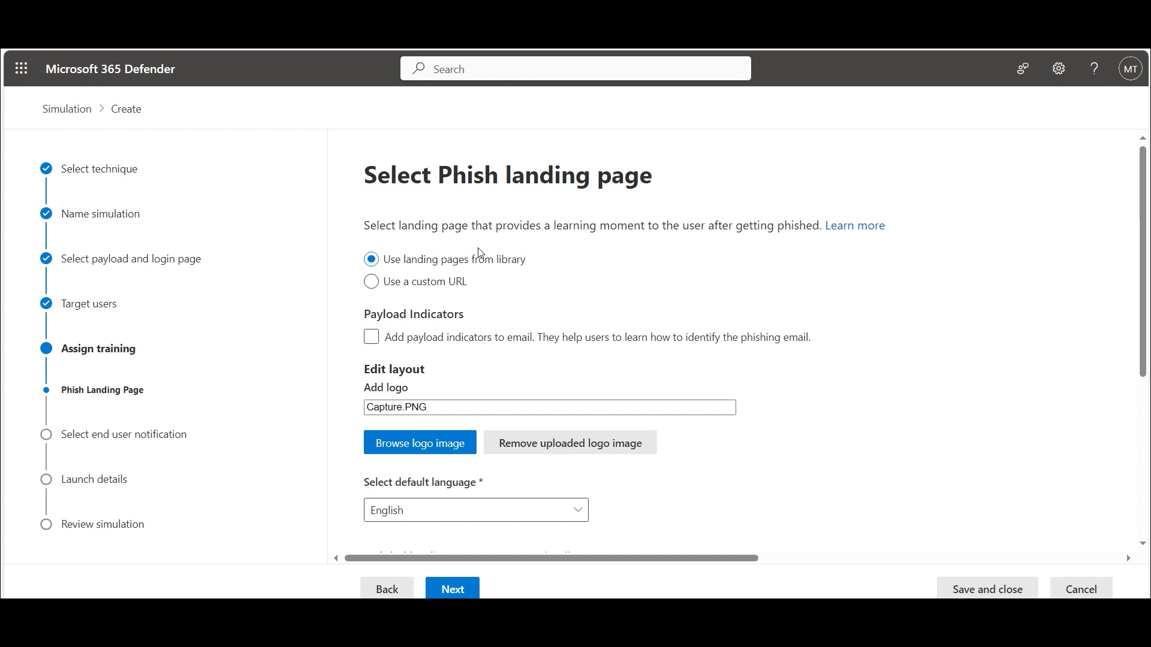
{"action": "scroll", "scroll_direction": "down", "scroll_amount": 3}
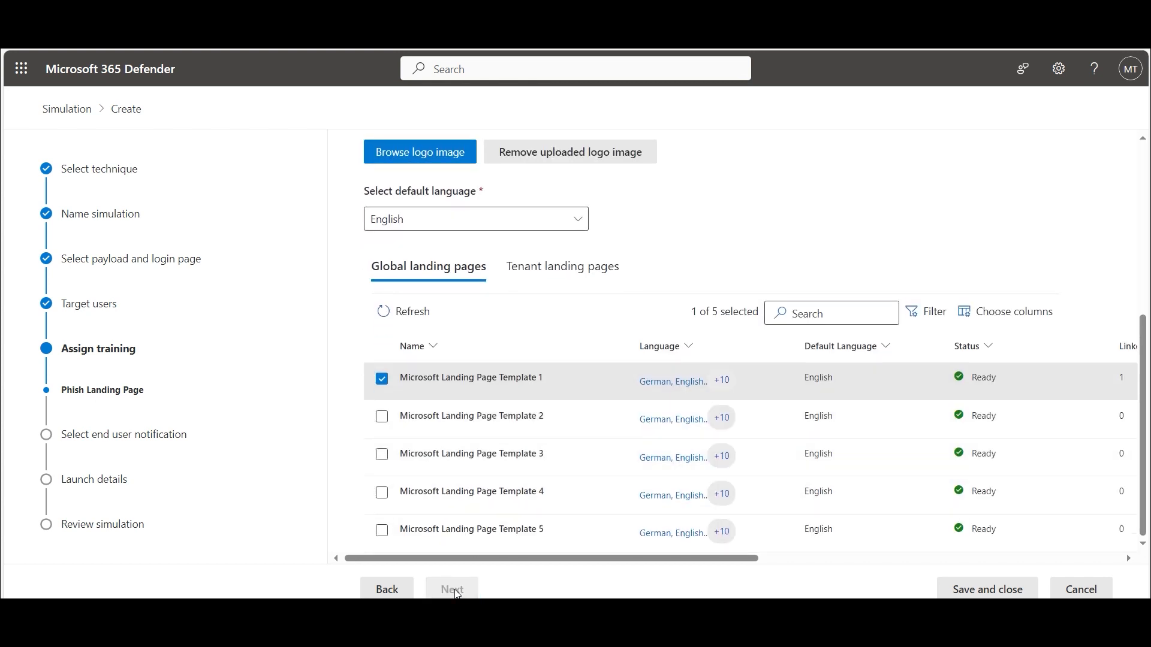
Choose Microsoft default notifications, listing the three default English notifications.
{"action": "left_click", "coordinate": [452, 589]}
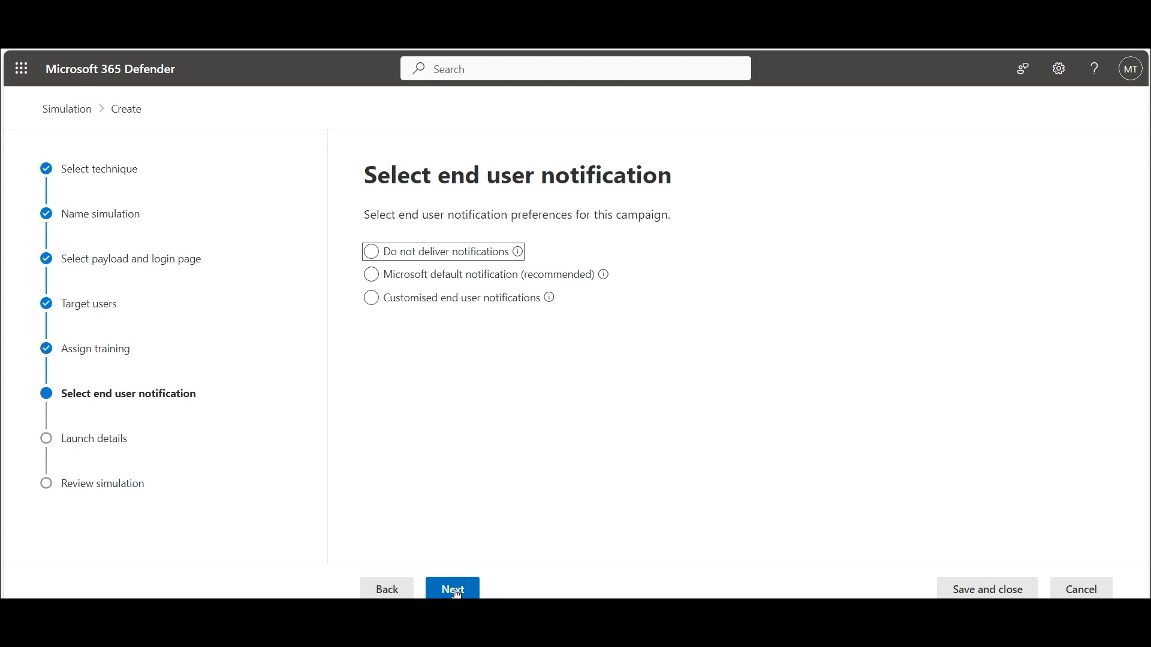
{"action": "mouse_move", "coordinate": [527, 366]}
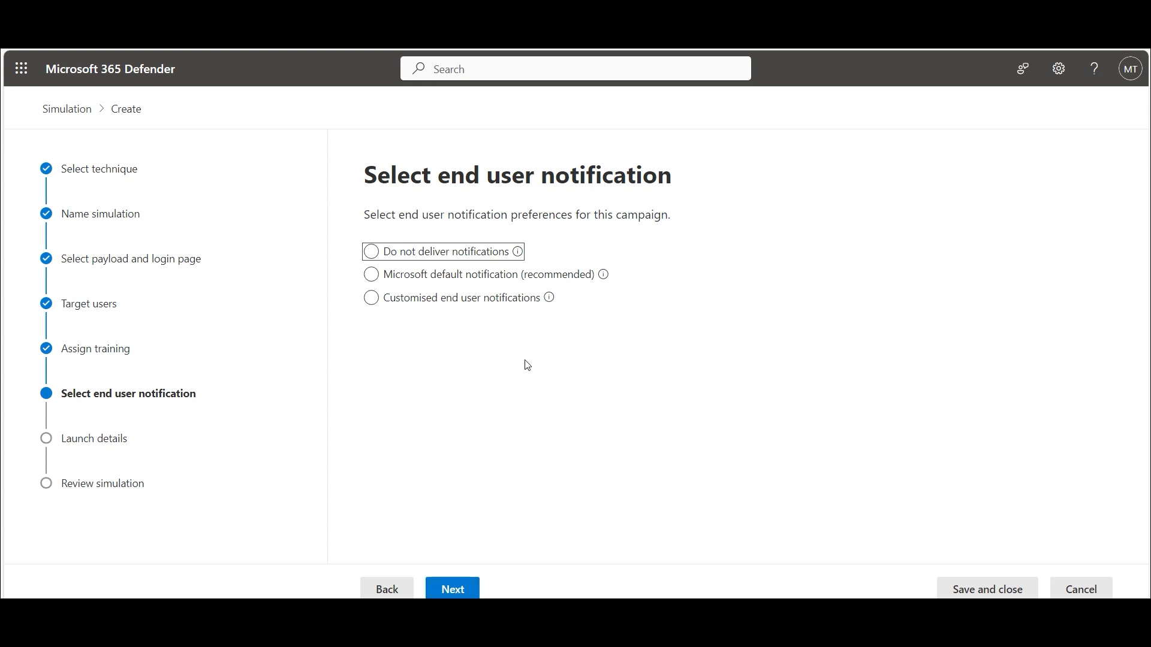
{"action": "left_click", "coordinate": [372, 252]}
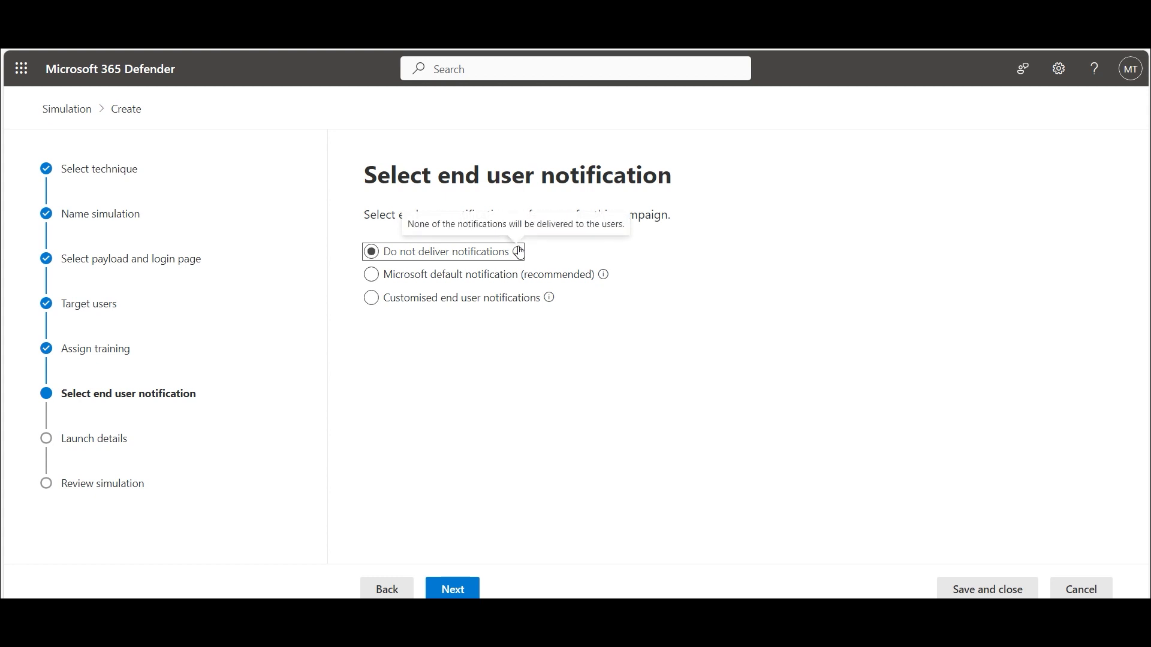
{"action": "left_click", "coordinate": [372, 274]}
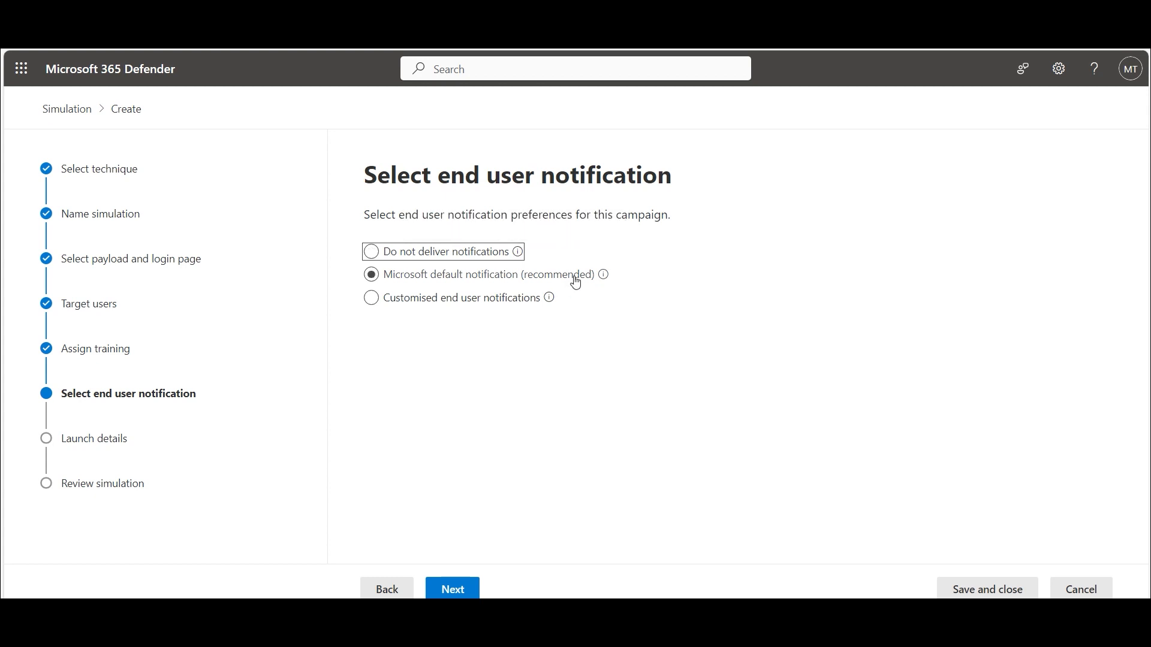
{"action": "left_click", "coordinate": [371, 274]}
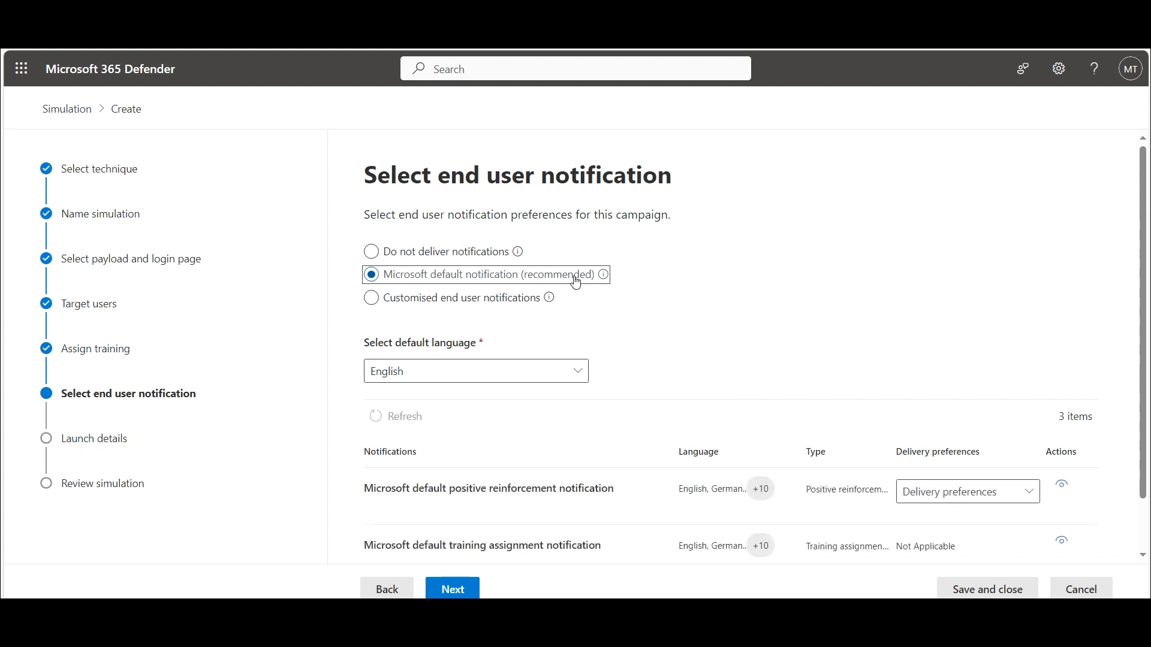
{"action": "scroll", "scroll_direction": "down", "scroll_amount": 3}
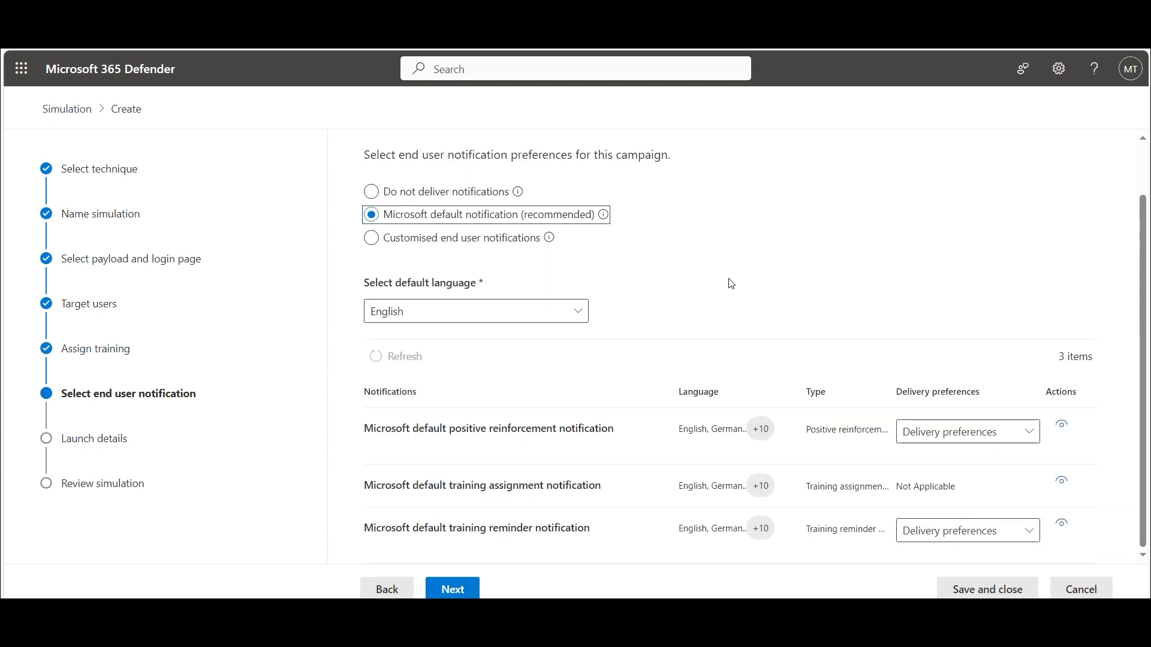
{"action": "mouse_move", "coordinate": [744, 372]}
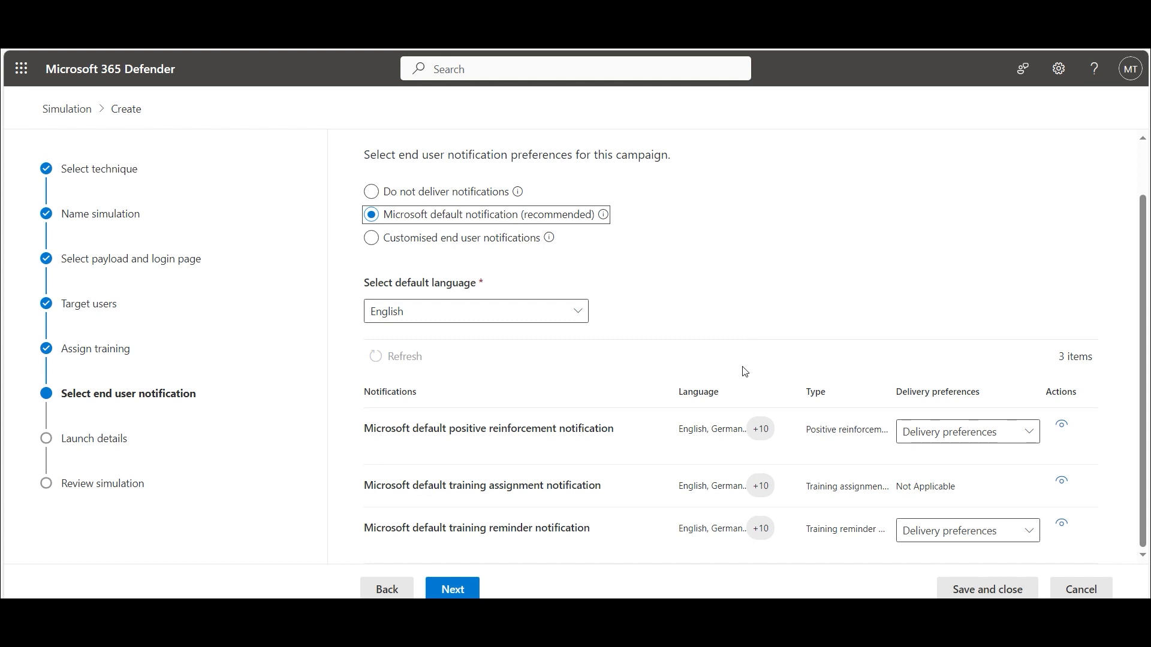
{"action": "mouse_move", "coordinate": [997, 437]}
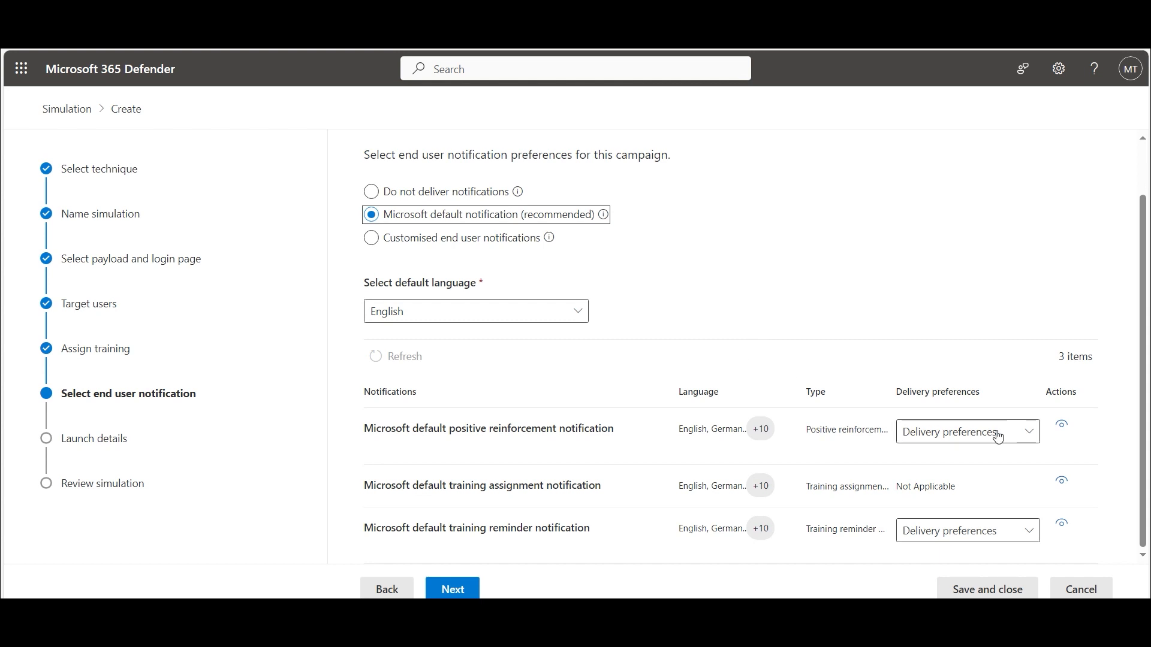
Deliver positive reinforcement after the simulation ends and send training reminders weekly.
{"action": "left_click", "coordinate": [967, 431]}
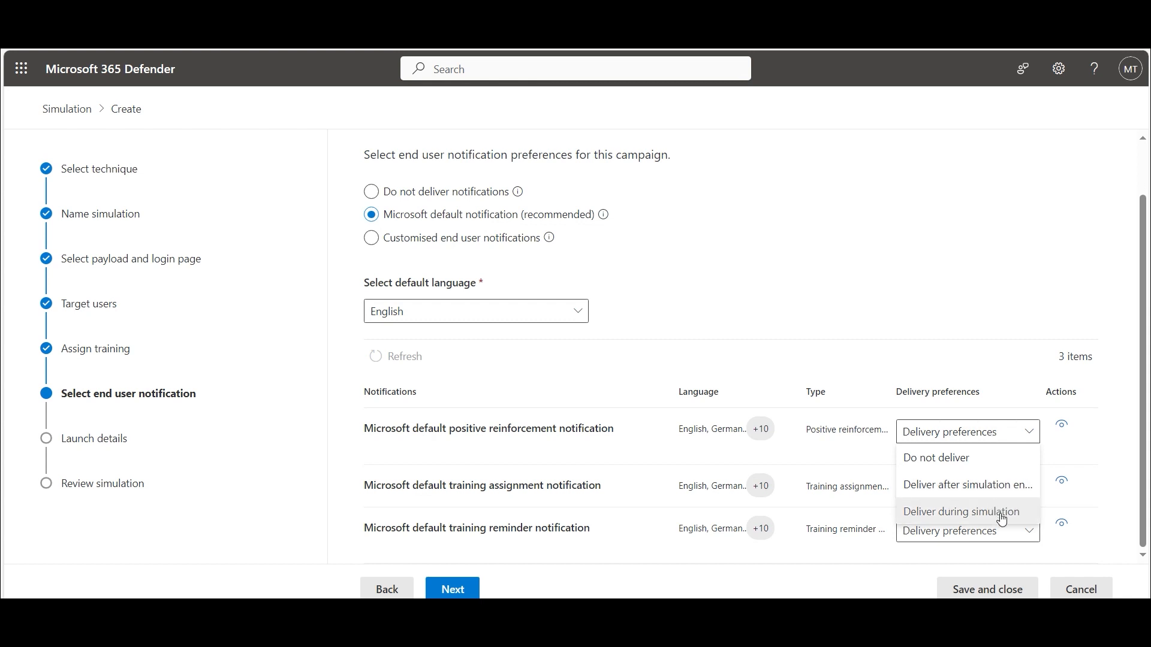
{"action": "mouse_move", "coordinate": [1007, 491]}
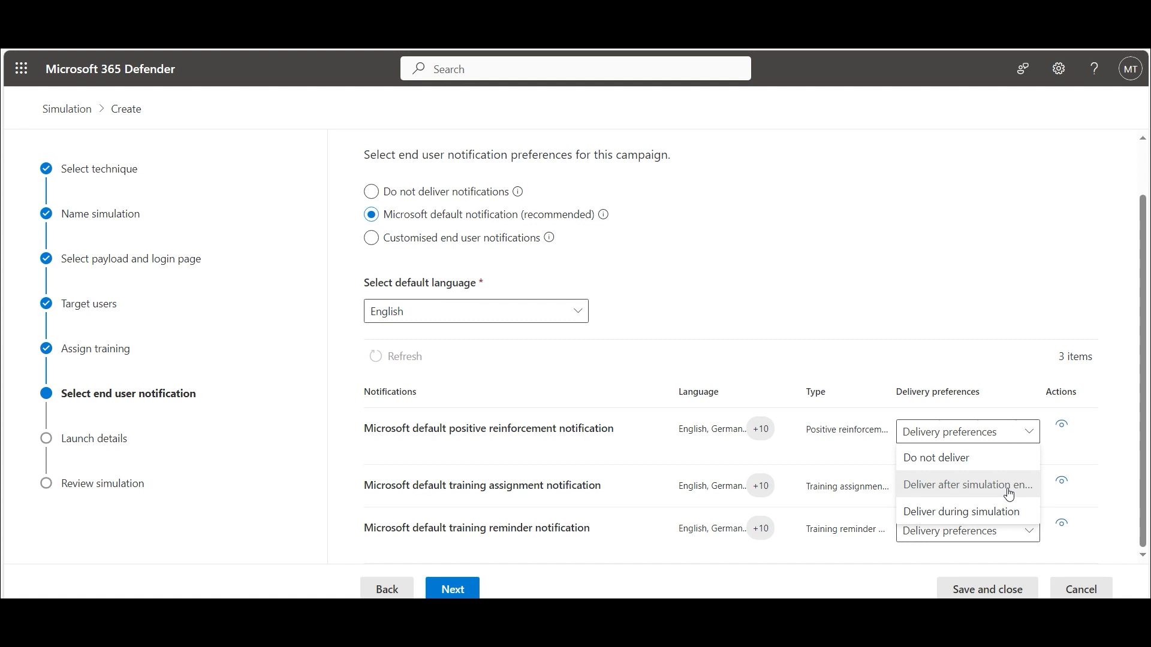
{"action": "left_click", "coordinate": [967, 484]}
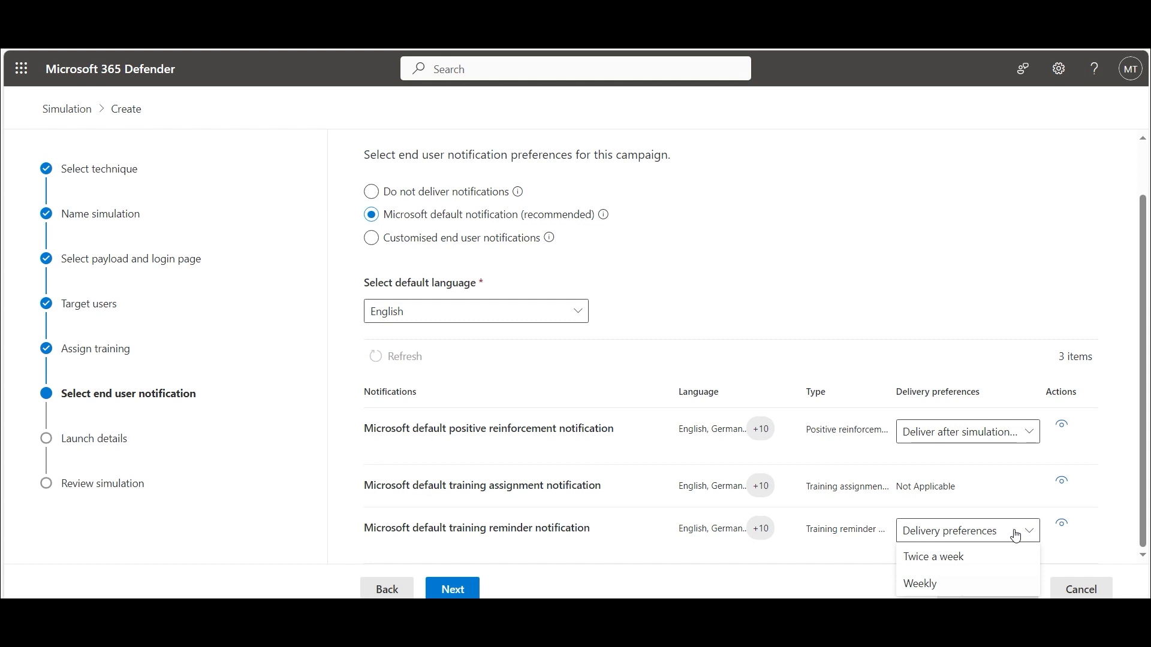
{"action": "left_click", "coordinate": [919, 583]}
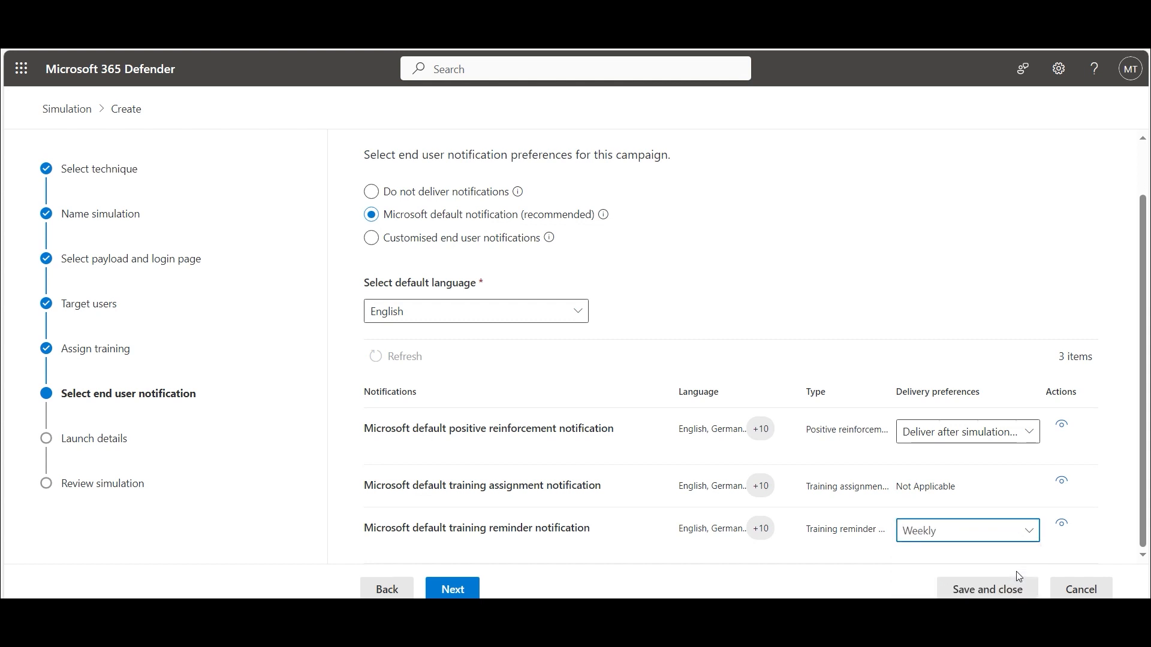
{"action": "mouse_move", "coordinate": [808, 559]}
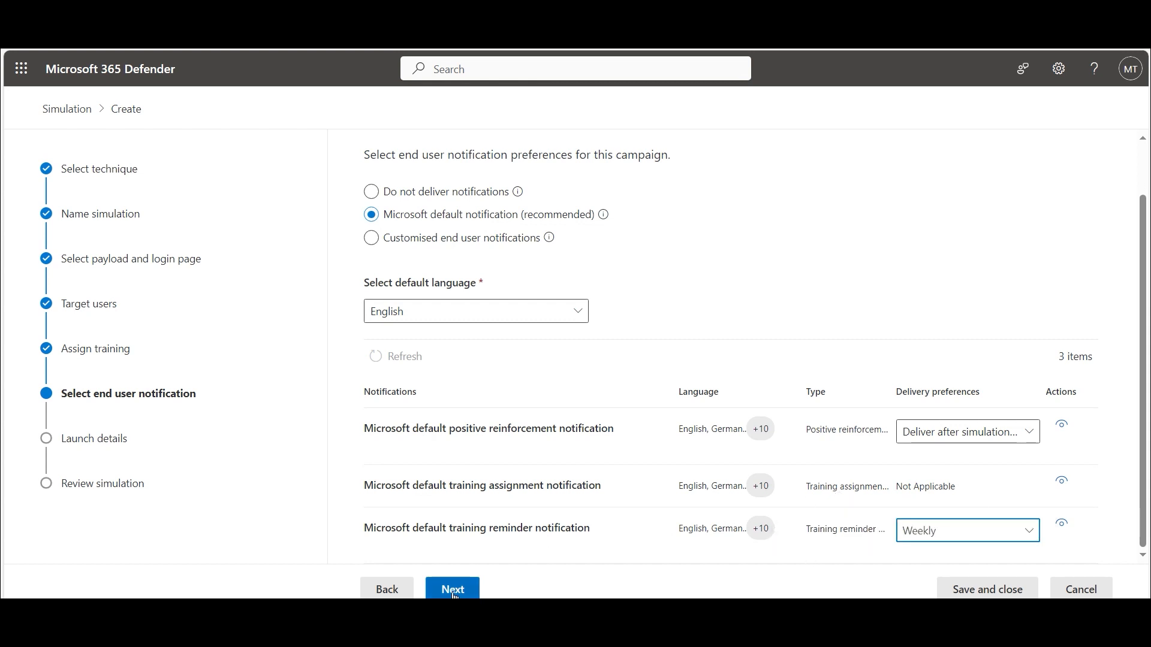
Reach Launch details, keeping immediate launch and a 2-day duration.
{"action": "left_click", "coordinate": [452, 589]}
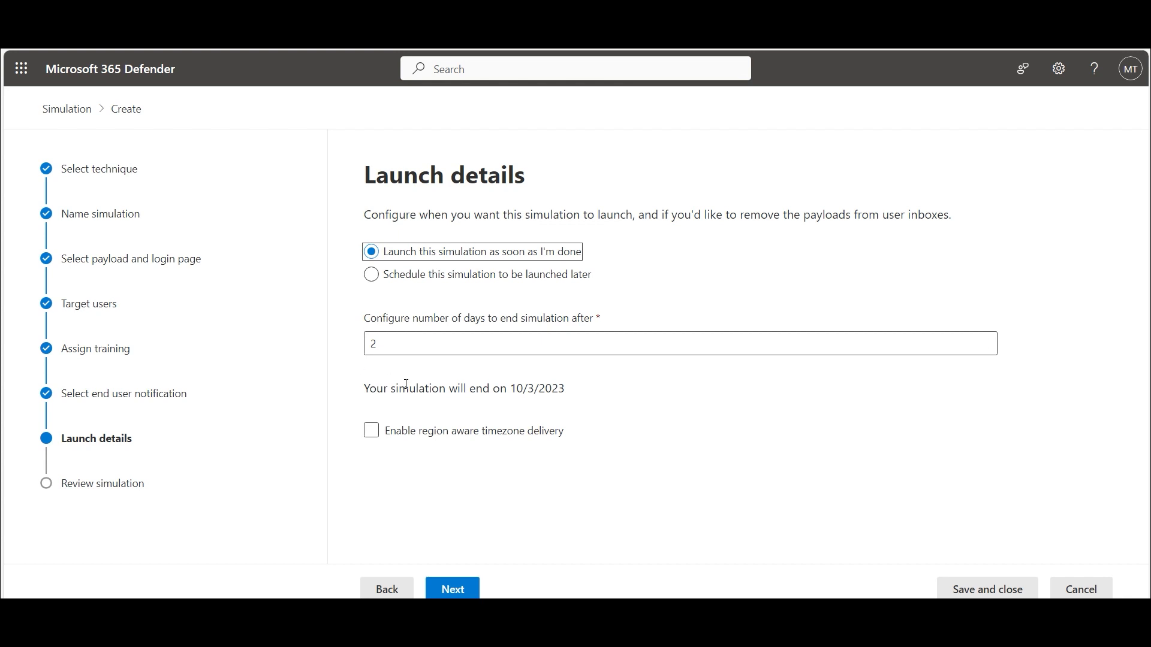
{"action": "mouse_move", "coordinate": [516, 394]}
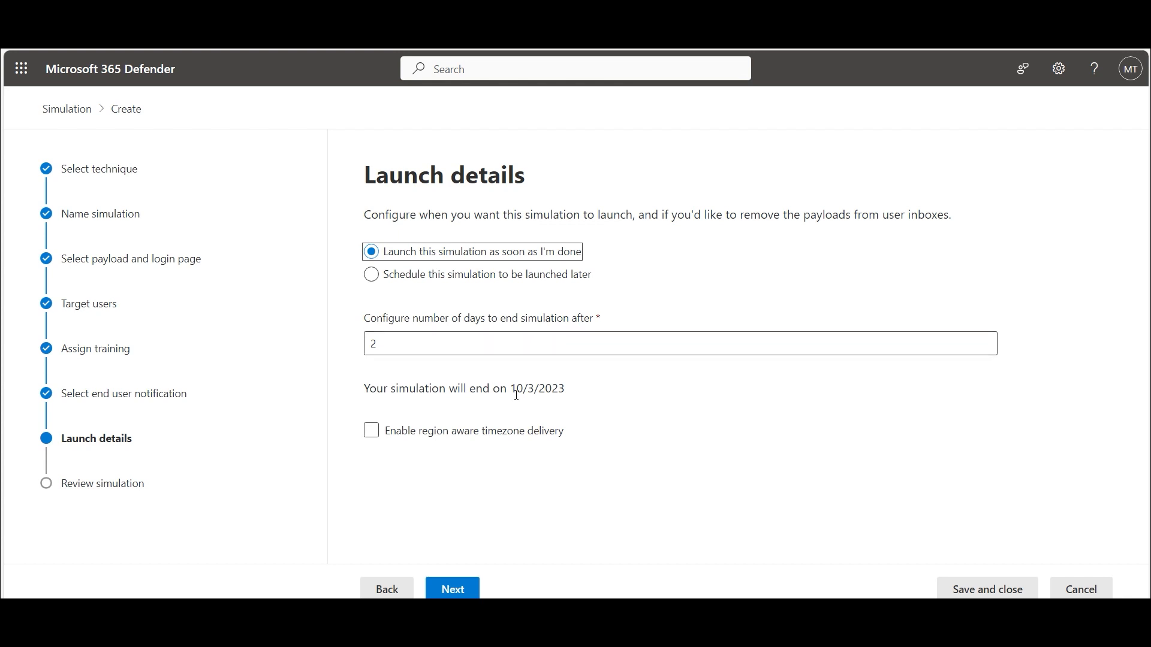
{"action": "mouse_move", "coordinate": [605, 396]}
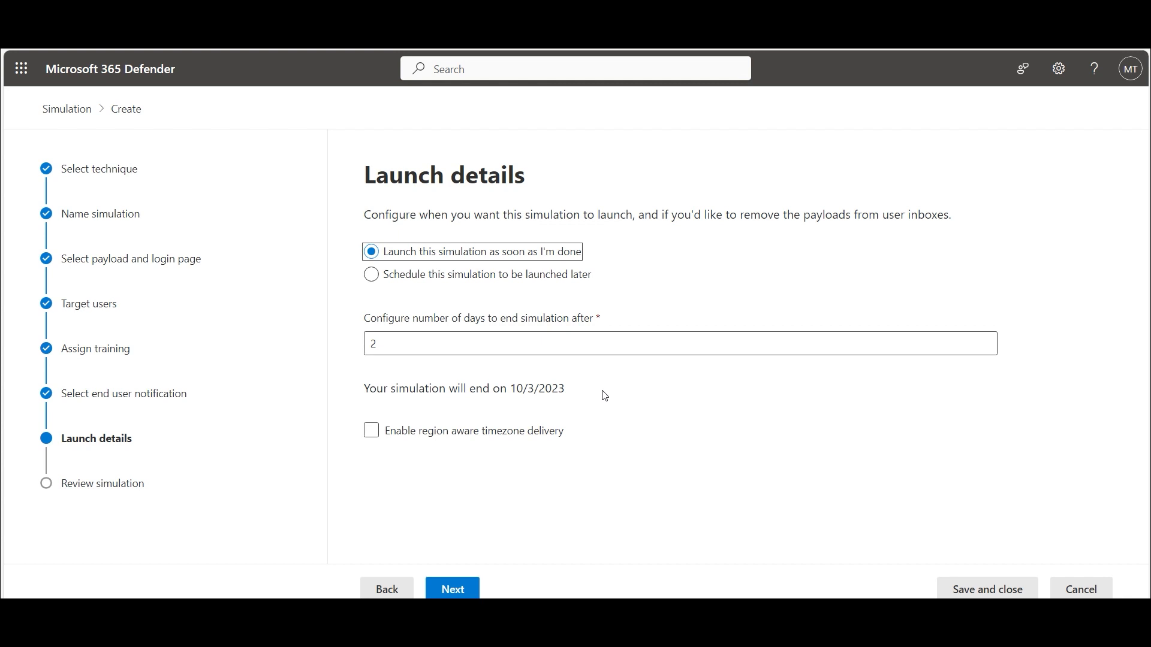
{"action": "mouse_move", "coordinate": [511, 552]}
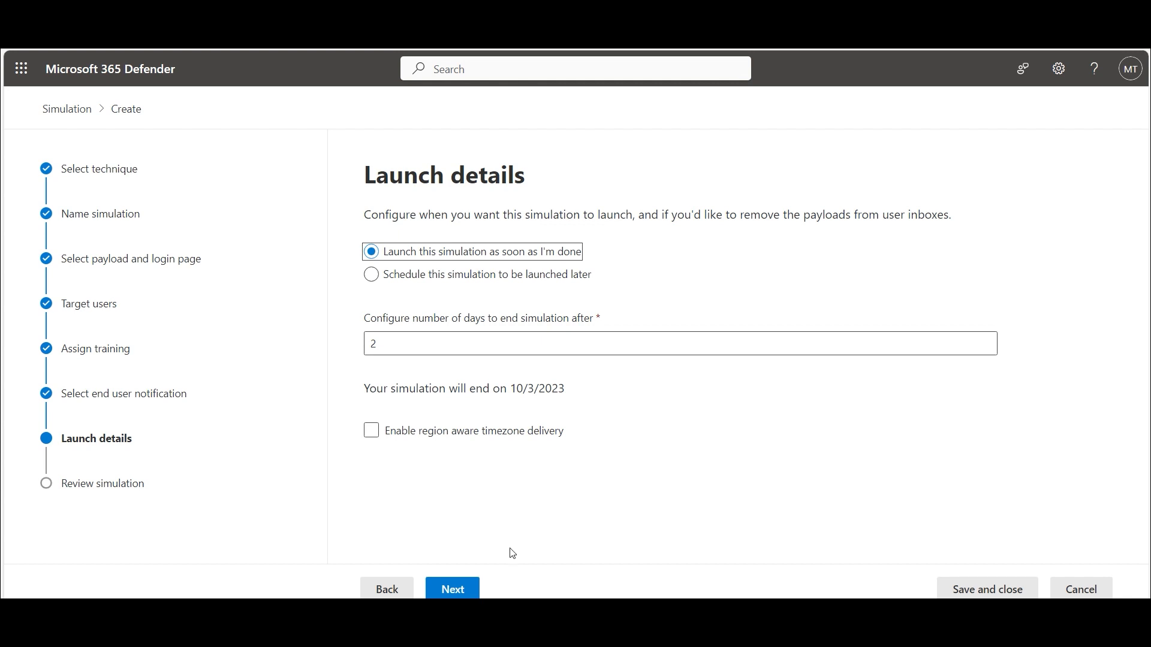
Review the 'I want credentials' Credential Harvest summary and submit the simulation.
{"action": "left_click", "coordinate": [452, 589]}
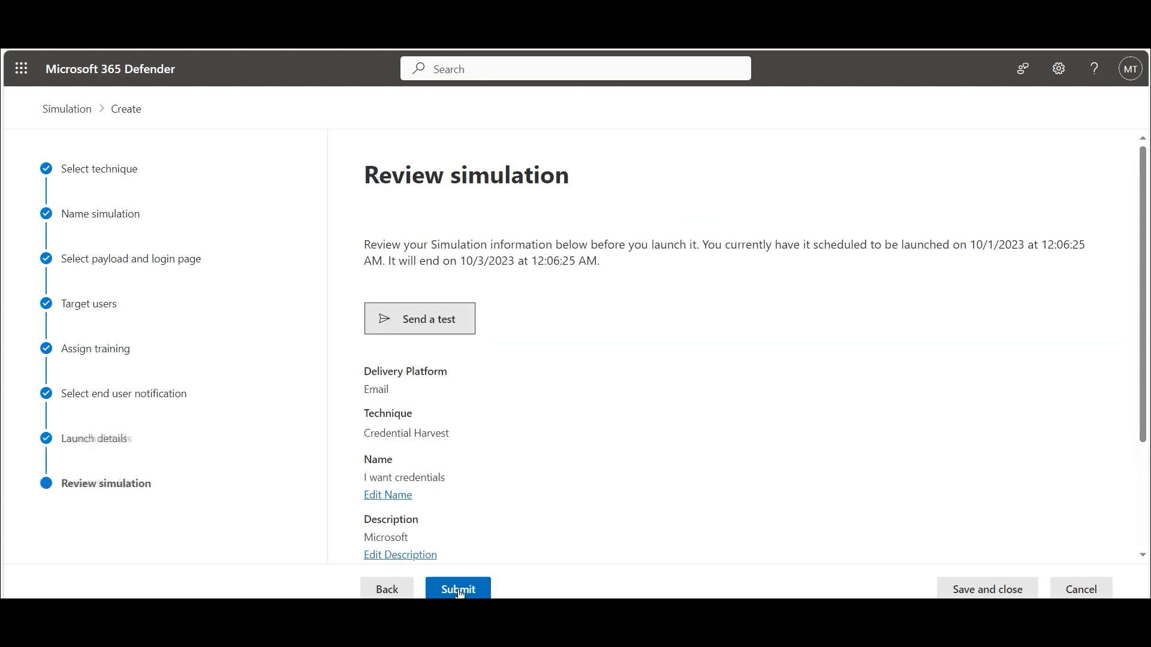
{"action": "mouse_move", "coordinate": [412, 278]}
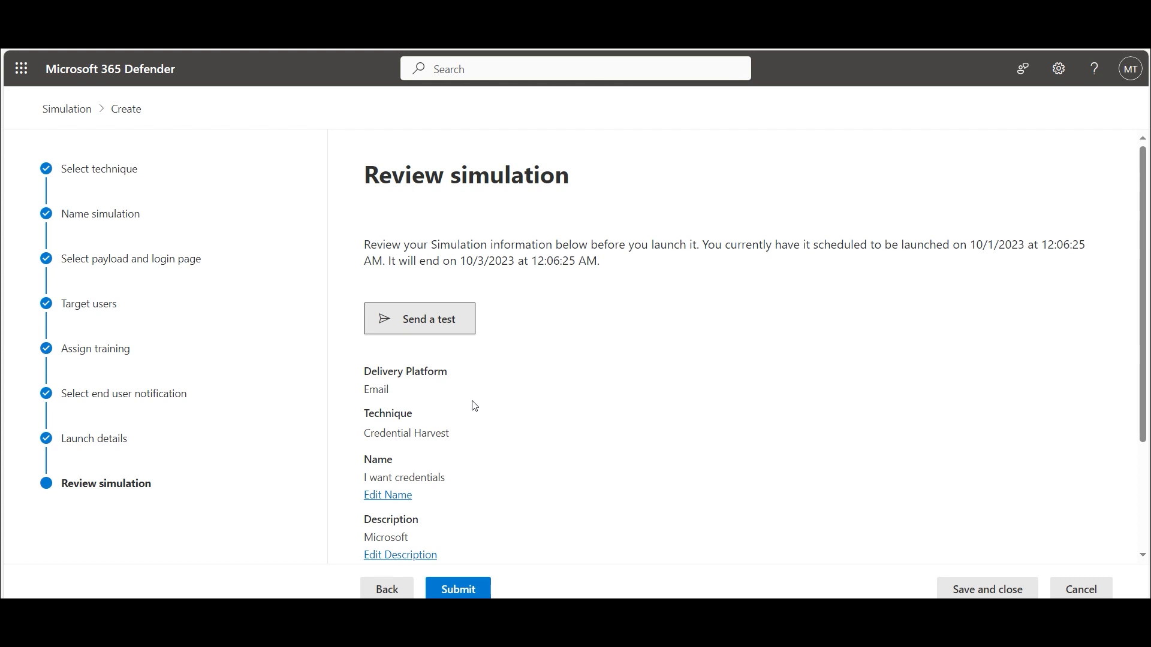
{"action": "scroll", "scroll_direction": "down", "scroll_amount": 3}
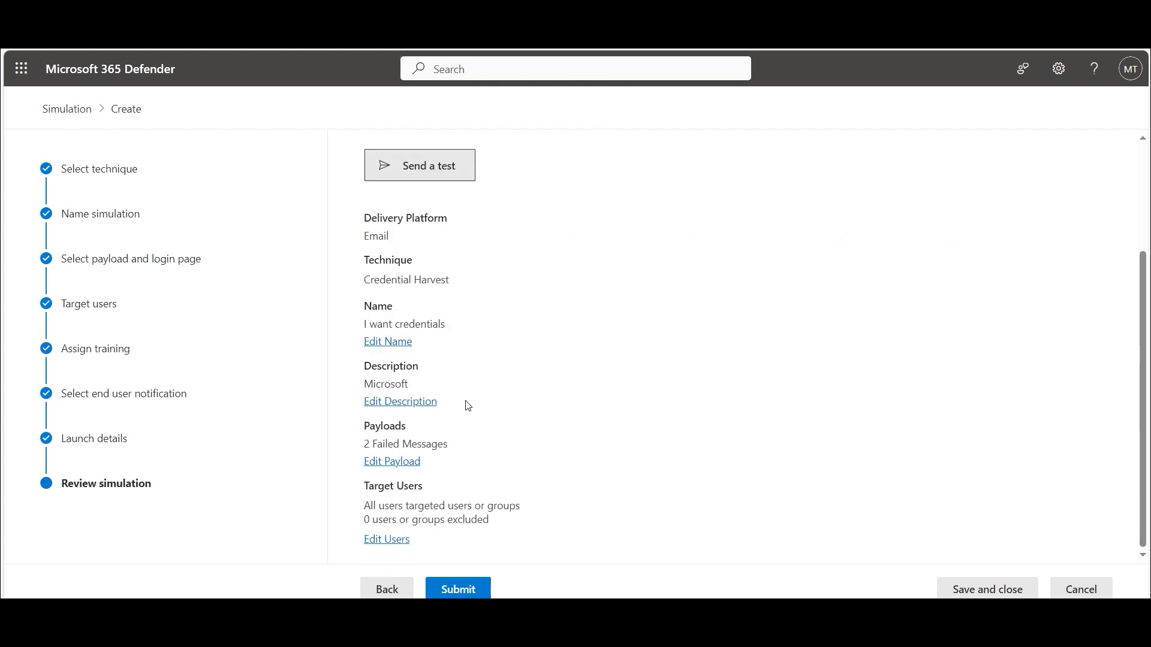
{"action": "scroll", "scroll_direction": "up", "scroll_amount": 3}
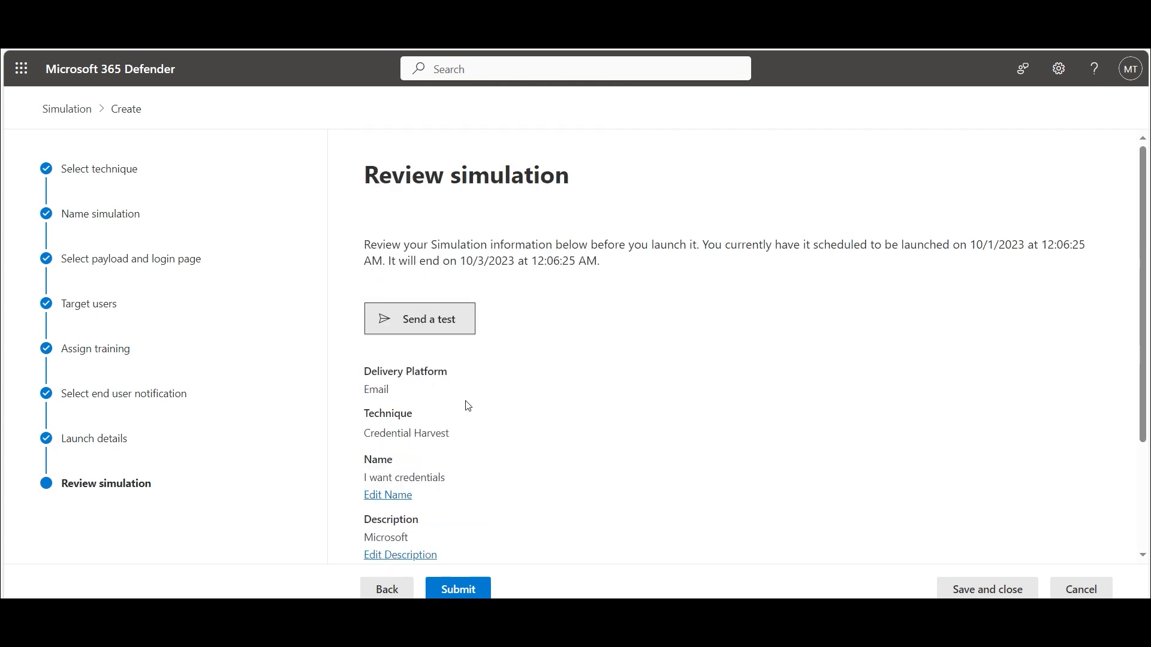
{"action": "scroll", "scroll_direction": "down", "scroll_amount": 3}
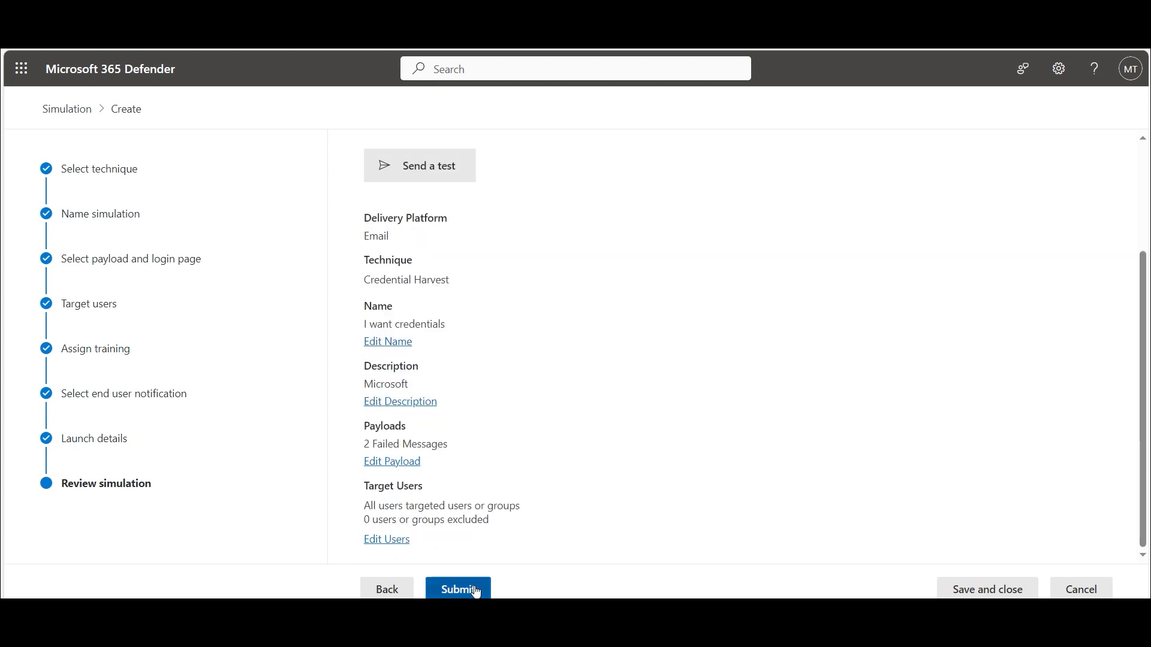
{"action": "left_click", "coordinate": [457, 589]}
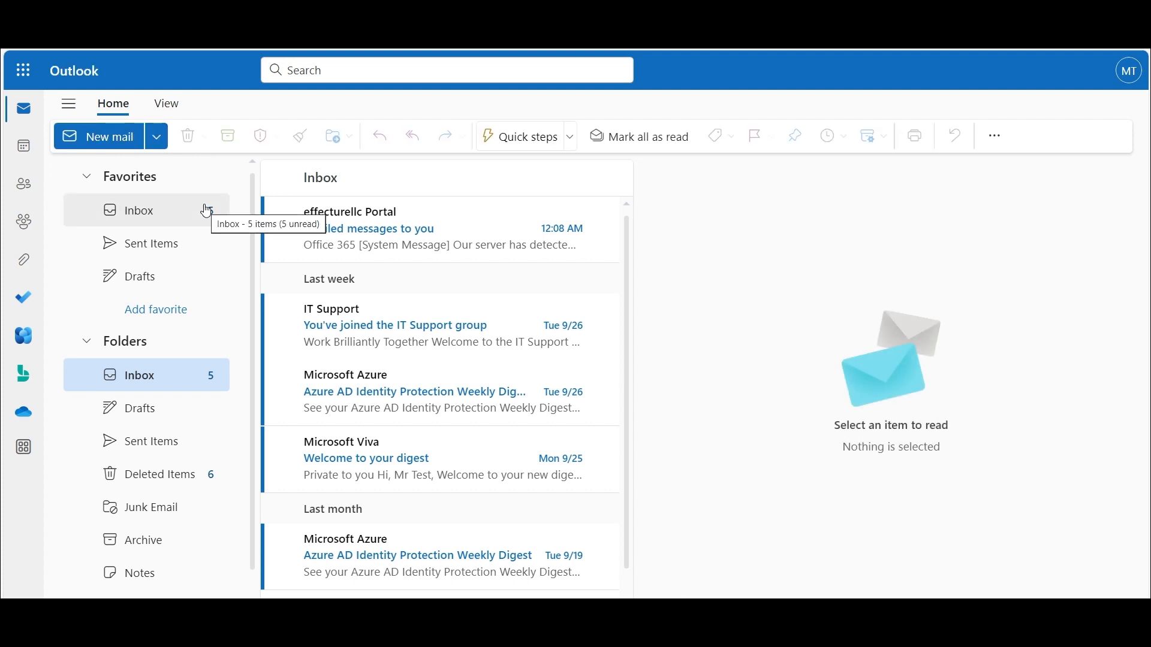
{"action": "mouse_move", "coordinate": [434, 246]}
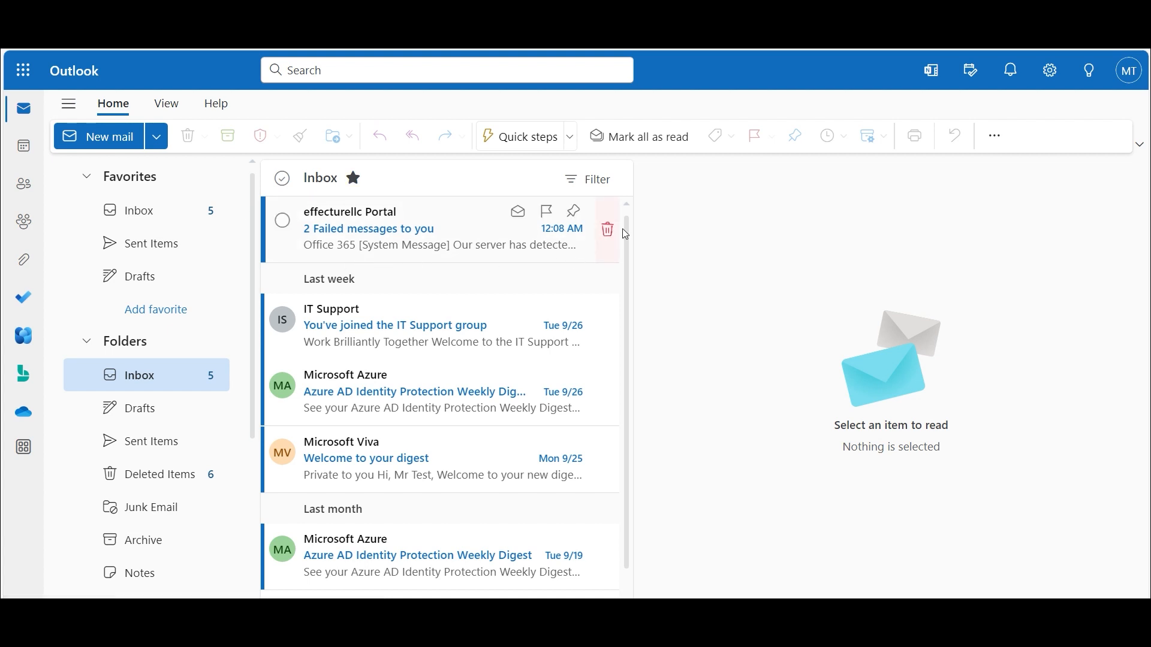
{"action": "mouse_move", "coordinate": [403, 183]}
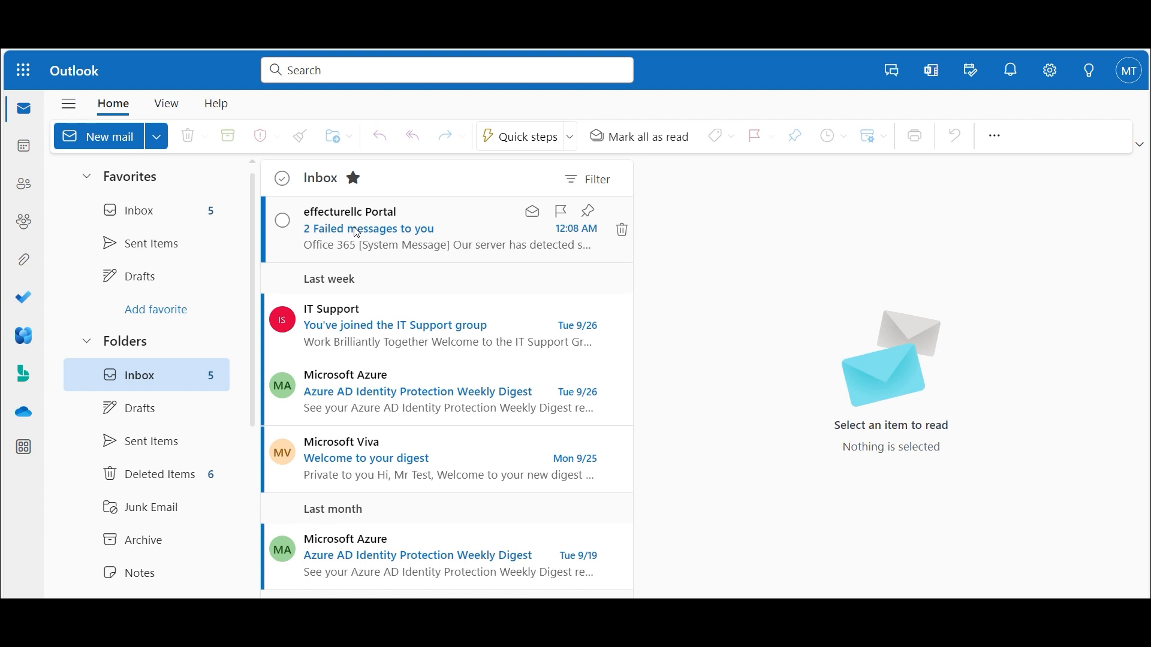
Open the '2 Failed messages to you' email and read its fake Office 365 message.
{"action": "left_click", "coordinate": [368, 228]}
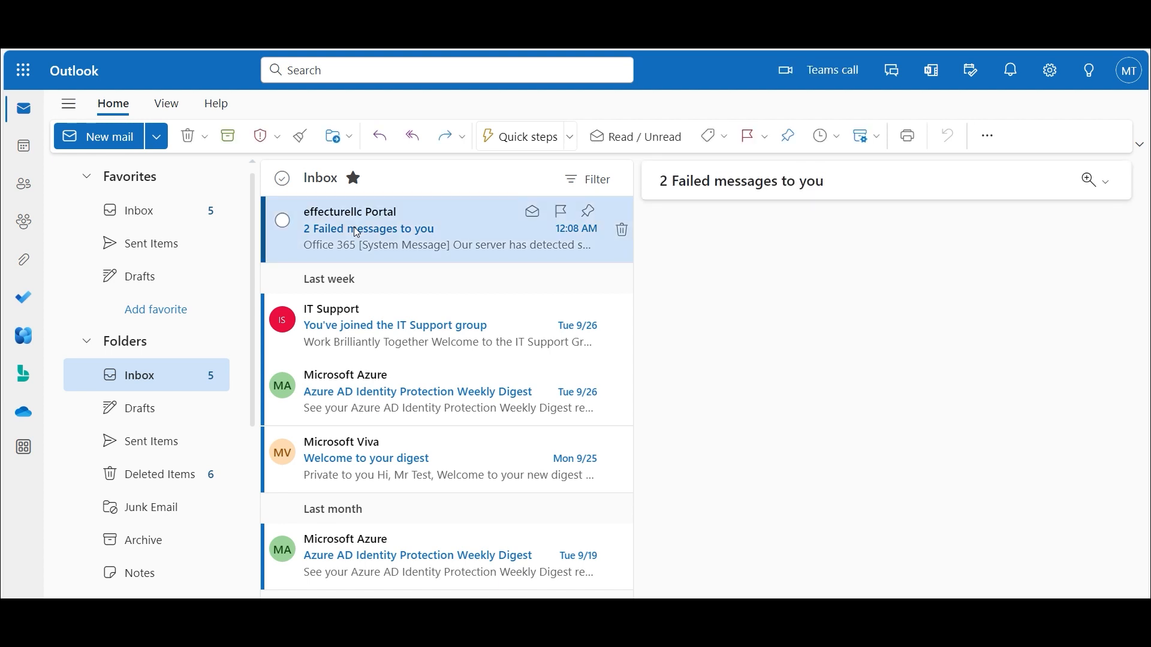
{"action": "left_click", "coordinate": [369, 229]}
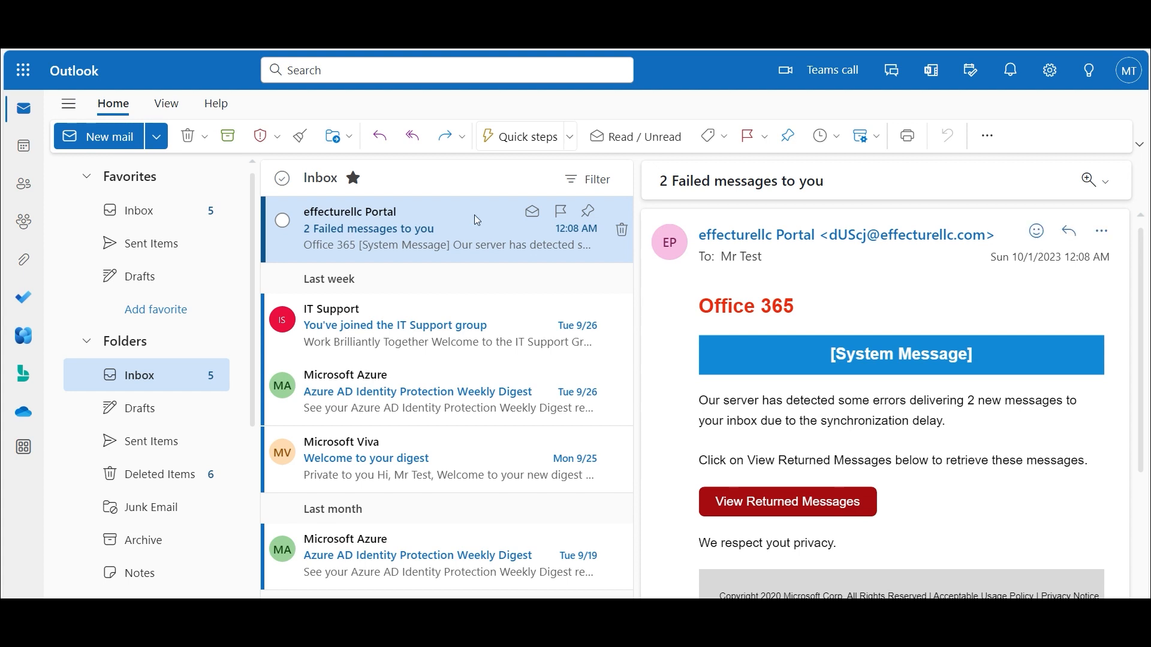
{"action": "mouse_move", "coordinate": [1011, 288]}
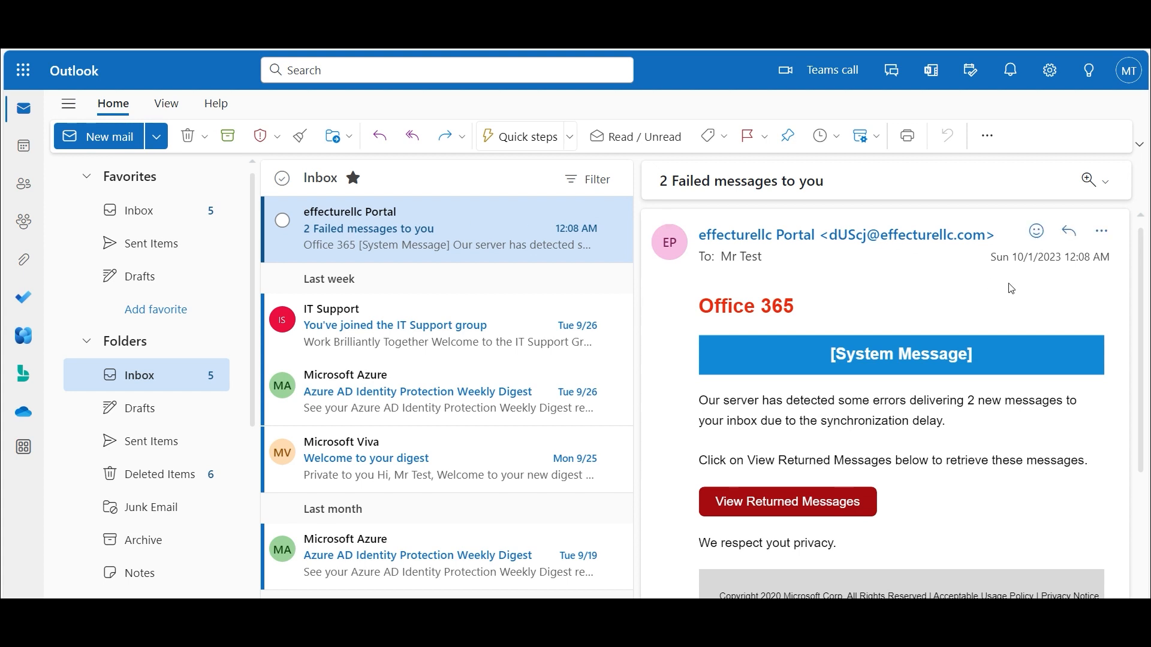
{"action": "scroll", "scroll_direction": "down", "scroll_amount": 3}
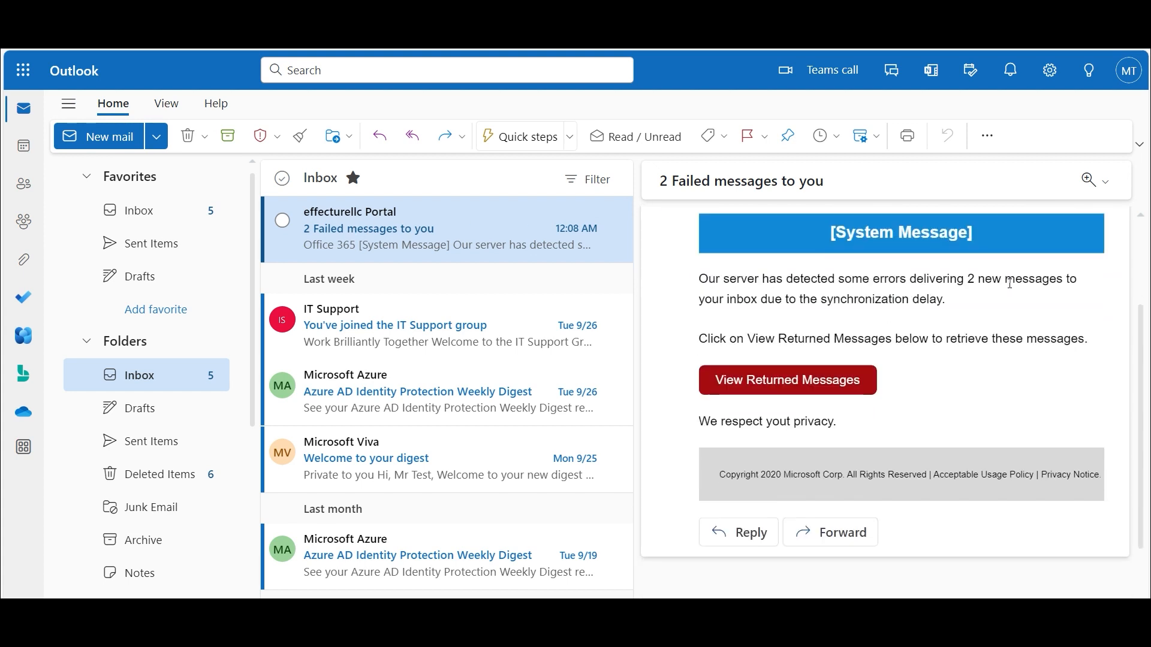
{"action": "scroll", "scroll_direction": "up", "scroll_amount": 3}
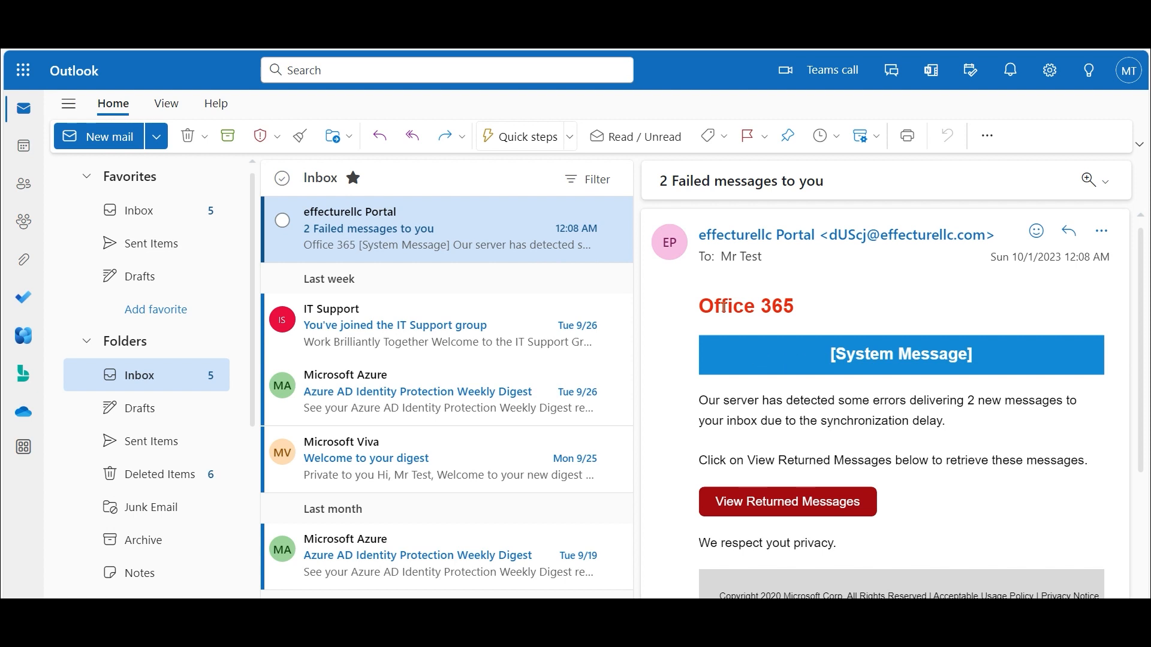
{"action": "mouse_move", "coordinate": [805, 514]}
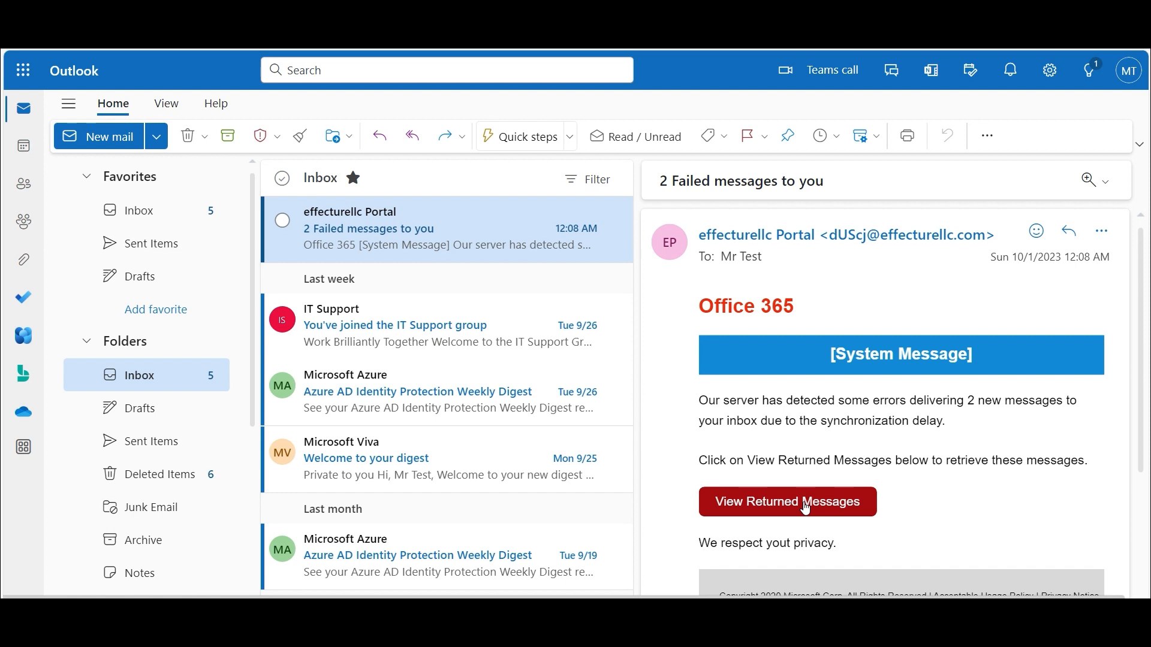
{"action": "mouse_move", "coordinate": [822, 491]}
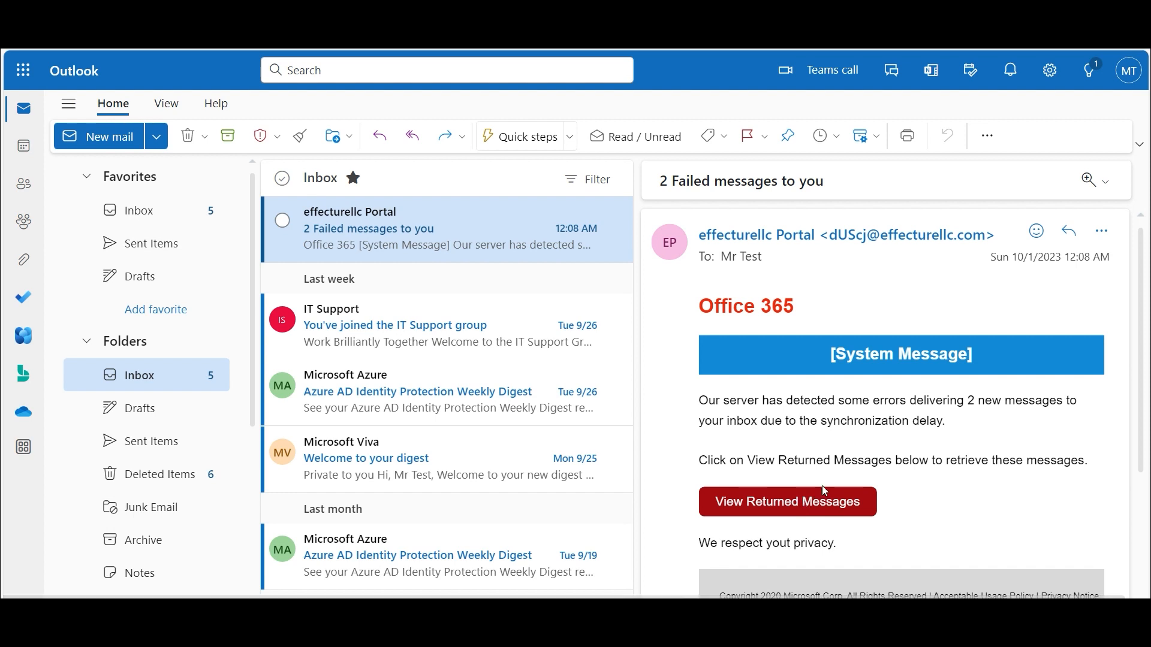
Follow the email link and sign in as 'admin' with a password on the fake page.
{"action": "left_click", "coordinate": [785, 501]}
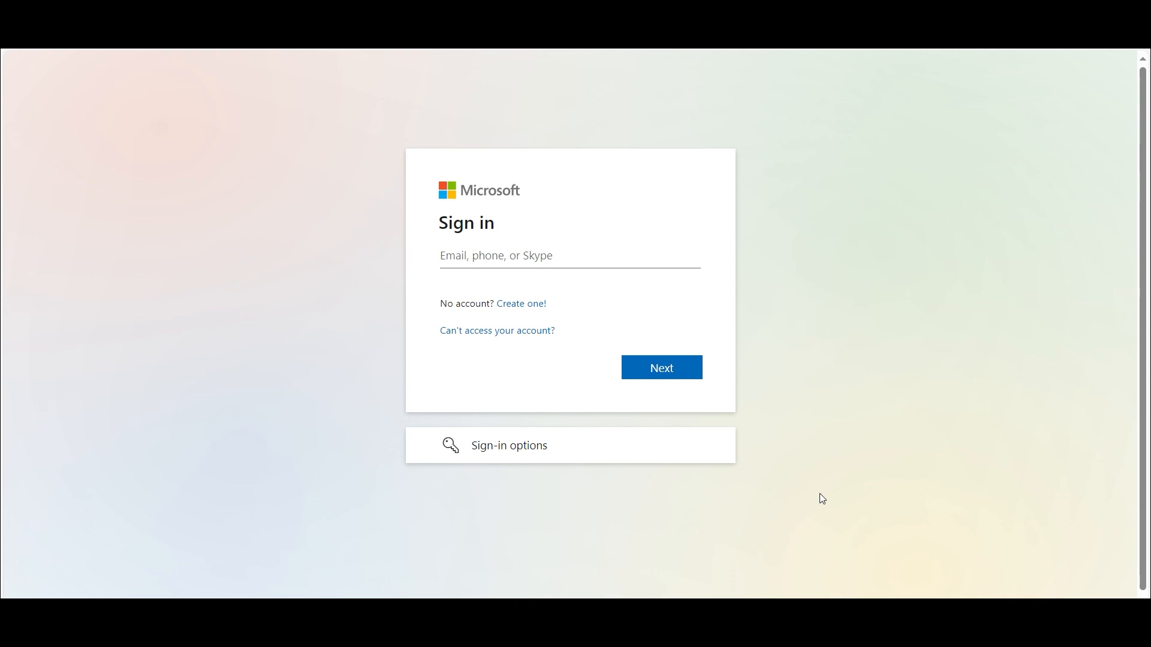
{"action": "mouse_move", "coordinate": [388, 137]}
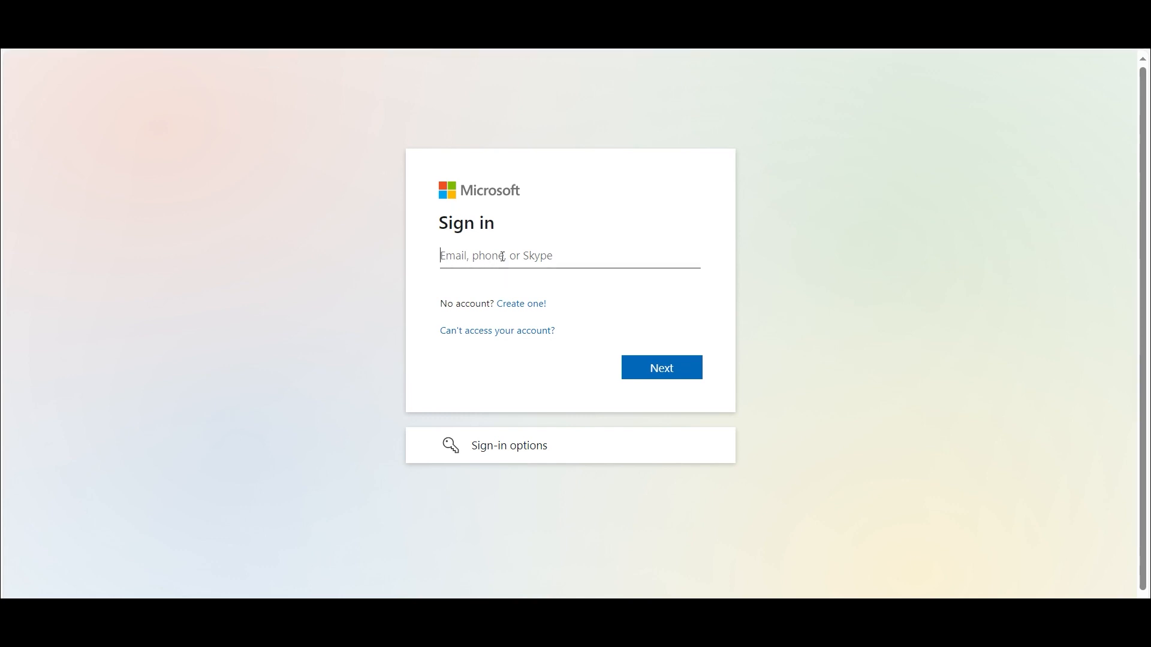
{"action": "type", "text": "admin"}
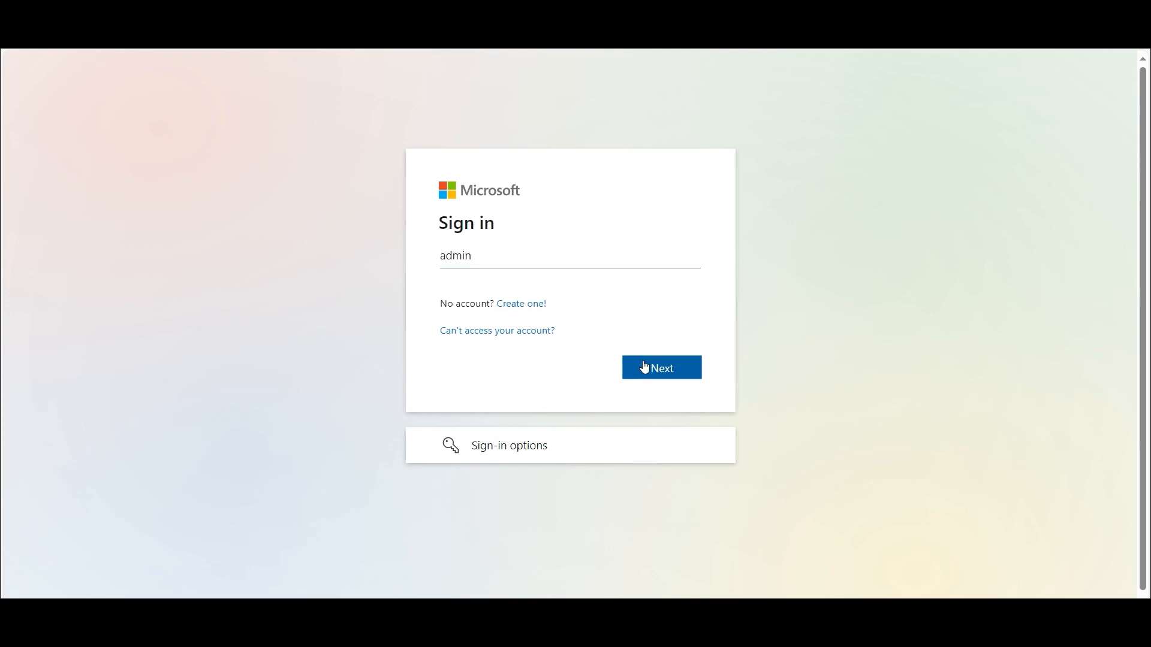
{"action": "left_click", "coordinate": [659, 367]}
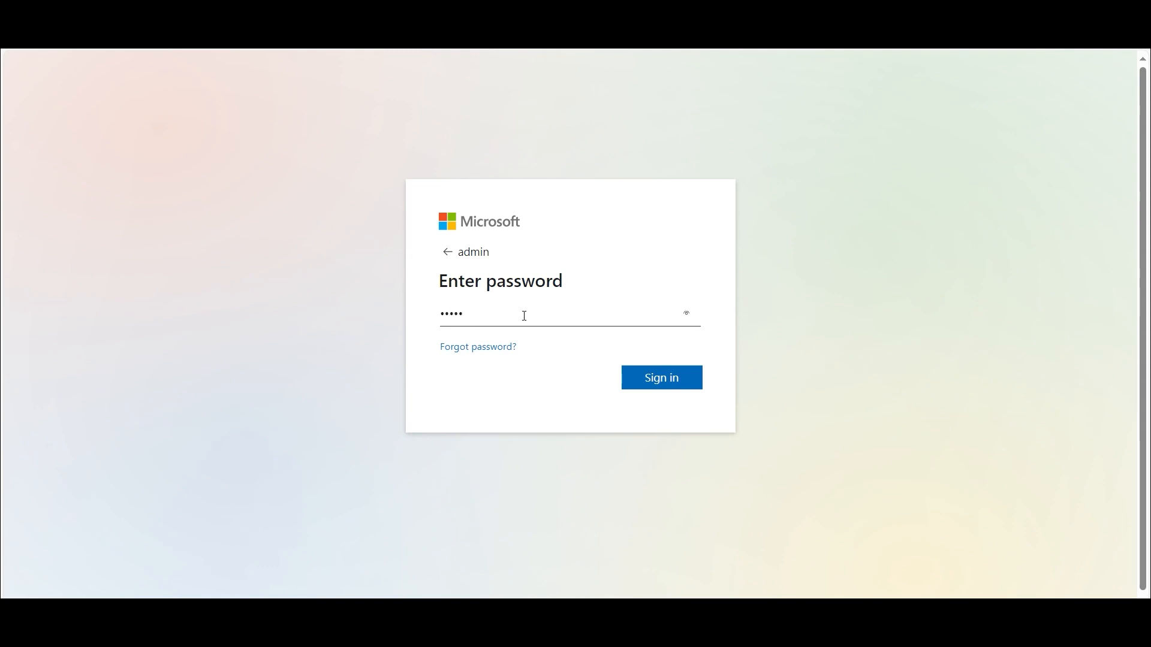
{"action": "left_click", "coordinate": [659, 379]}
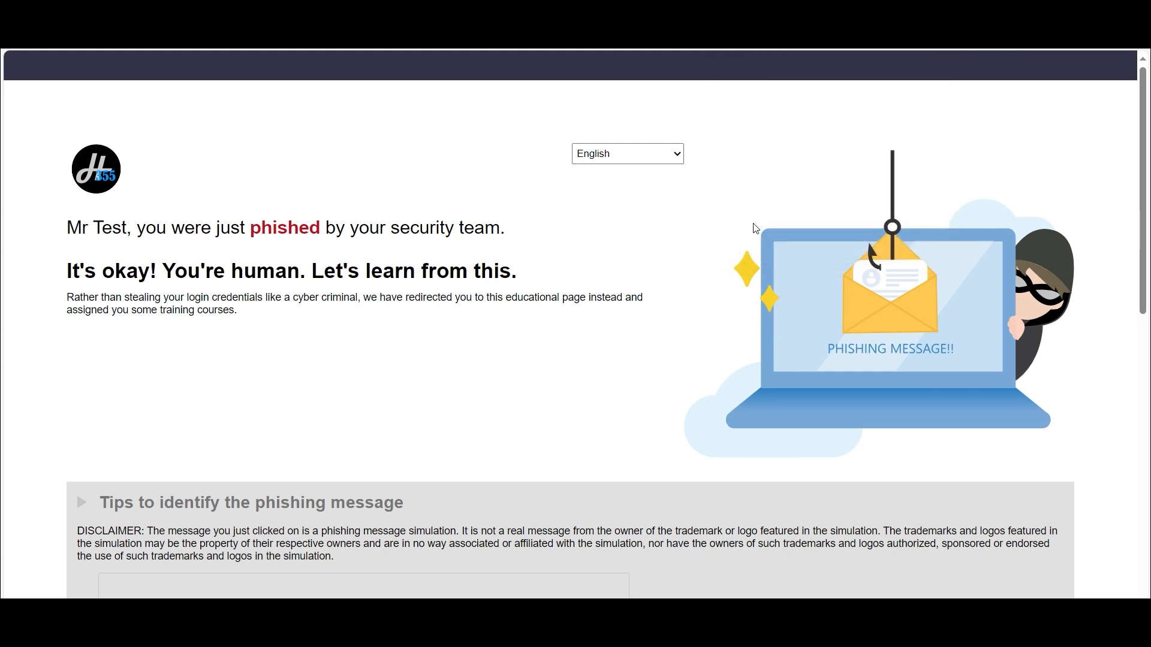
{"action": "mouse_move", "coordinate": [470, 234]}
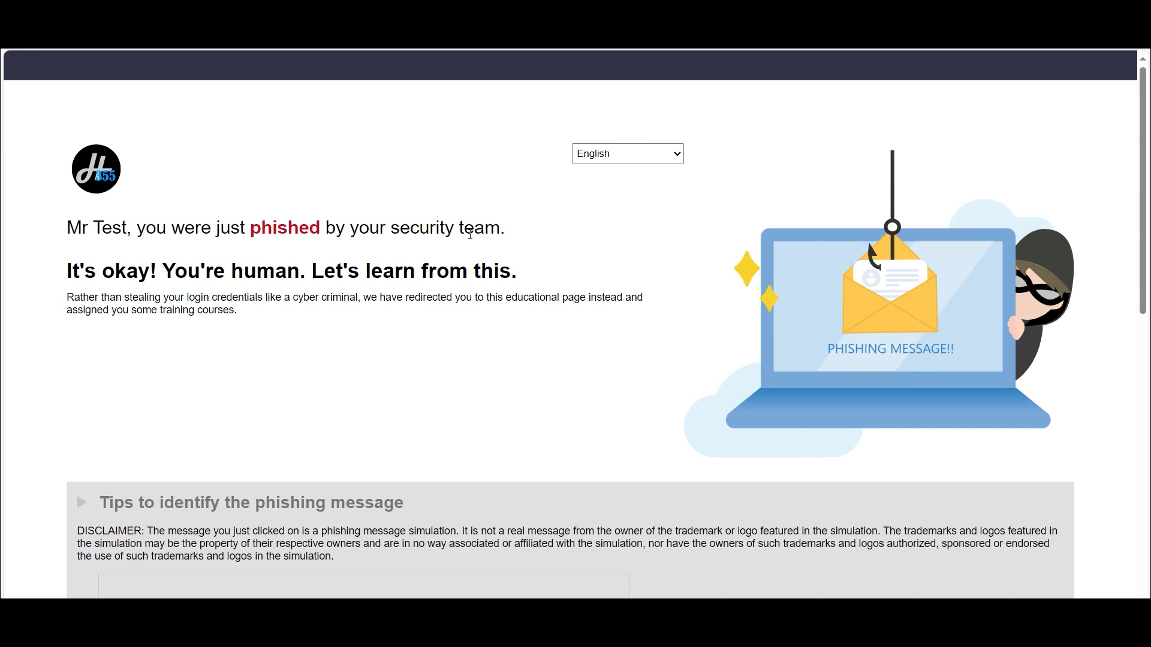
{"action": "scroll", "scroll_direction": "down", "scroll_amount": 3}
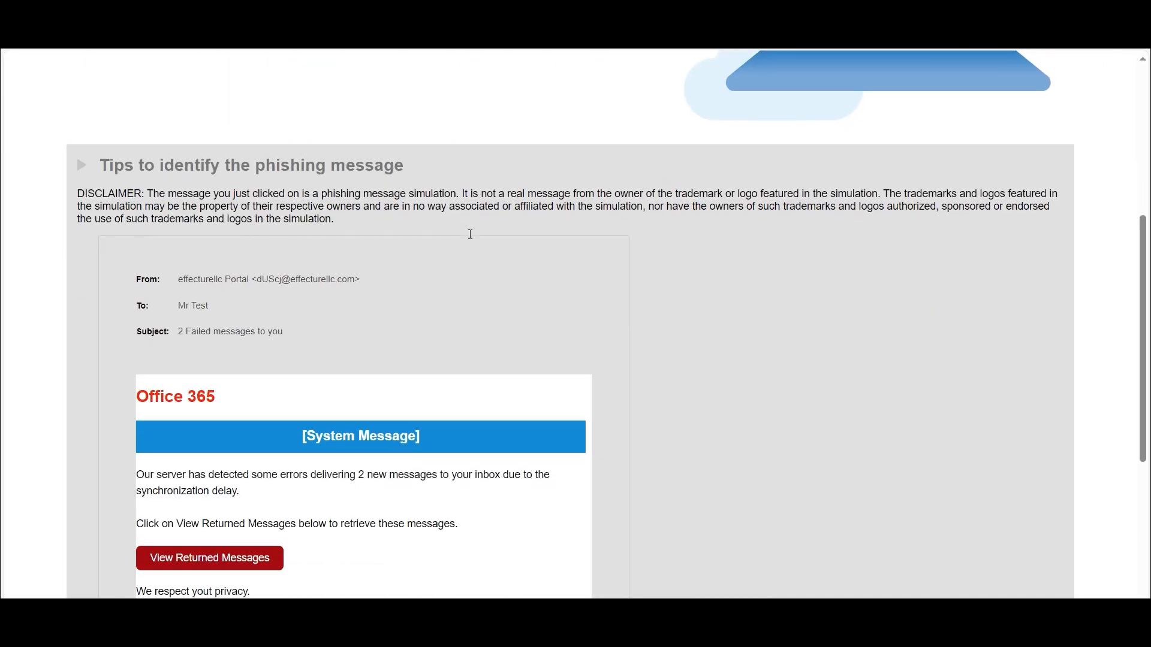
{"action": "scroll", "scroll_direction": "down", "scroll_amount": 3}
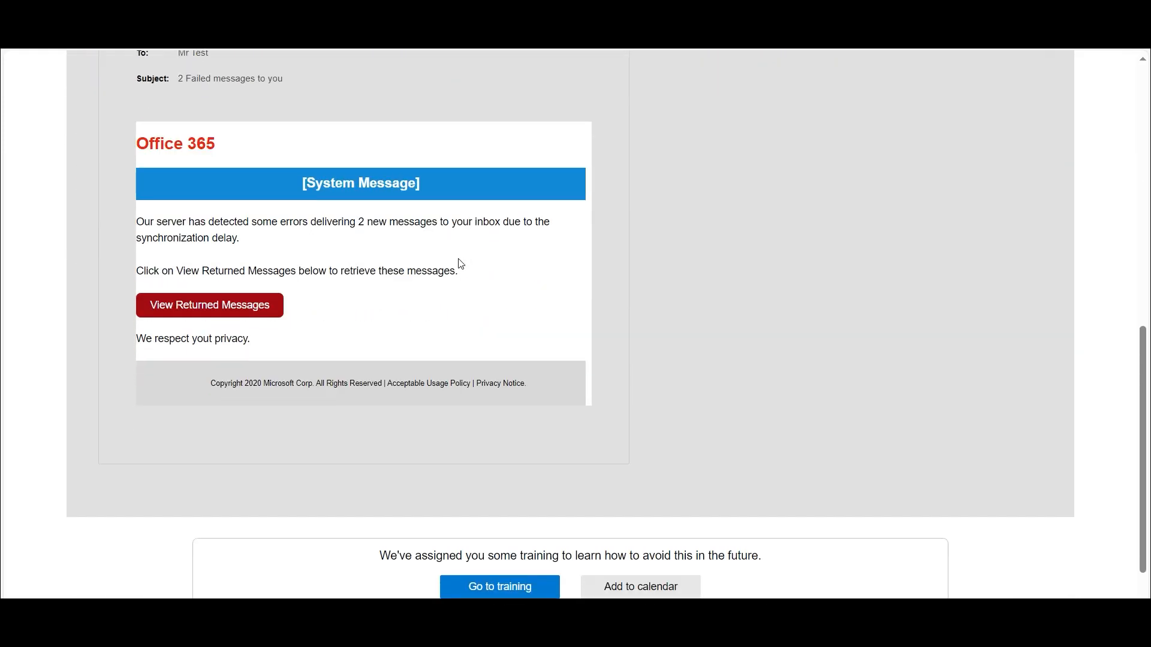
{"action": "scroll", "scroll_direction": "up", "scroll_amount": 3}
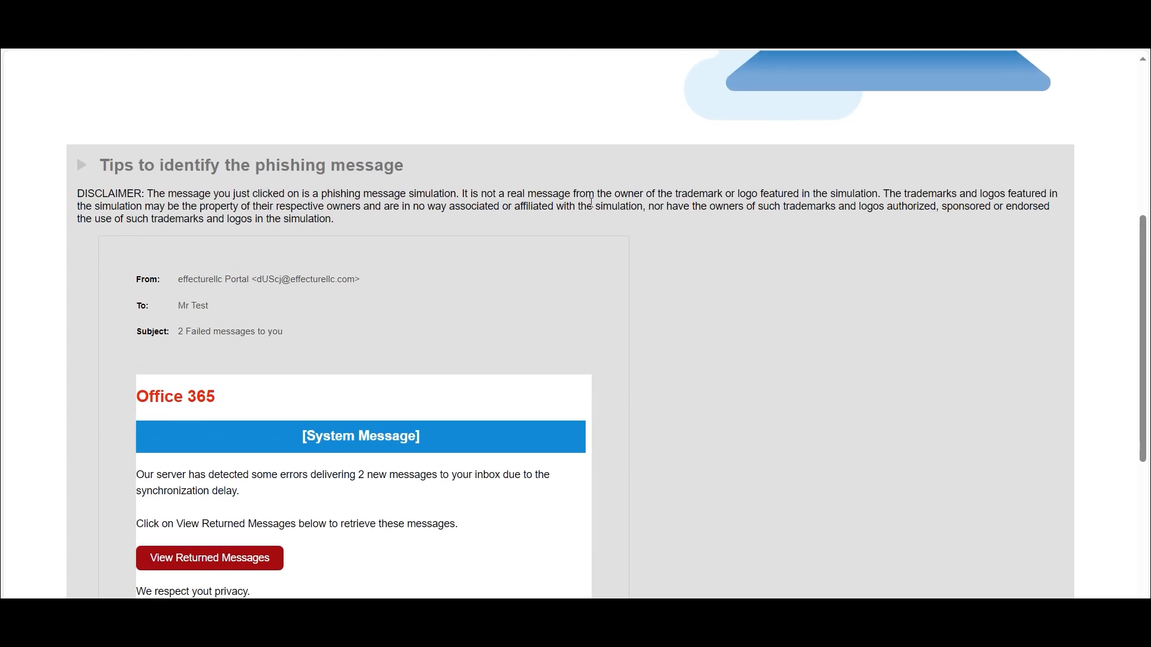
{"action": "scroll", "scroll_direction": "down", "scroll_amount": 3}
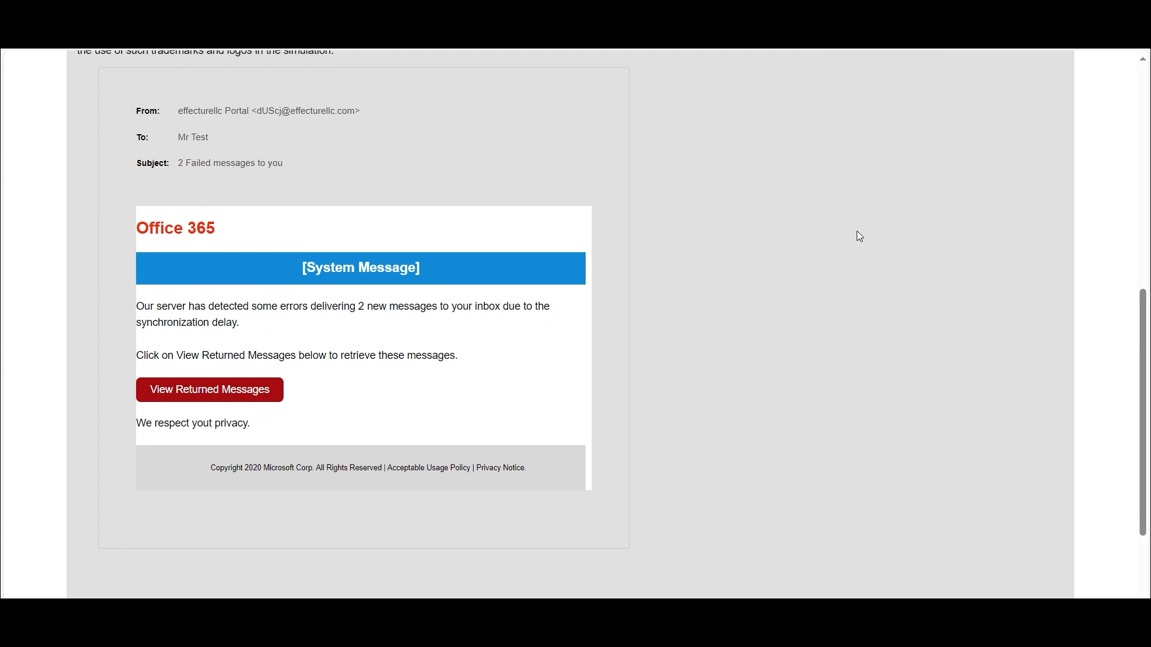
{"action": "scroll", "scroll_direction": "up", "scroll_amount": 3}
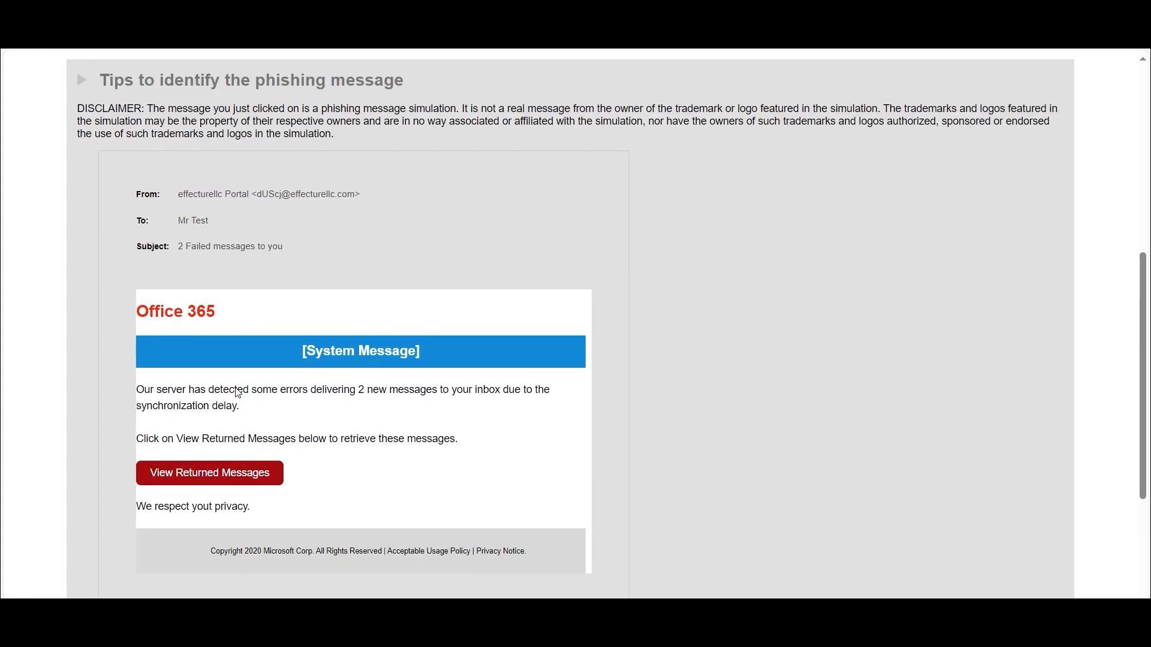
{"action": "scroll", "scroll_direction": "down", "scroll_amount": 3}
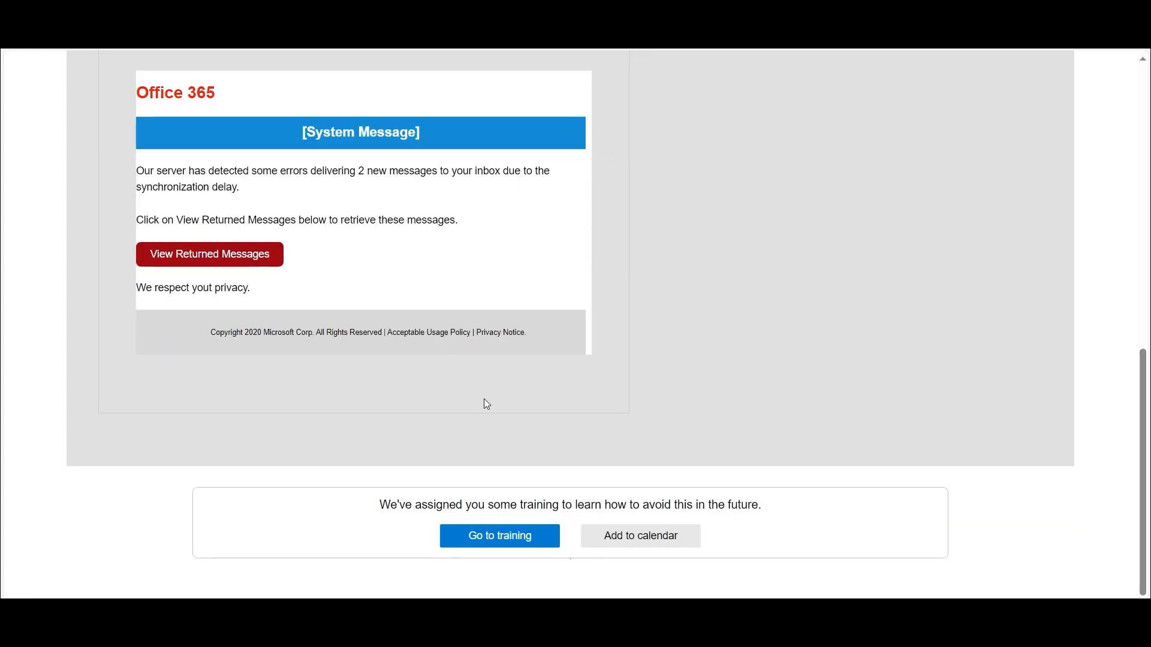
{"action": "mouse_move", "coordinate": [531, 568]}
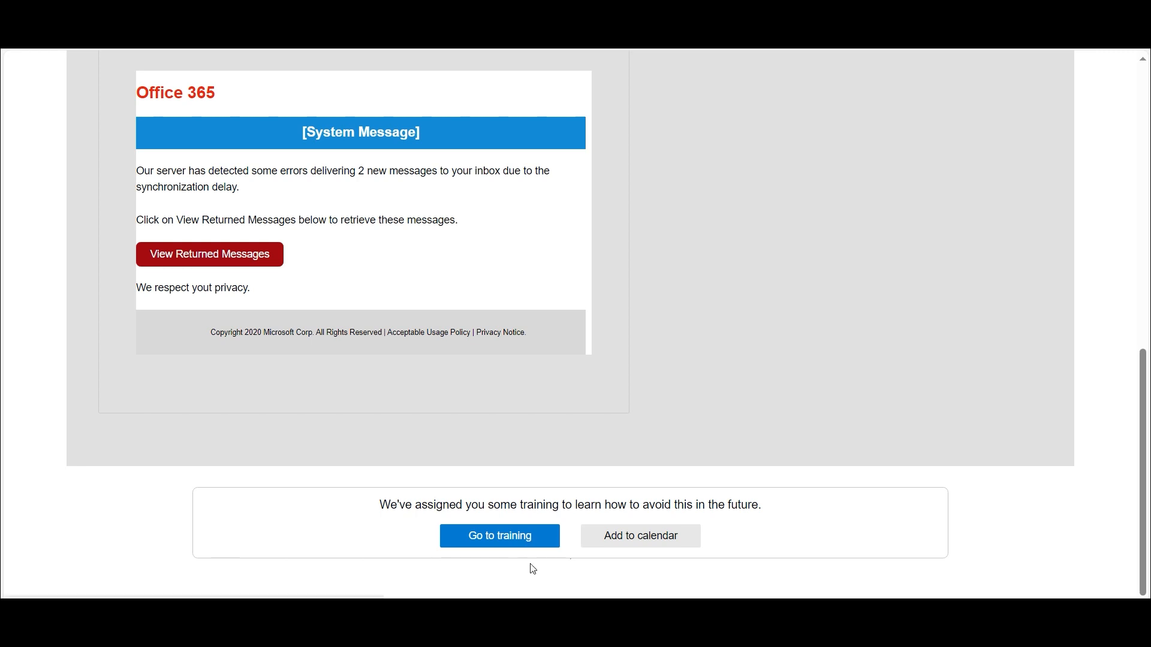
{"action": "mouse_move", "coordinate": [435, 140]}
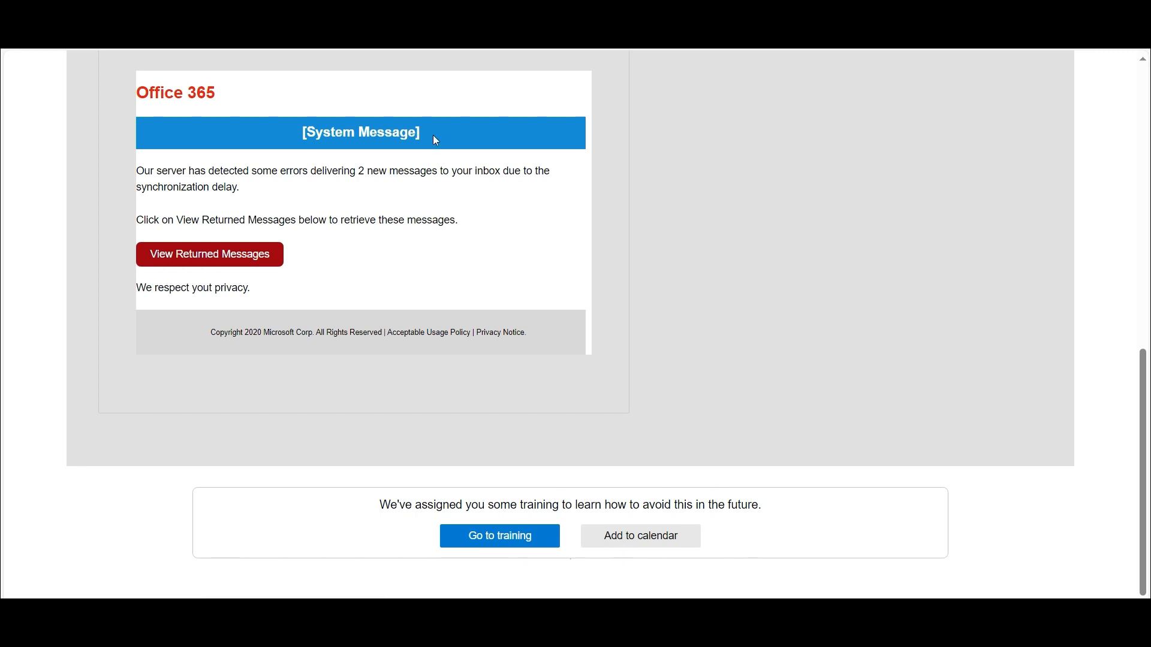
Show the simulations list with 'I want credentials' in progress.
{"action": "left_click", "coordinate": [499, 536]}
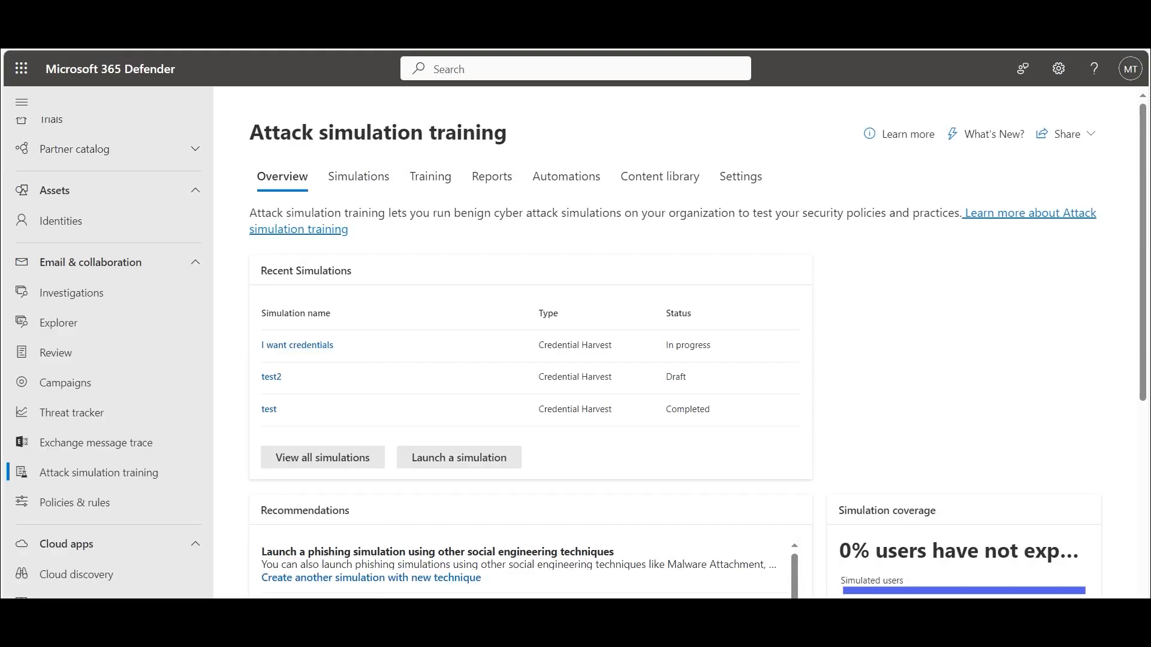
{"action": "mouse_move", "coordinate": [246, 257]}
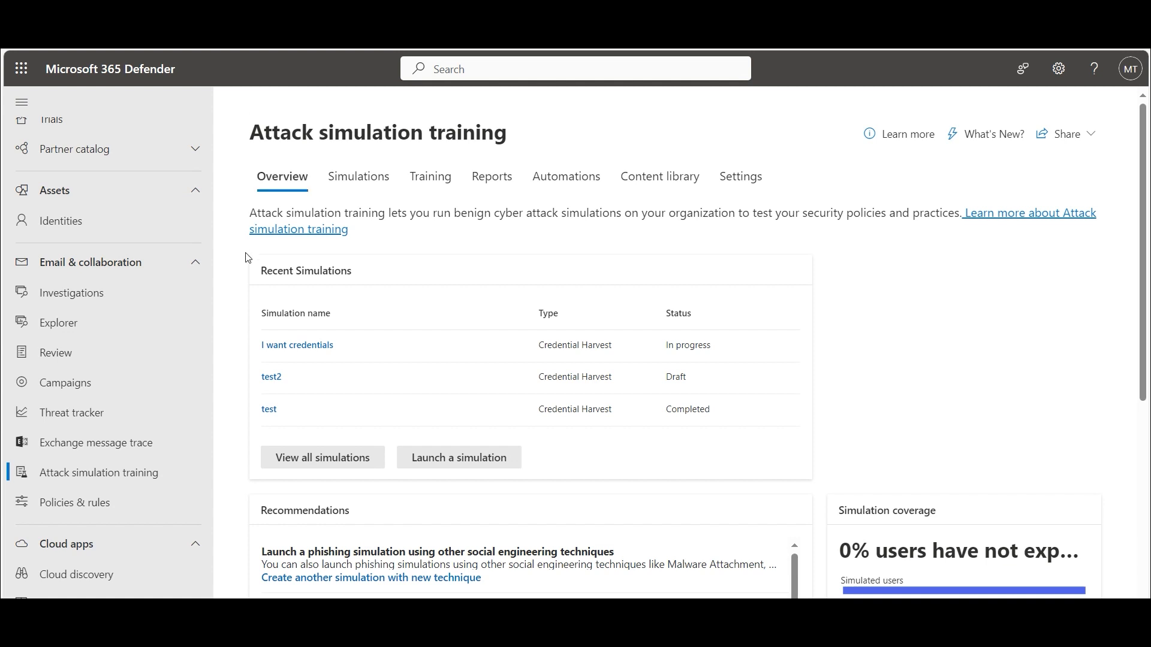
{"action": "mouse_move", "coordinate": [249, 185]}
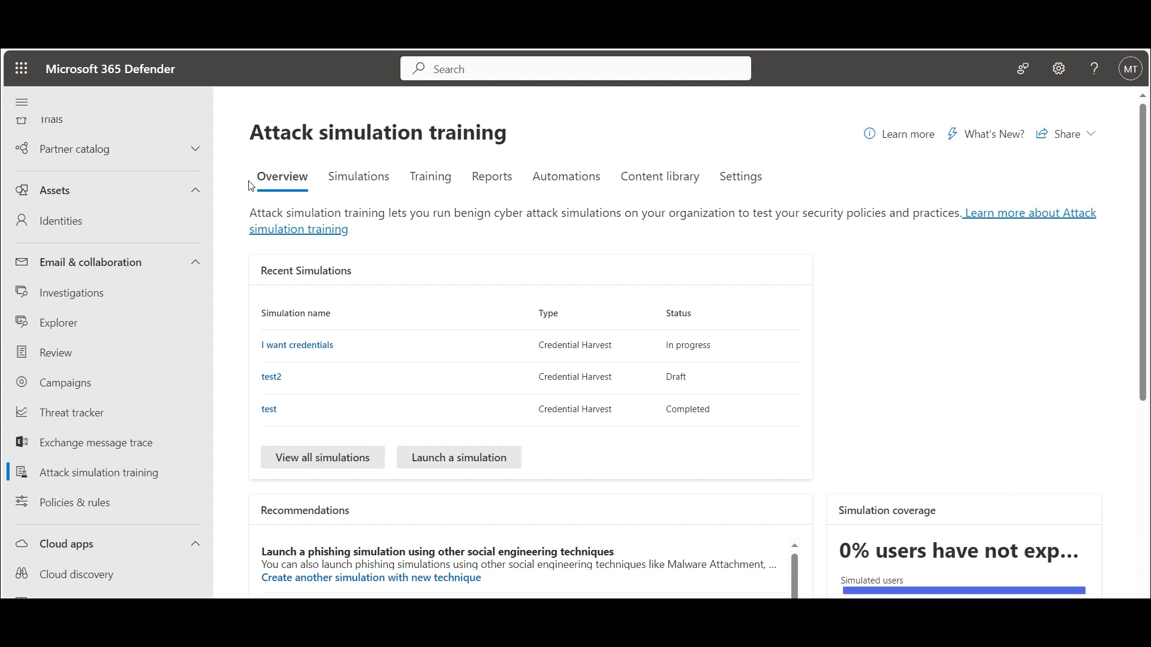
{"action": "mouse_move", "coordinate": [359, 176]}
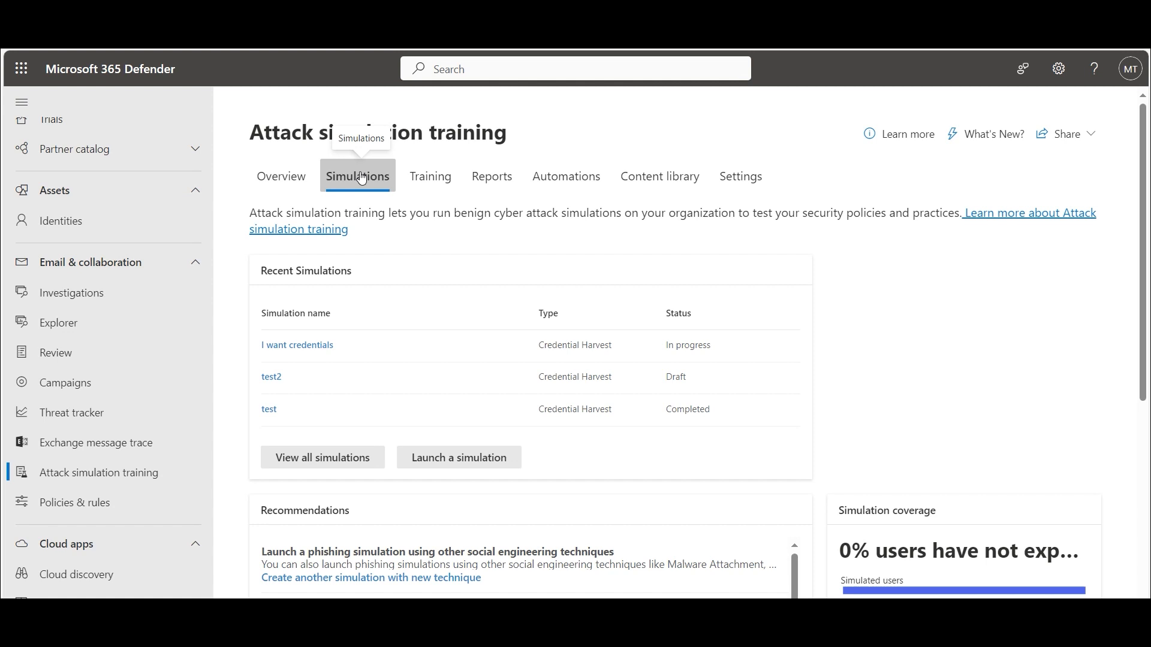
{"action": "left_click", "coordinate": [356, 176]}
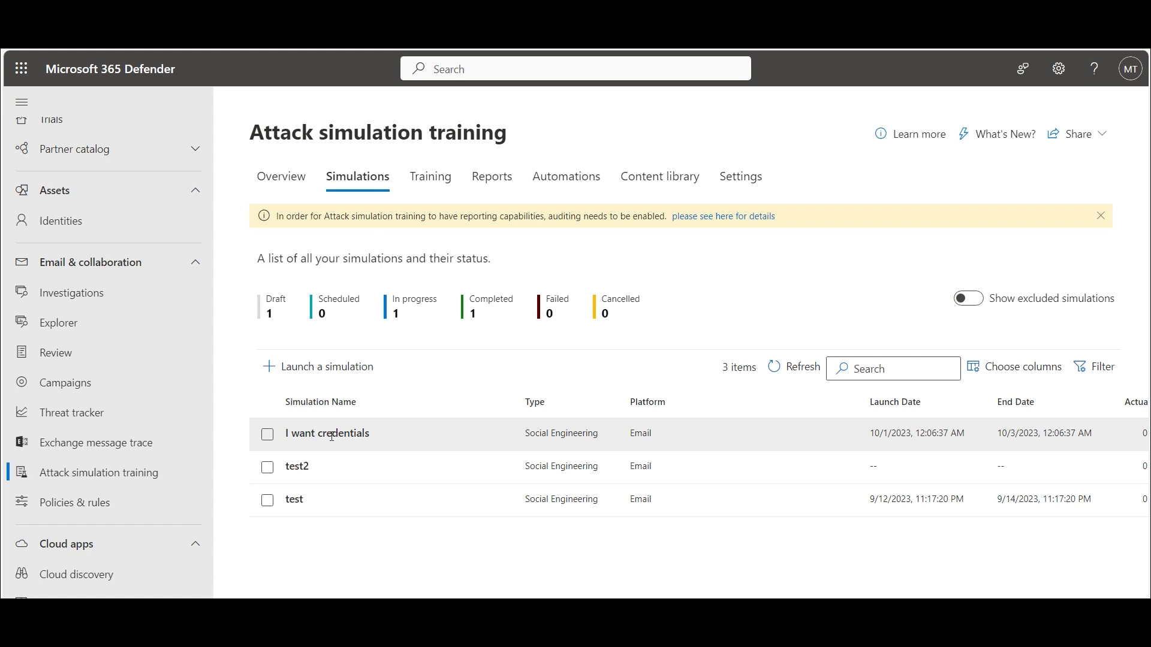
Open the 'I want credentials' report showing 1 of 18 users compromised.
{"action": "left_click", "coordinate": [327, 433]}
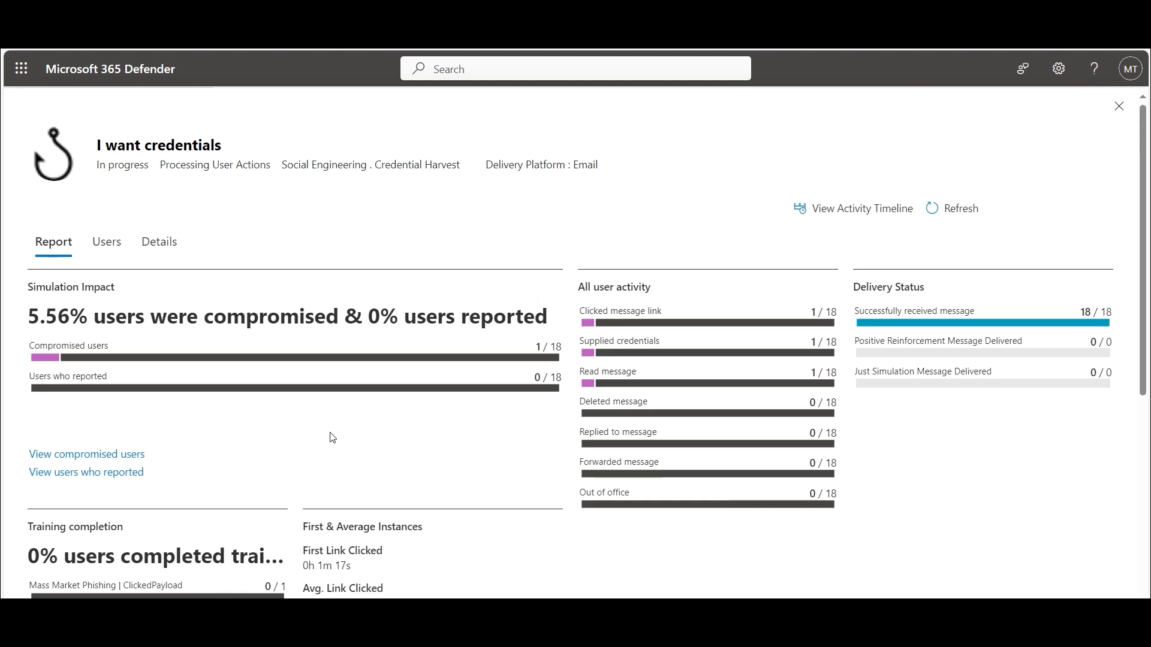
{"action": "mouse_move", "coordinate": [142, 419]}
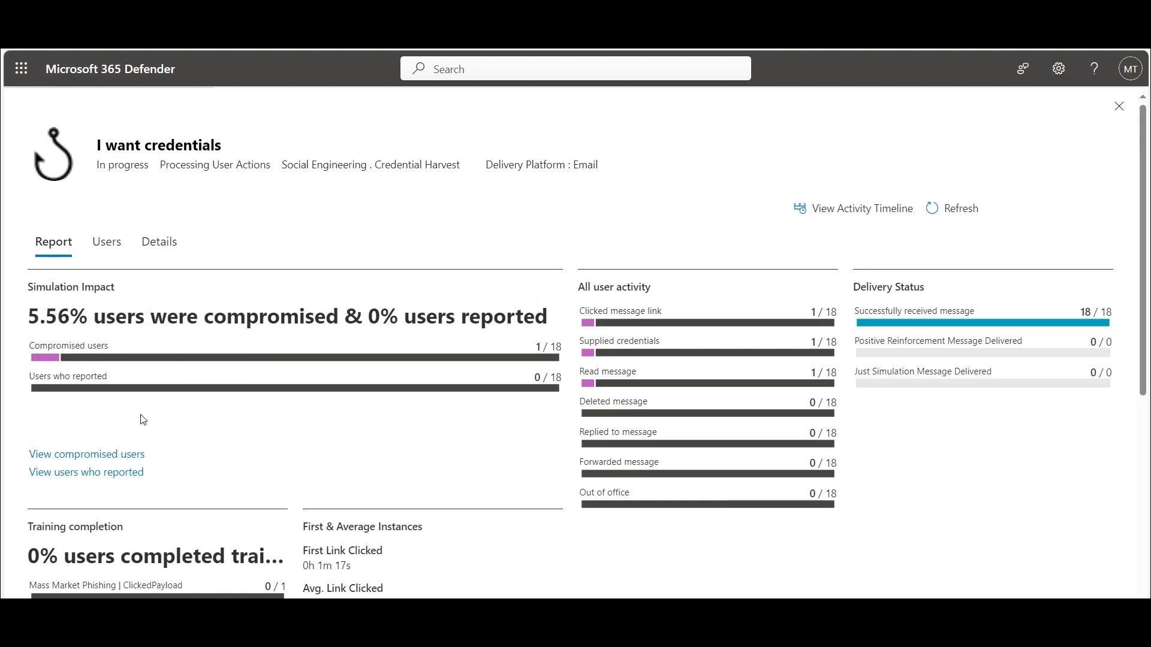
{"action": "mouse_move", "coordinate": [106, 242]}
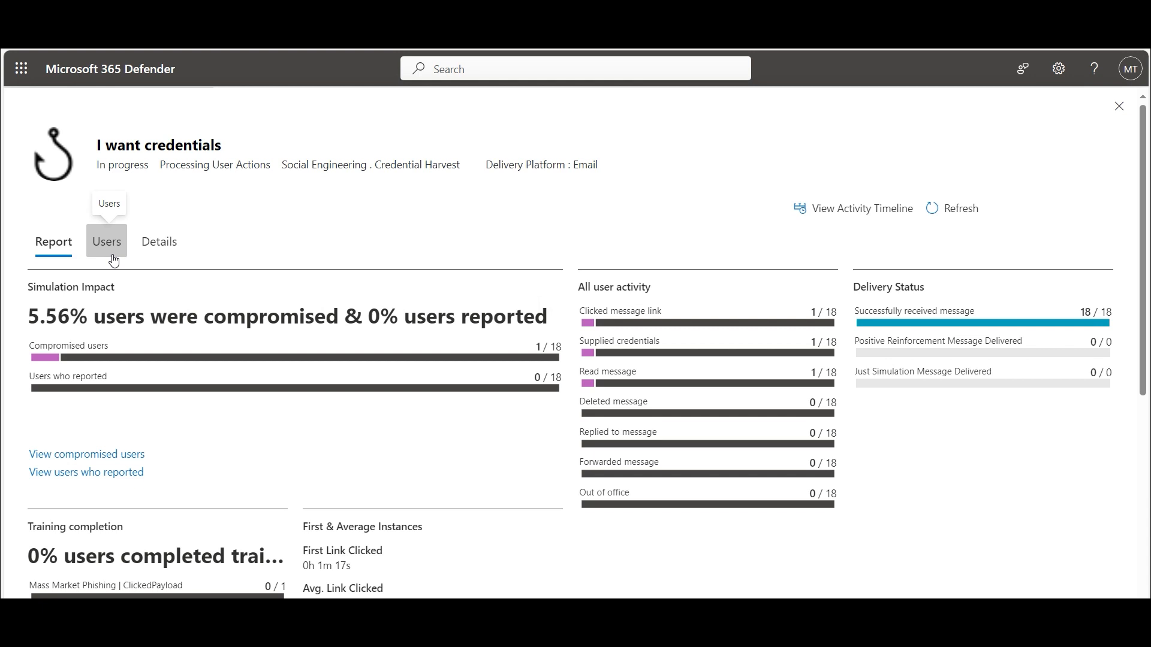
{"action": "mouse_move", "coordinate": [581, 312]}
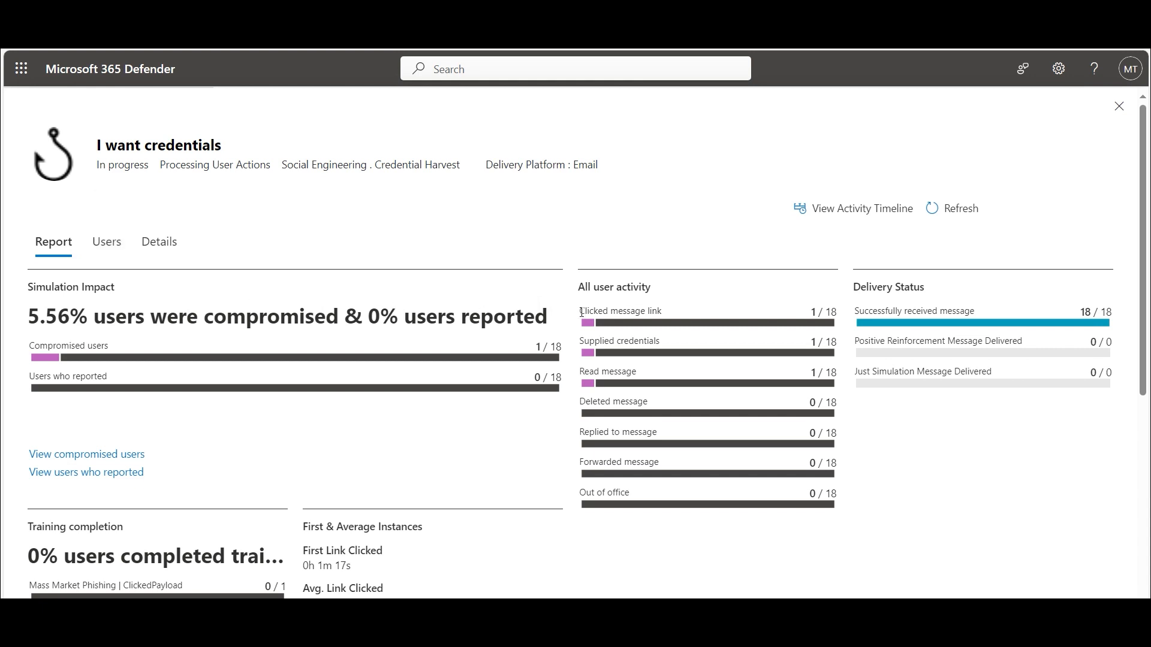
{"action": "mouse_move", "coordinate": [567, 350]}
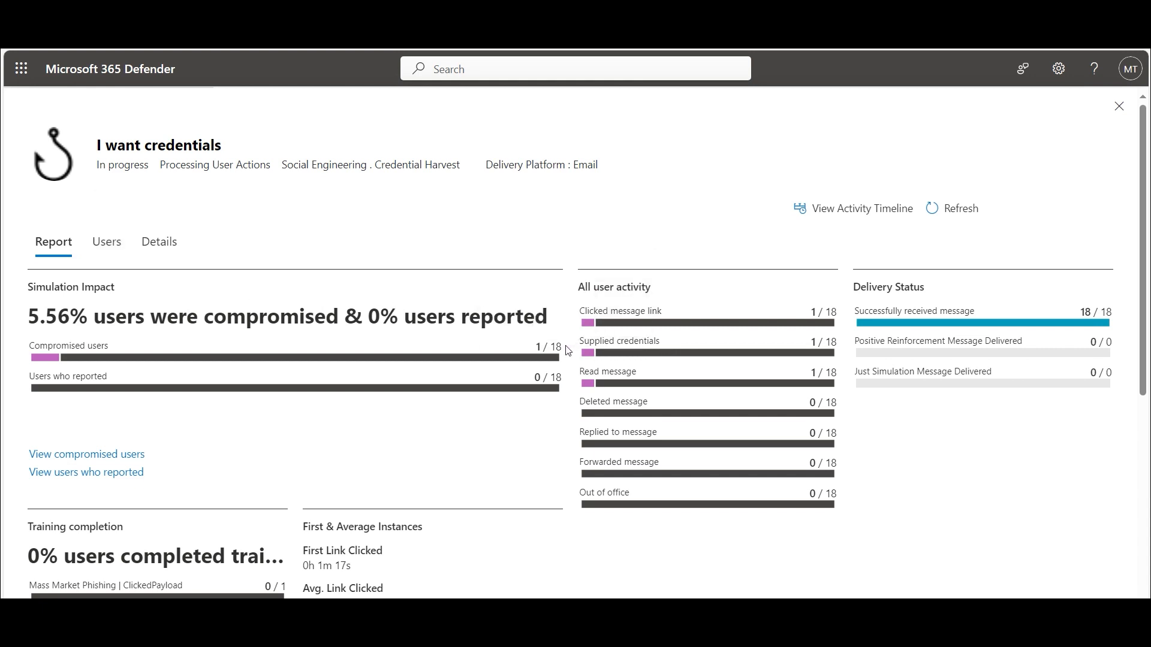